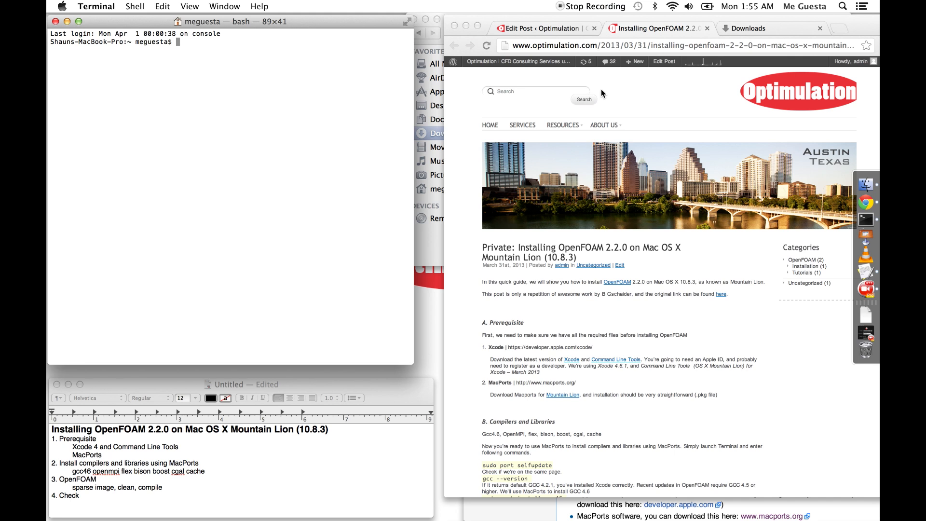
- Scroll the installation guide down to its Prerequisite section with the Xcode link
scroll("down", 3)
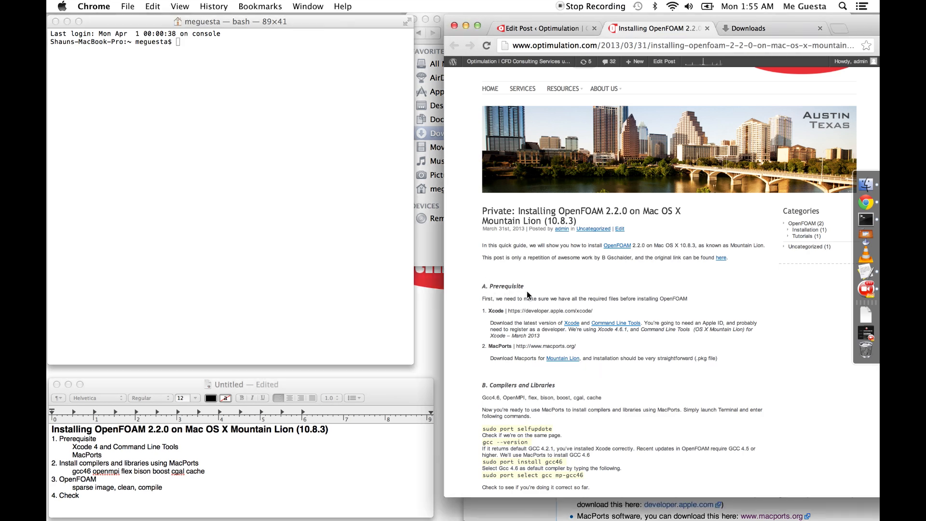
mouse_move(556, 292)
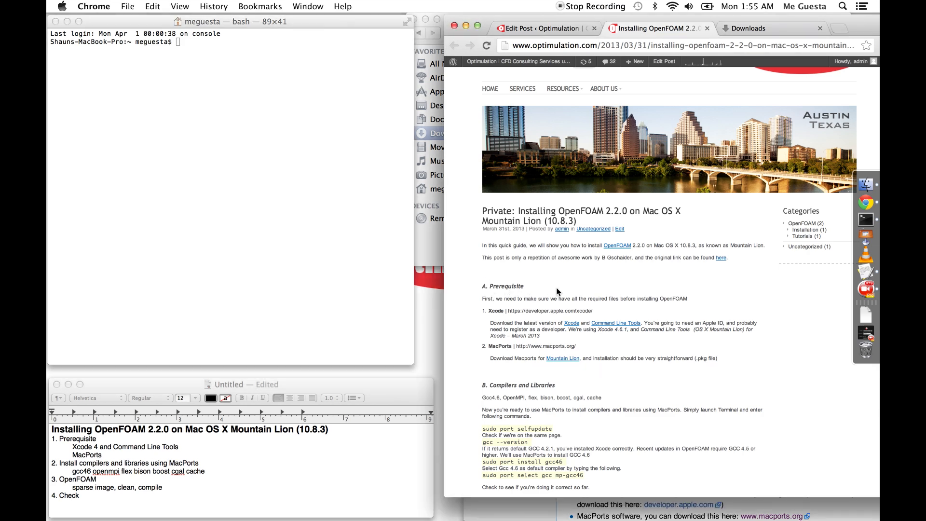
scroll("down", 3)
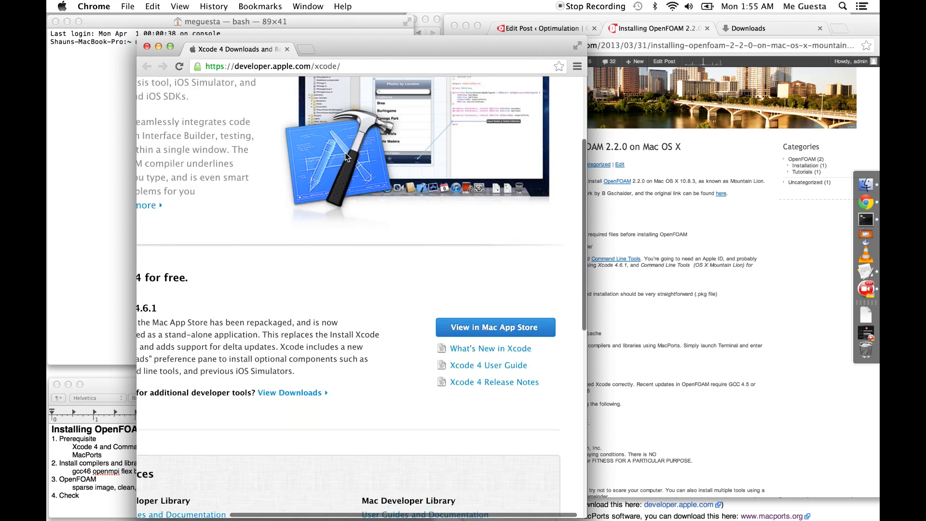
- Sign in with the Apple ID via View Downloads to reach the developer downloads list
scroll("down", 3)
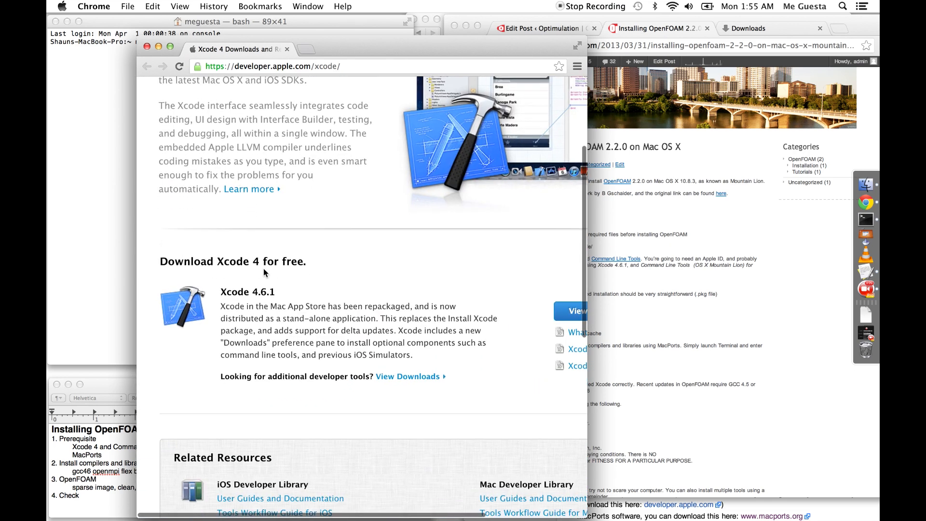
left_click(407, 341)
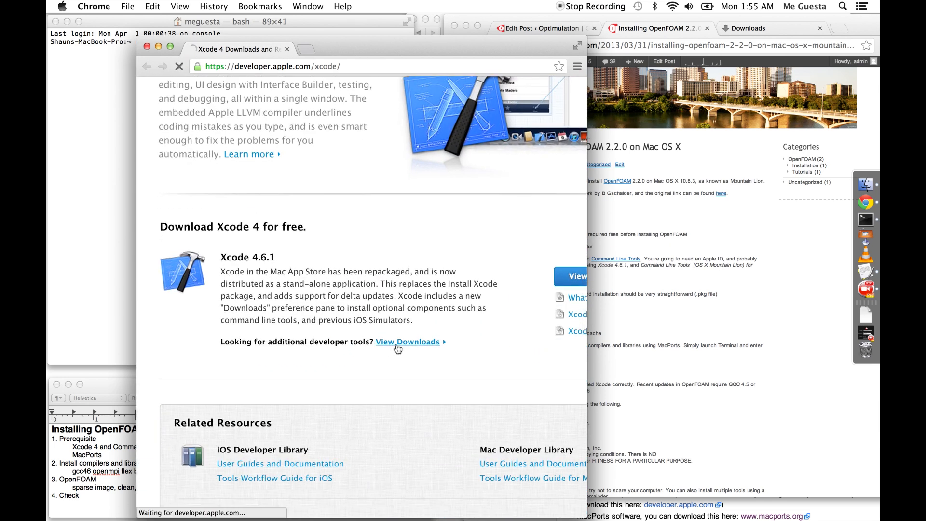
left_click(408, 342)
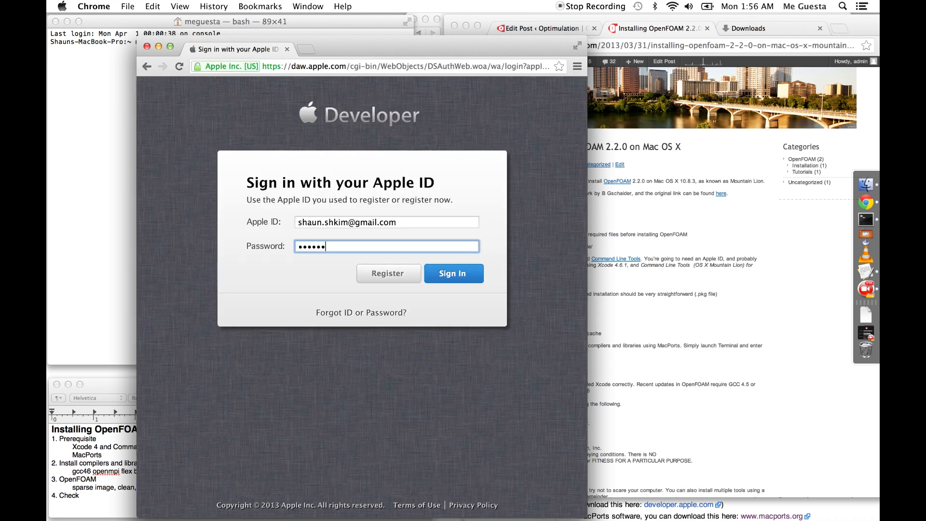
left_click(454, 273)
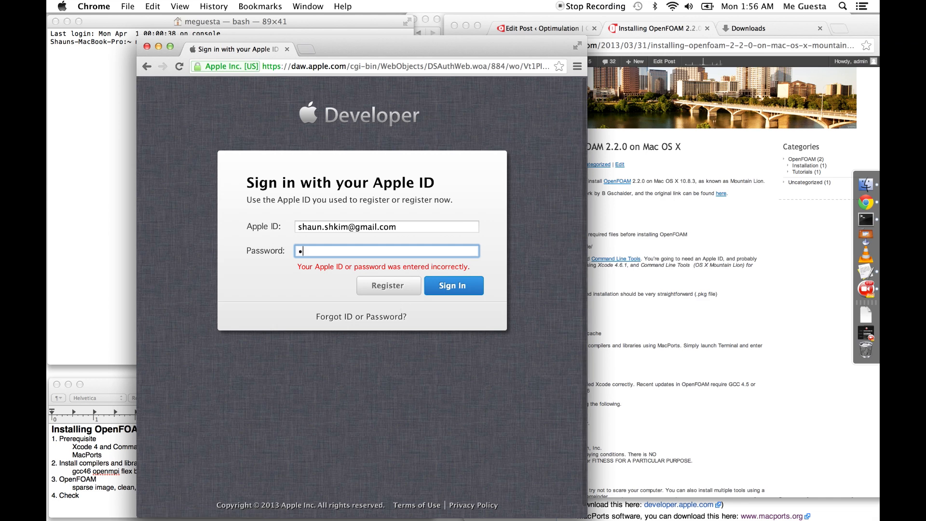
left_click(454, 286)
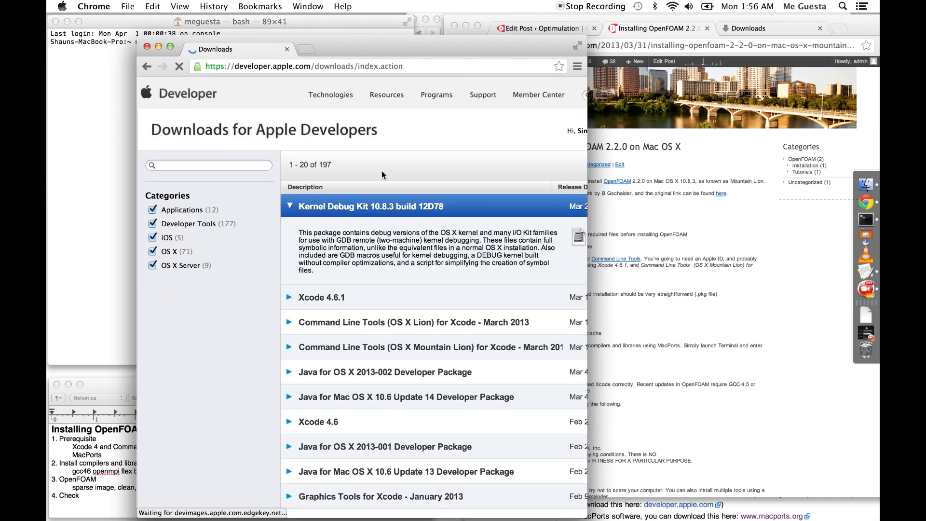
mouse_move(598, 293)
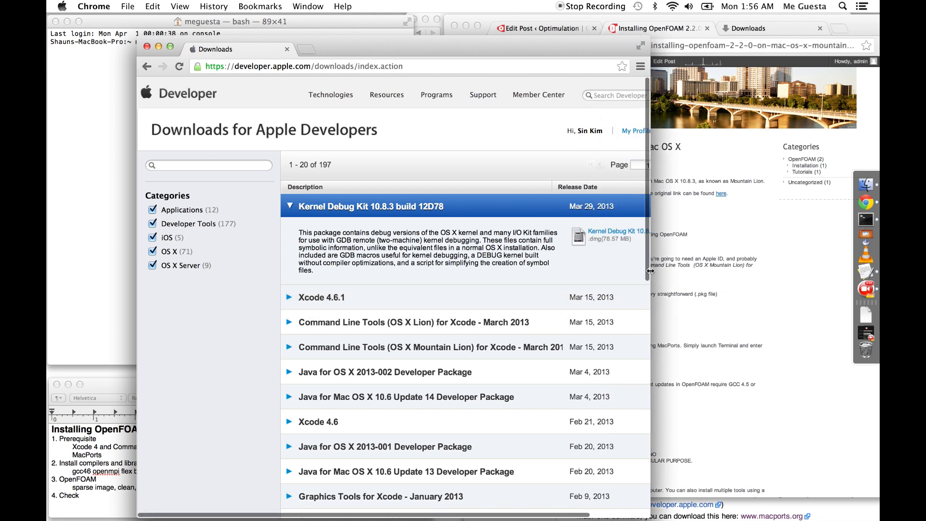
mouse_move(460, 333)
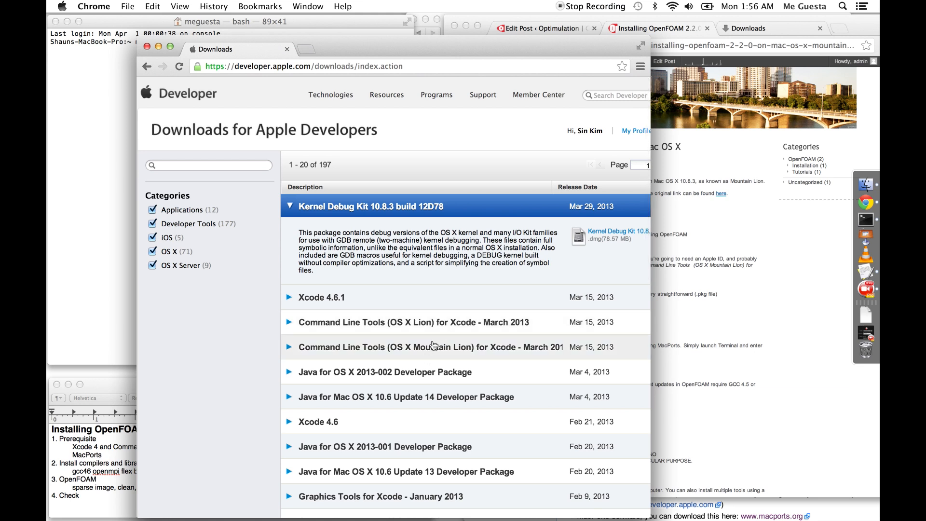
mouse_move(440, 308)
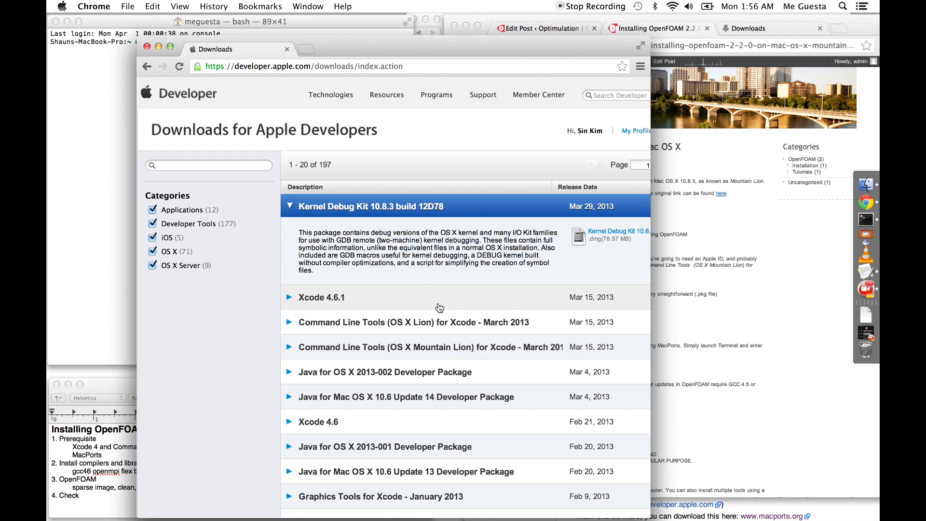
mouse_move(320, 199)
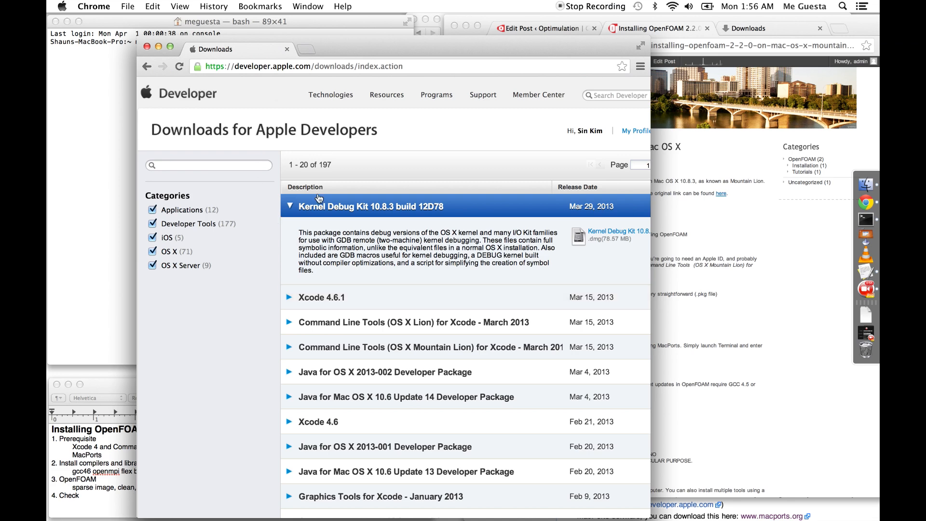
- Search Spotlight for 'code' to confirm Xcode is already installed
left_click(841, 6)
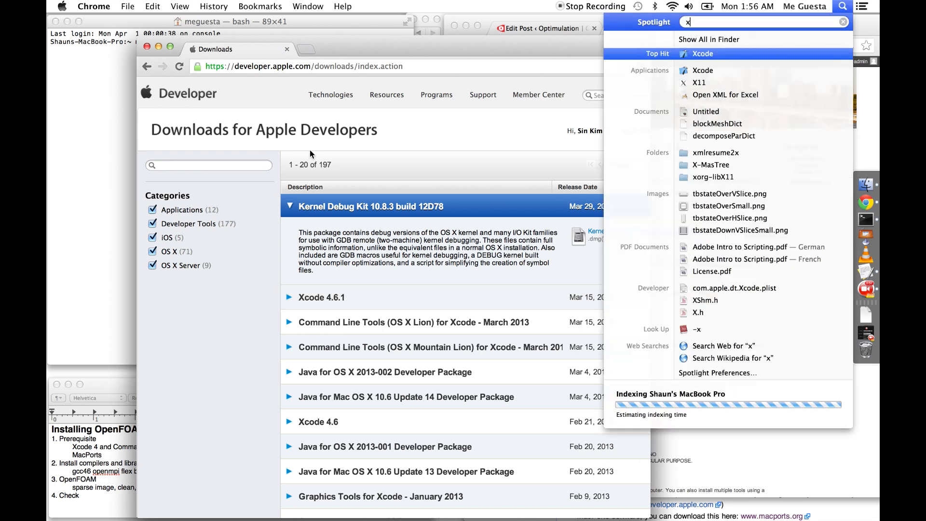
type("code")
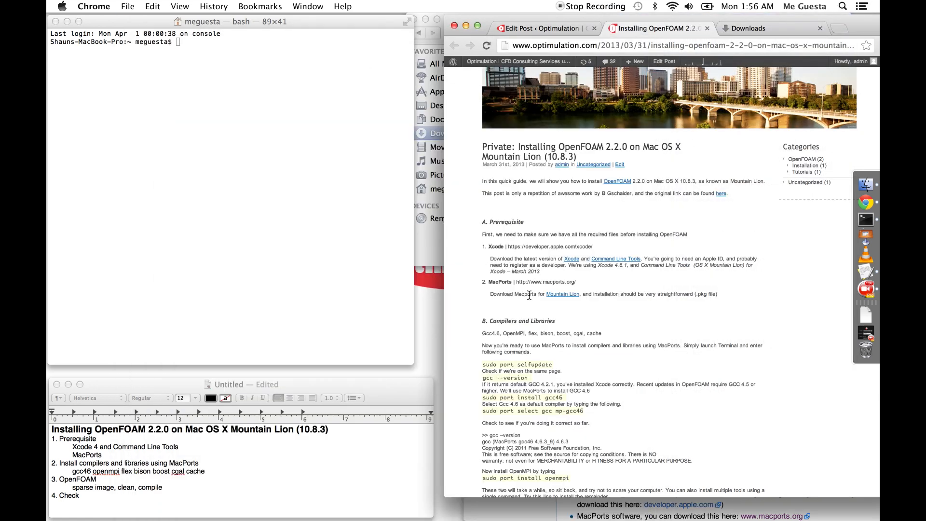
mouse_move(563, 295)
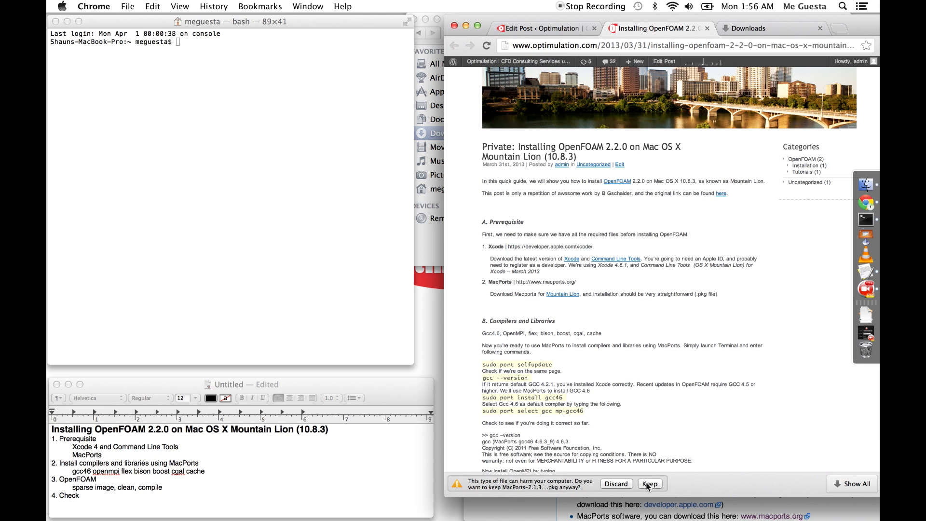
- Keep the MacPorts 2.1.3 .pkg download despite Chrome's safety warning
left_click(650, 484)
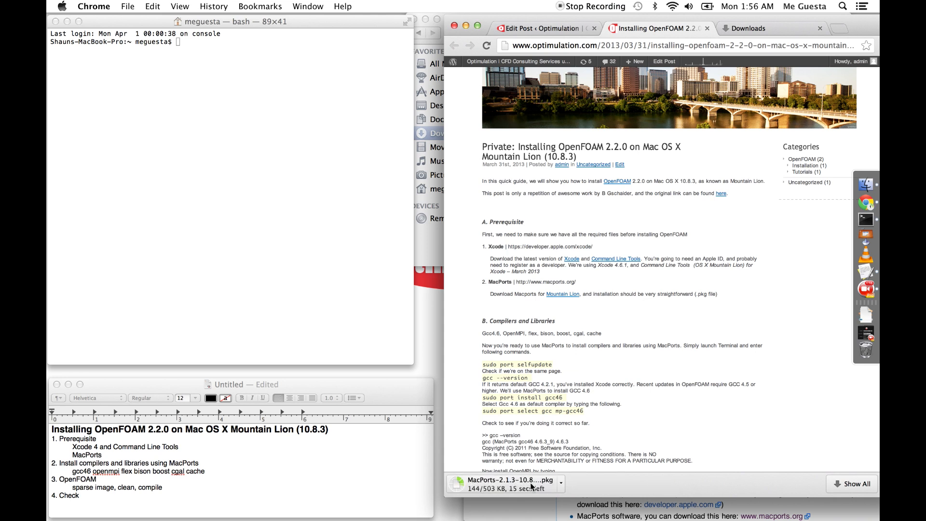
mouse_move(515, 481)
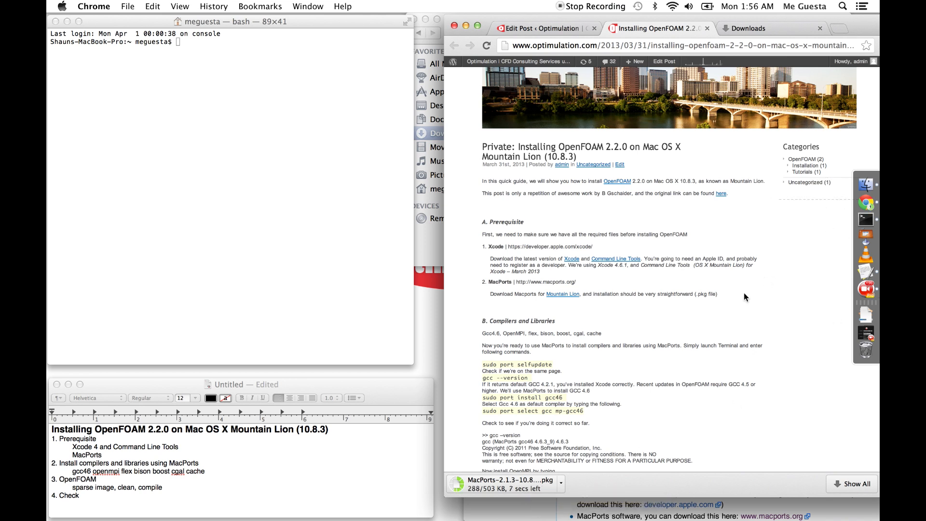
mouse_move(653, 381)
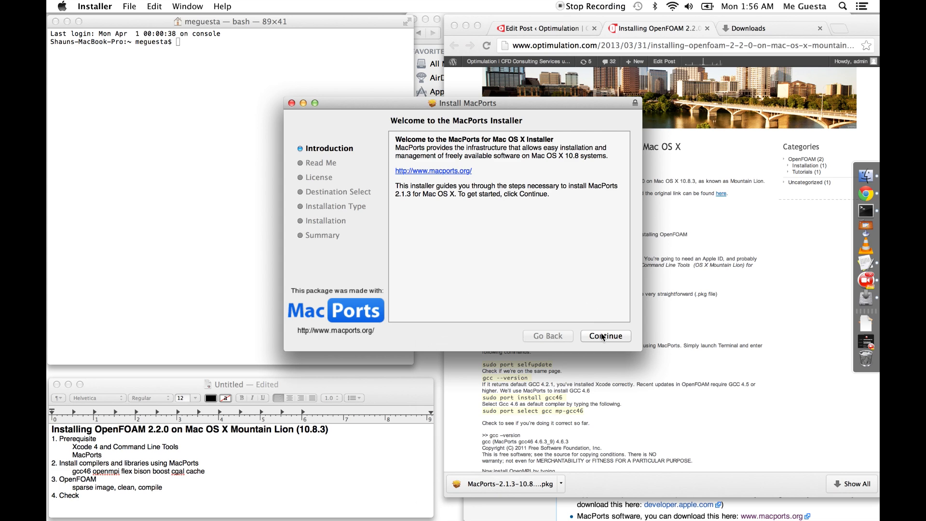
- Accept the MacPorts license, keep Macintosh HD as destination, and authorize the install with the admin password
left_click(605, 336)
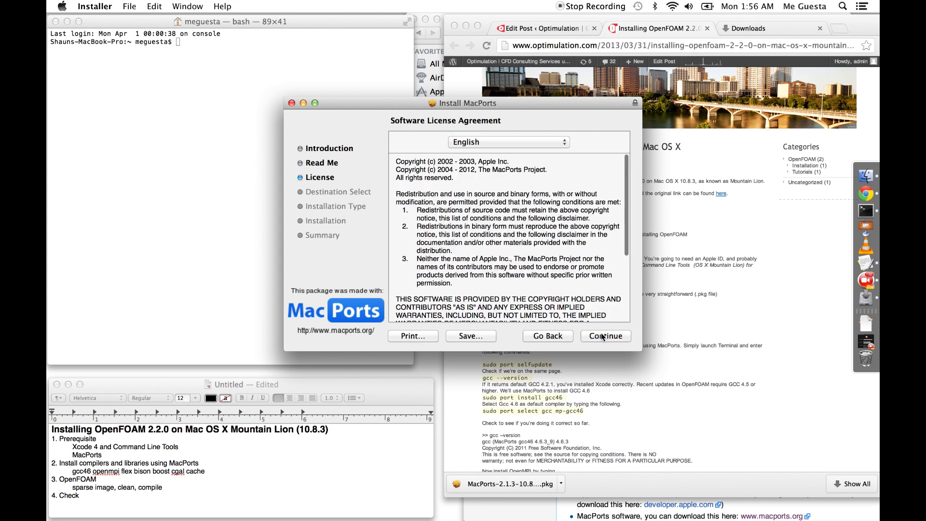
left_click(605, 336)
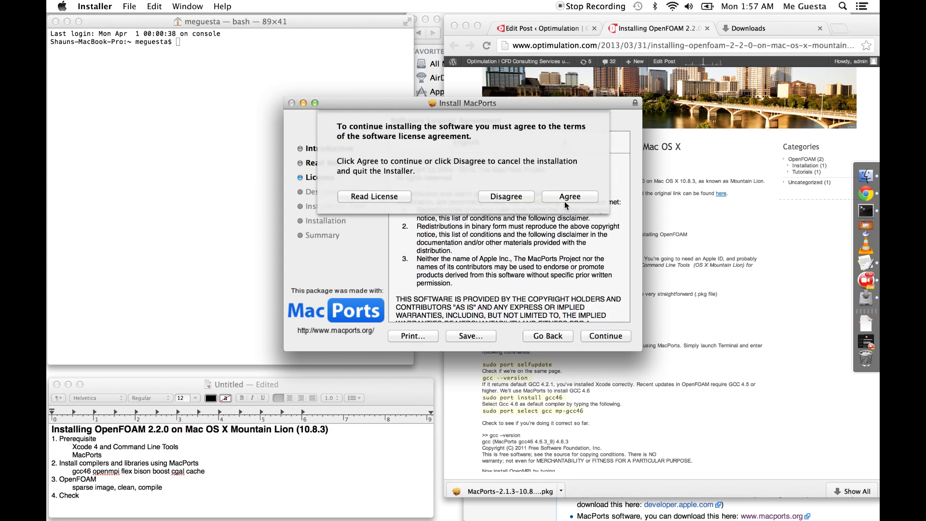
left_click(570, 196)
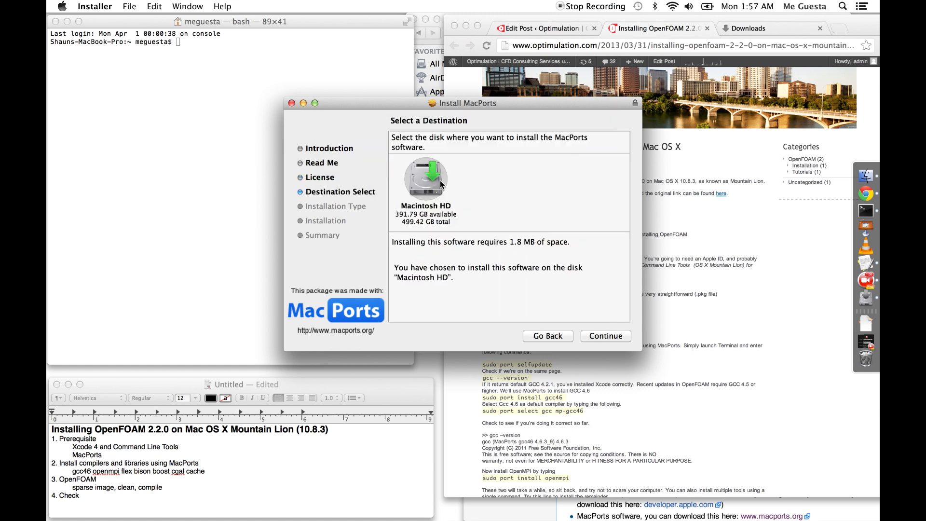
left_click(605, 335)
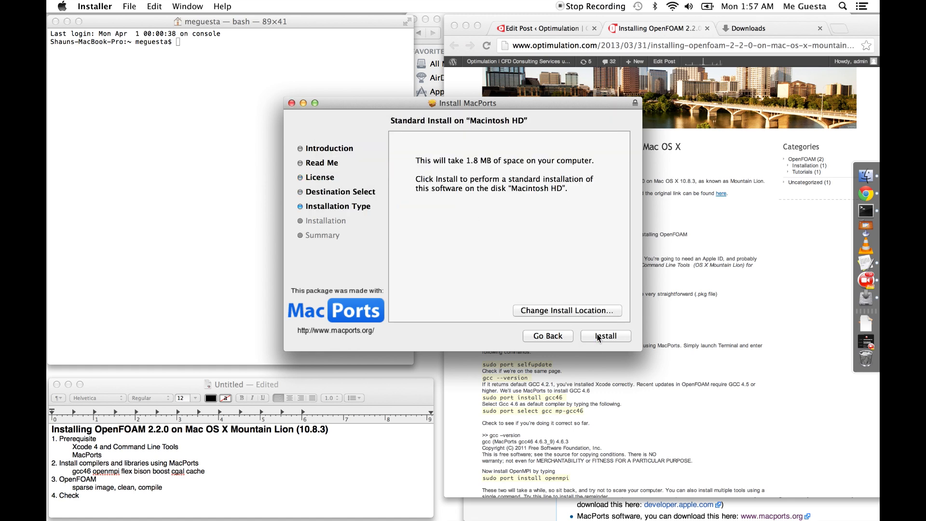
left_click(605, 336)
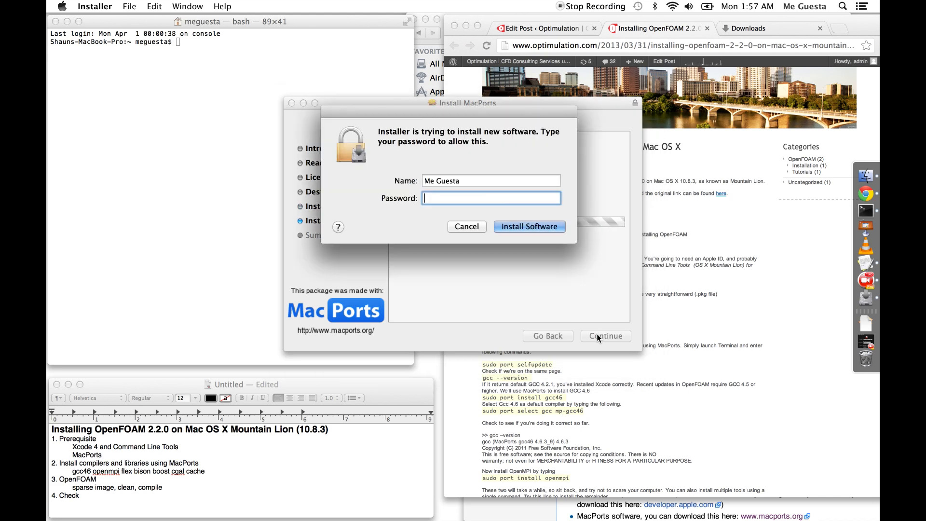
left_click(529, 226)
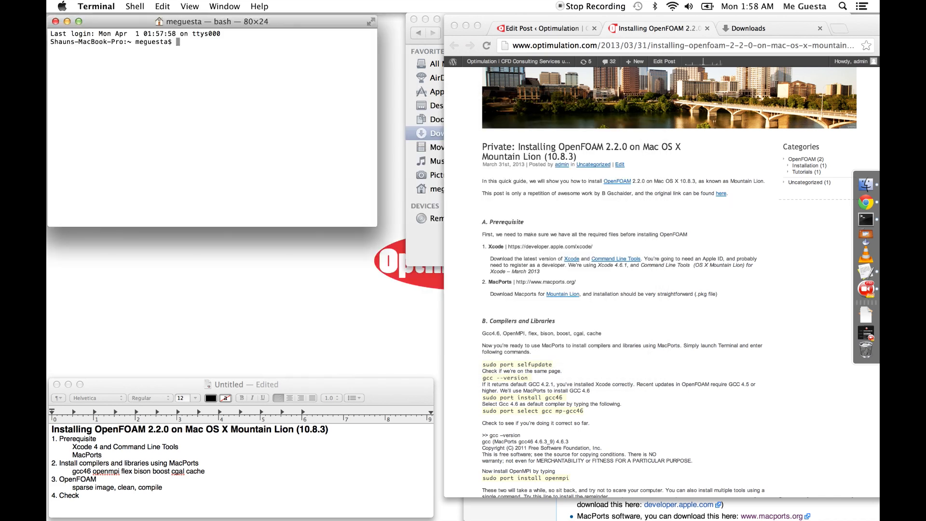
- Confirm 'port' completes to MacPorts commands in a new Terminal window, then clear the screen
type("te")
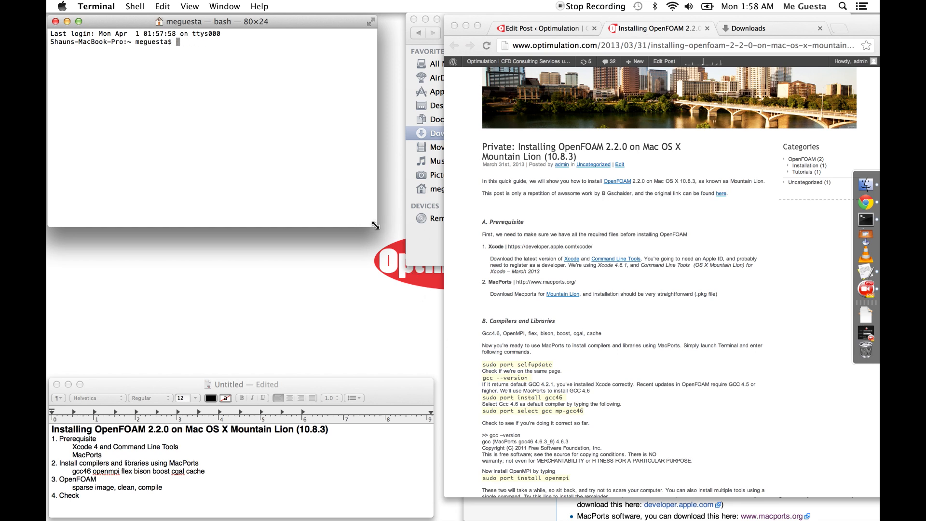
type("port")
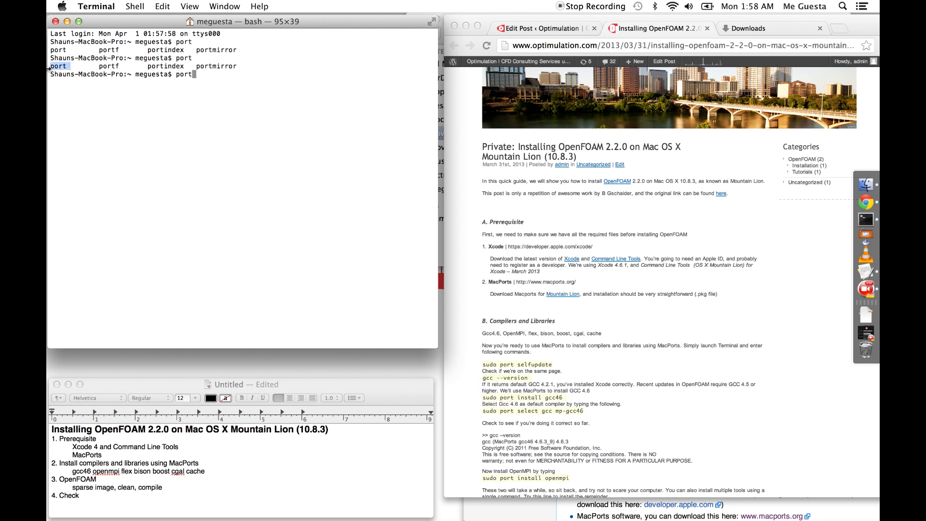
key("Return")
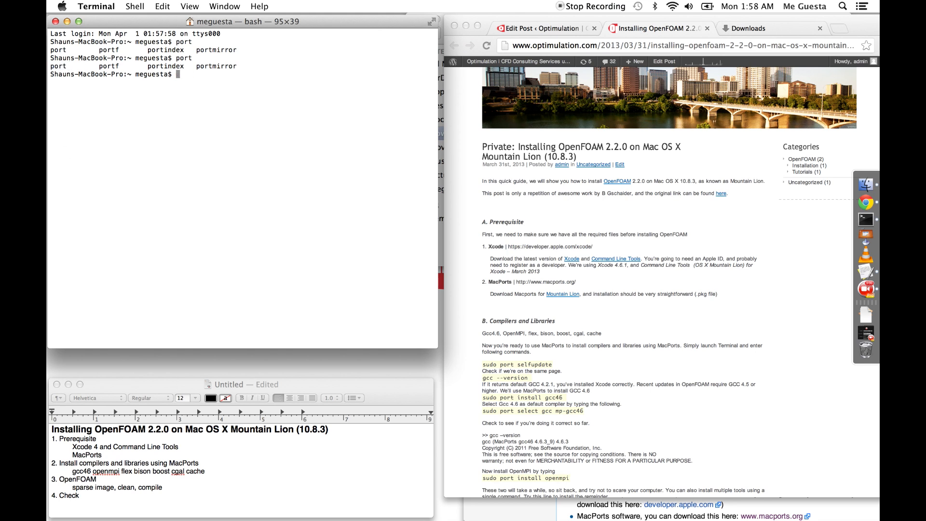
type("clear")
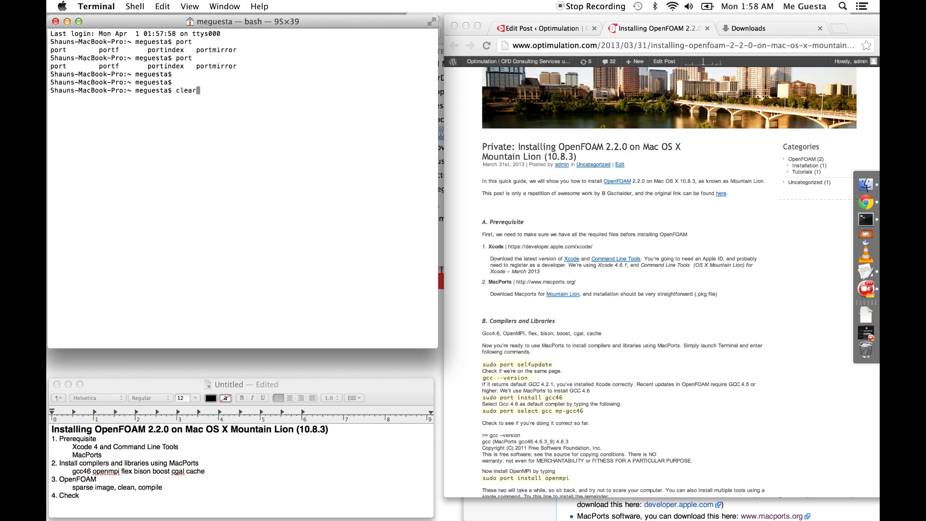
key("Return")
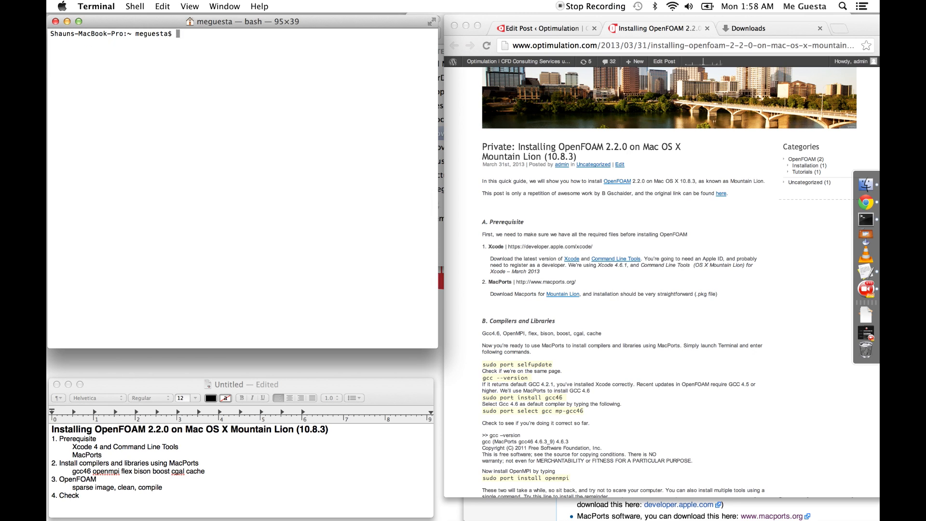
- Run sudo port selfupdate, then list the home folder with ls -lstr
type("sudo")
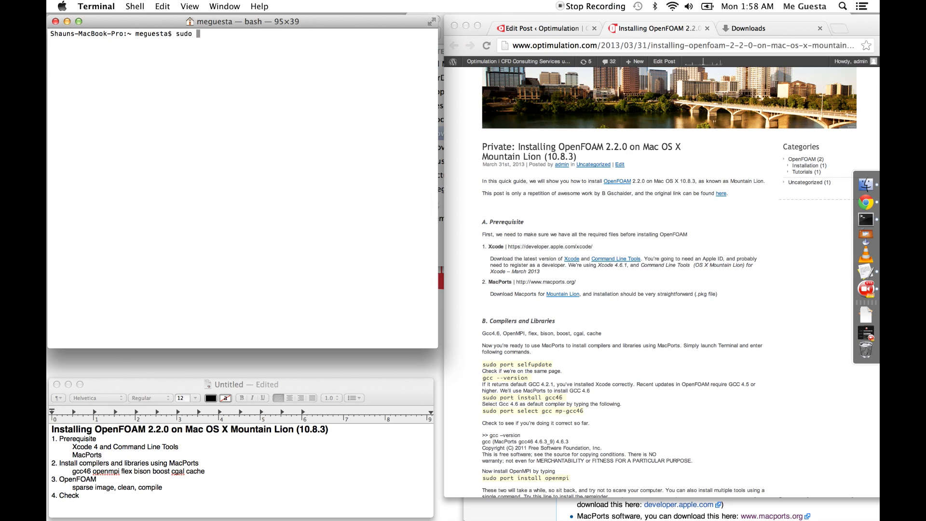
type("port selfupdate")
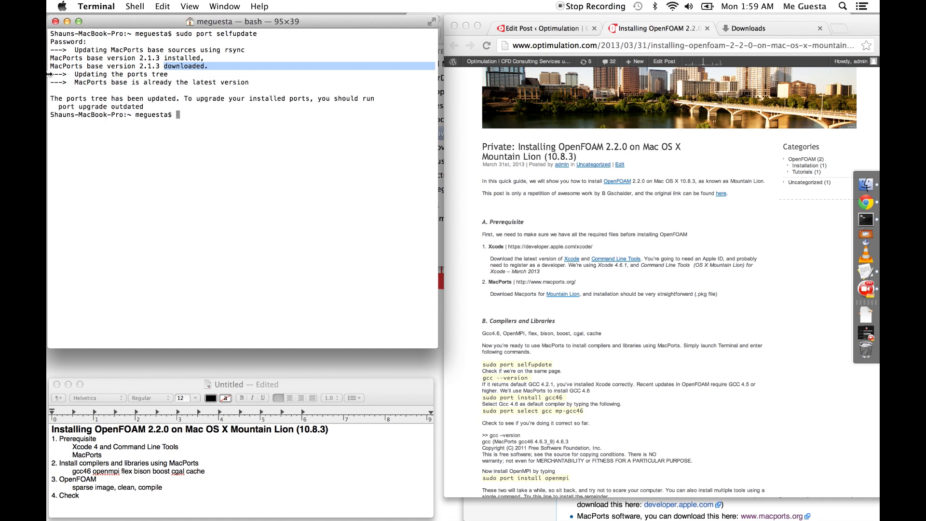
type("ls -lstr")
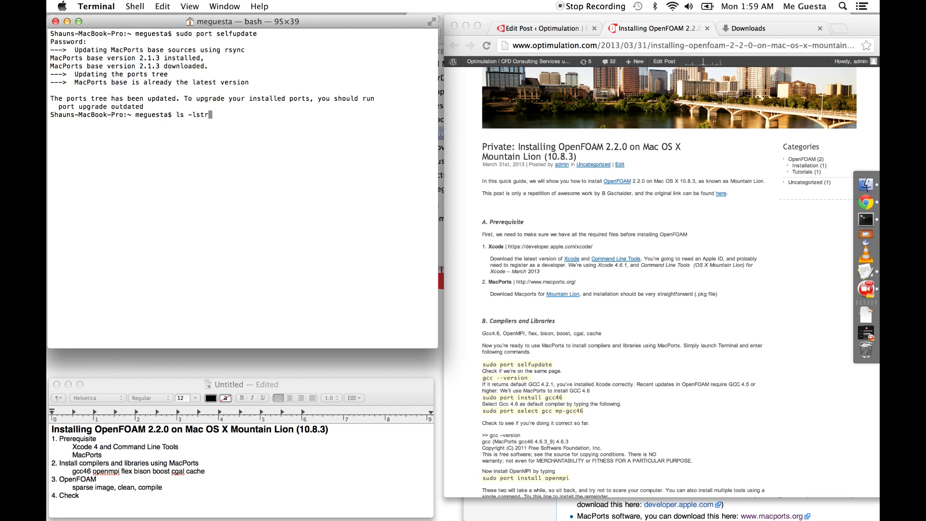
key("Return")
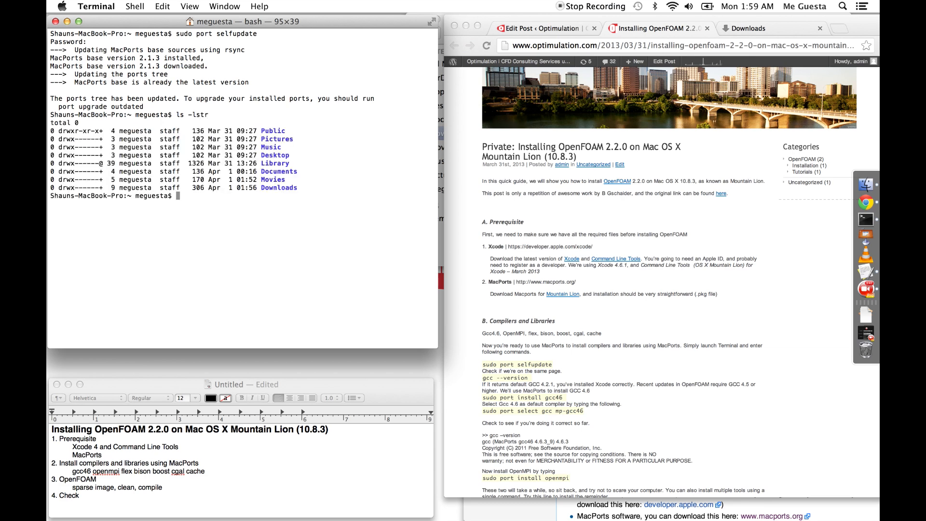
scroll("down", 3)
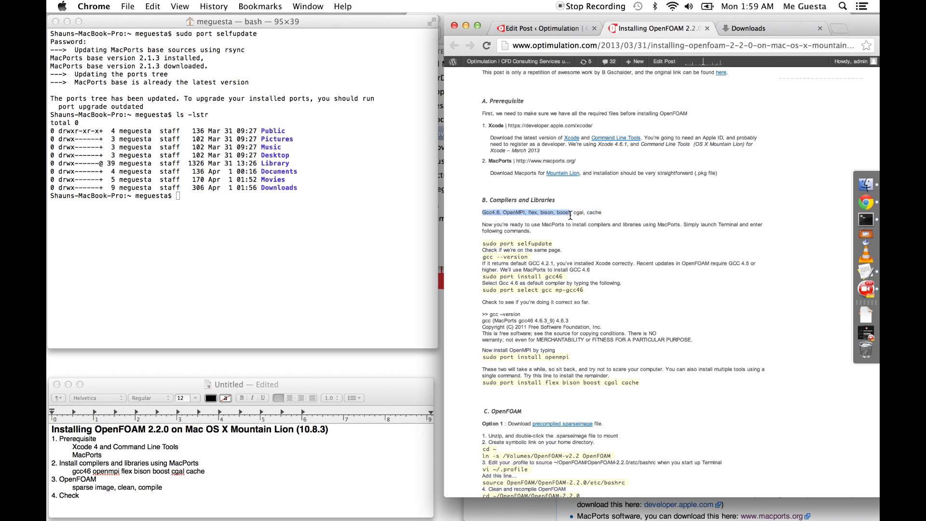
mouse_move(581, 215)
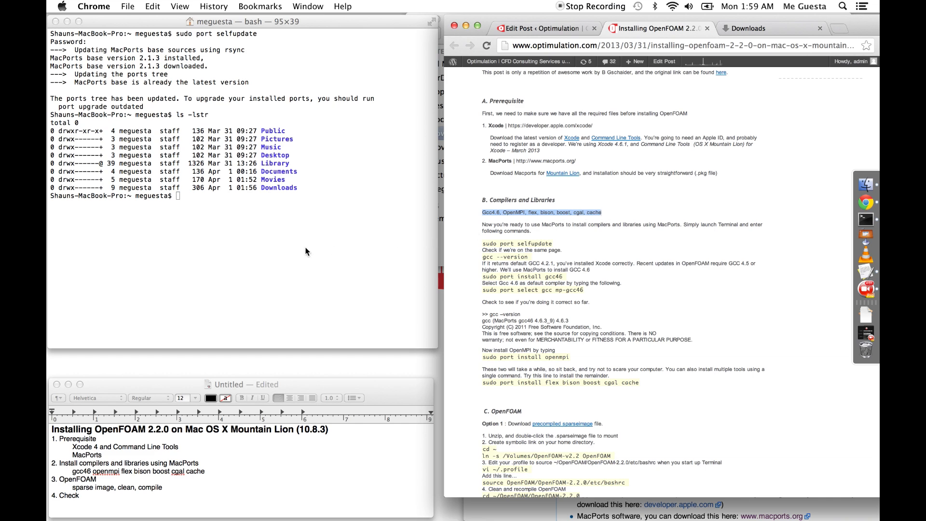
- Clear the terminal ahead of the Compilers and Libraries install command
type("clearn")
type("sudo")
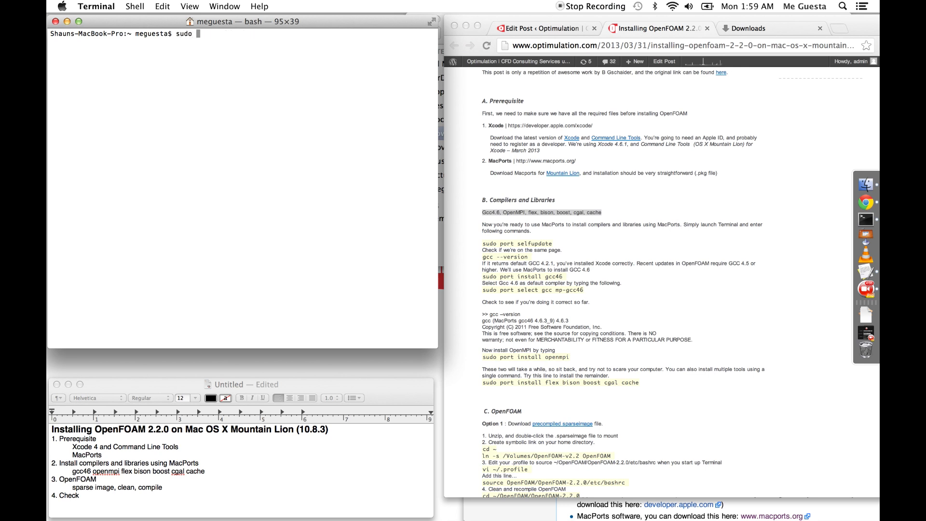
- Run sudo port install gcc46 openmpi flex bison boost cgal cache, which fails with port cache not found
type("port")
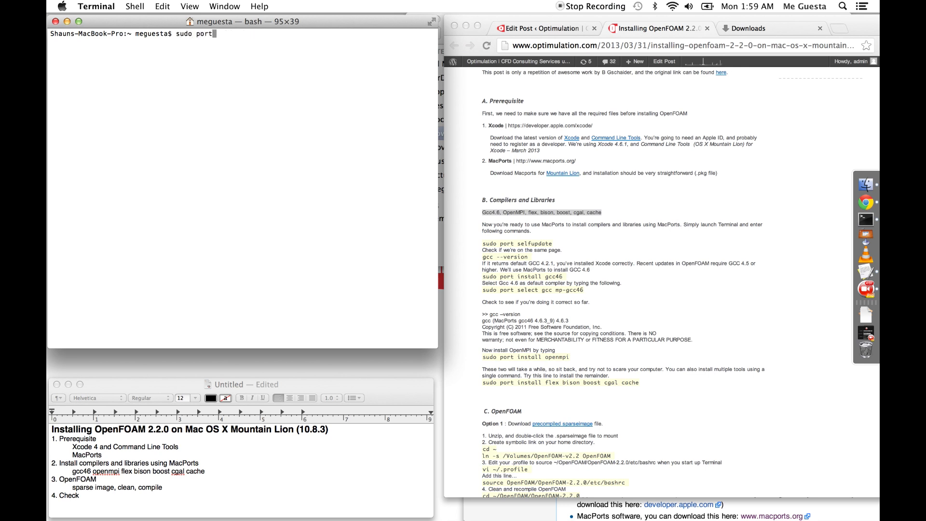
type("install")
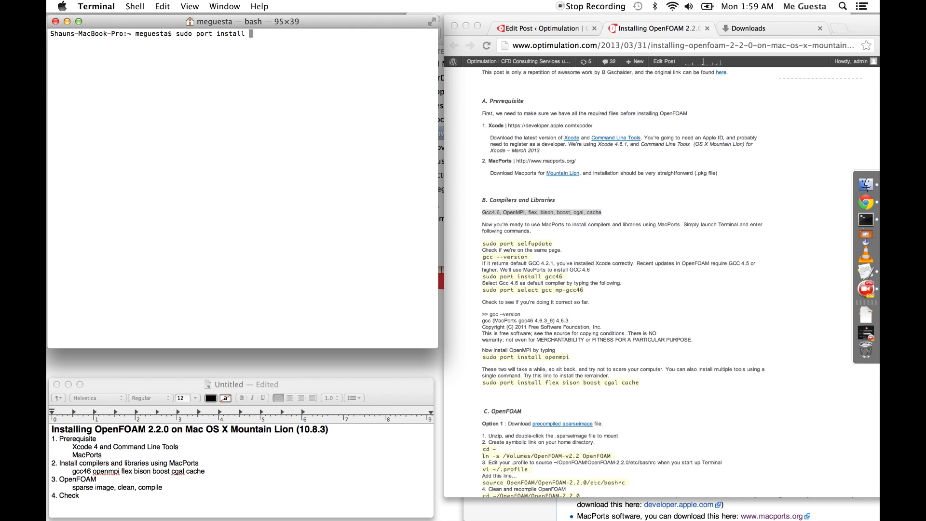
type("gcc46")
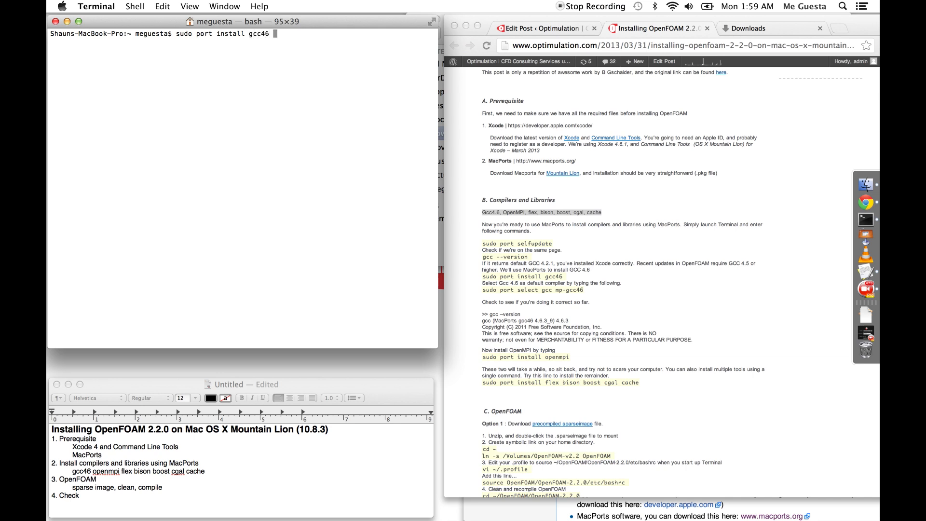
type("op")
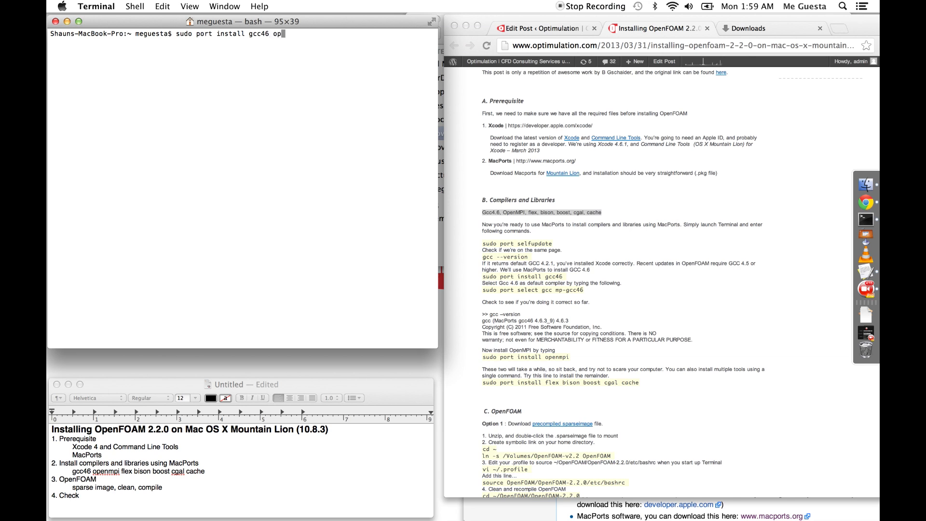
type("enmpi")
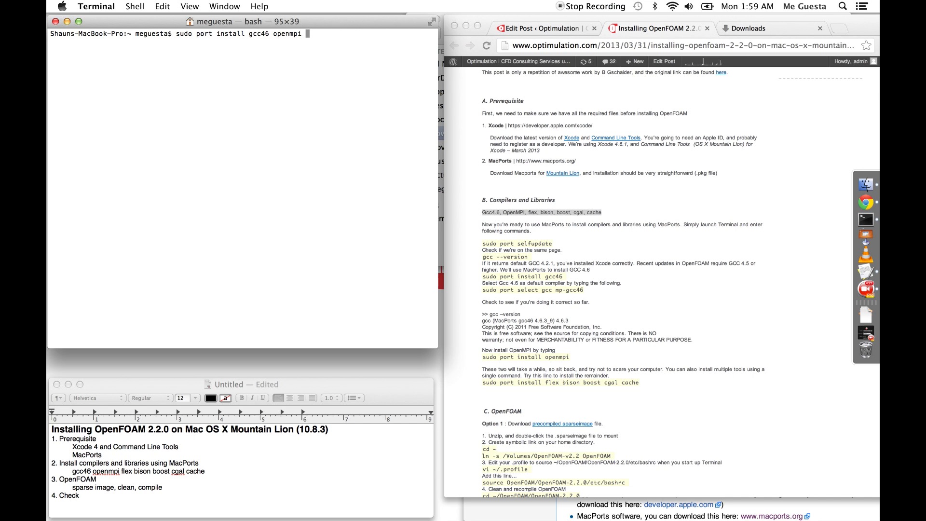
type("flex bison boost cgal")
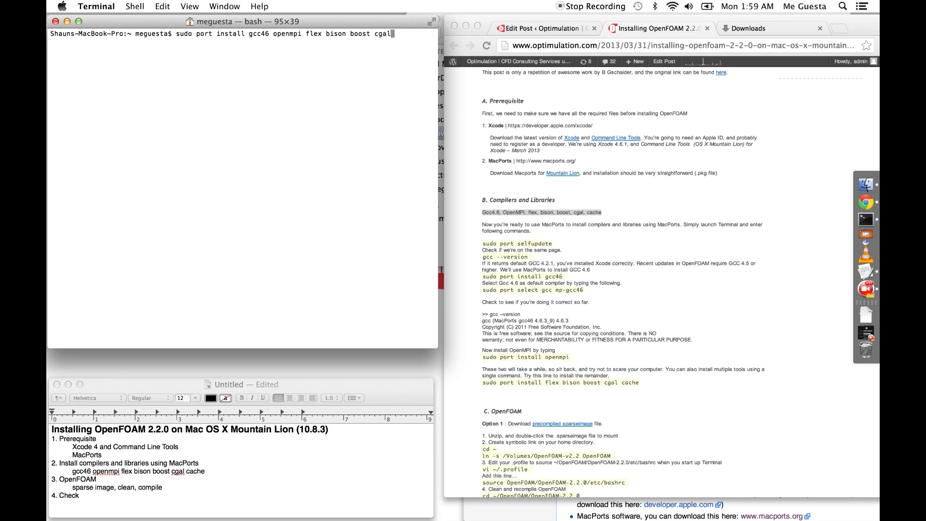
type("cach")
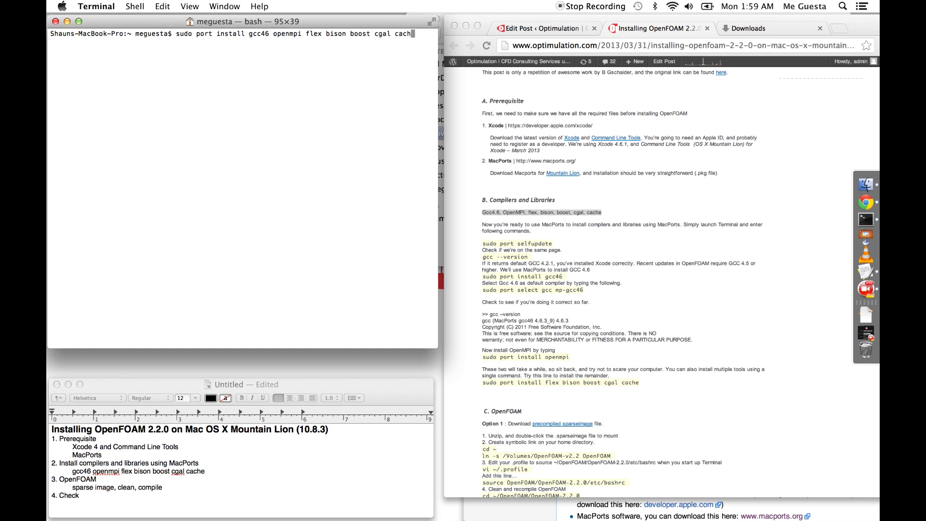
key("Return")
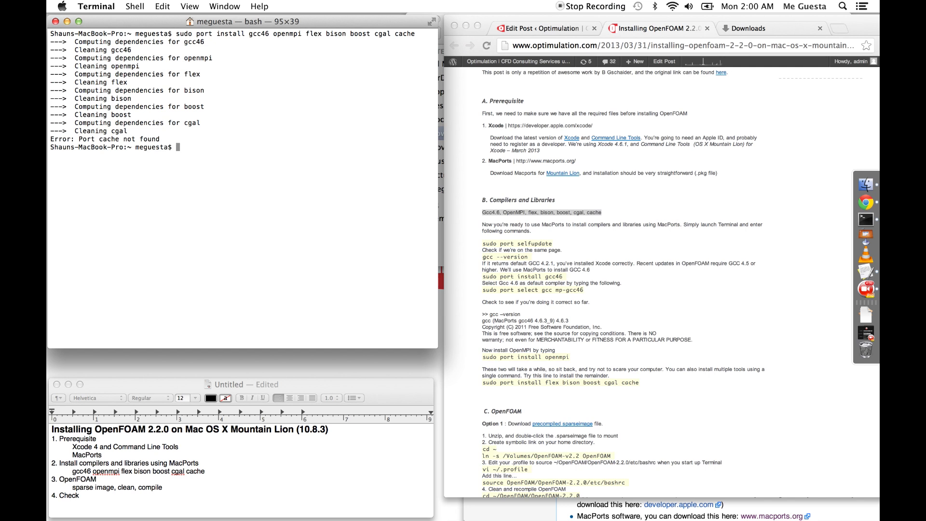
- Check gcc --version reports gcc46 4.6.3 and list selectable gcc versions with sudo port select gcc
type("gcc --ve")
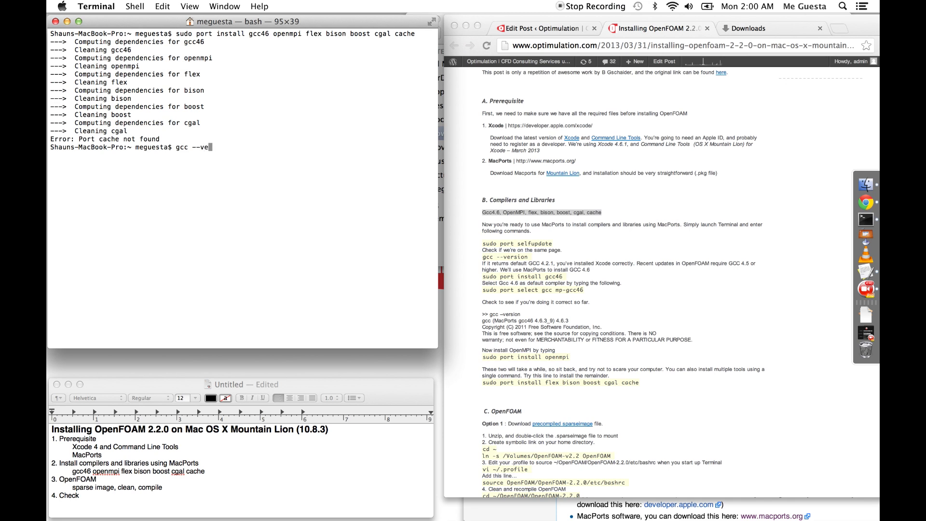
key("Return")
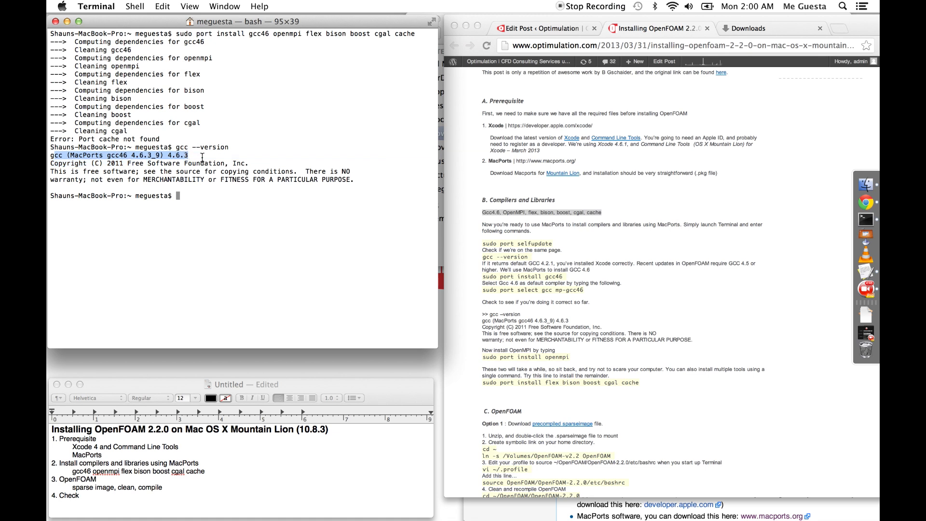
mouse_move(217, 217)
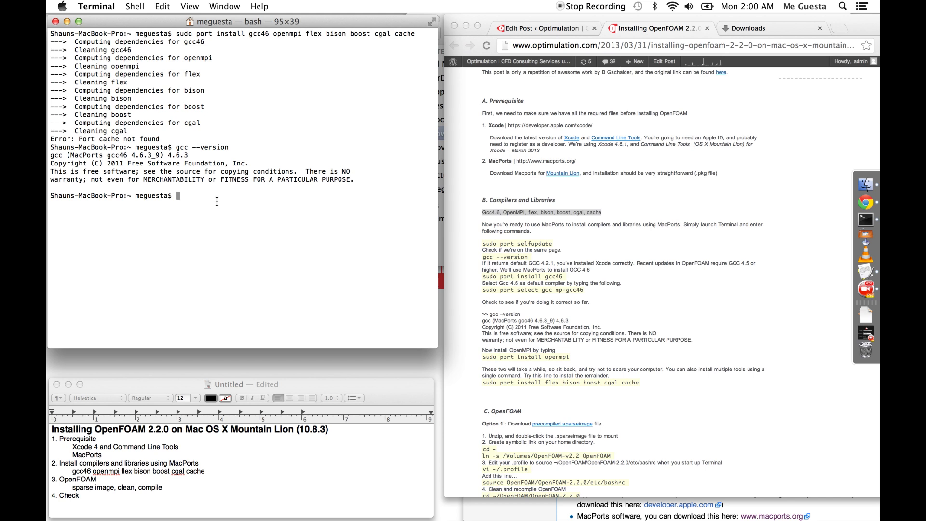
type("sudo po")
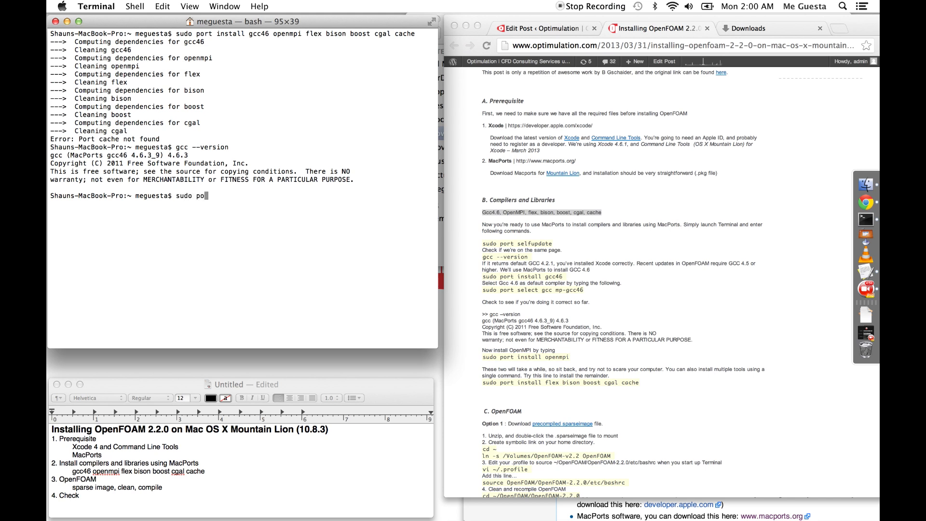
type("rt")
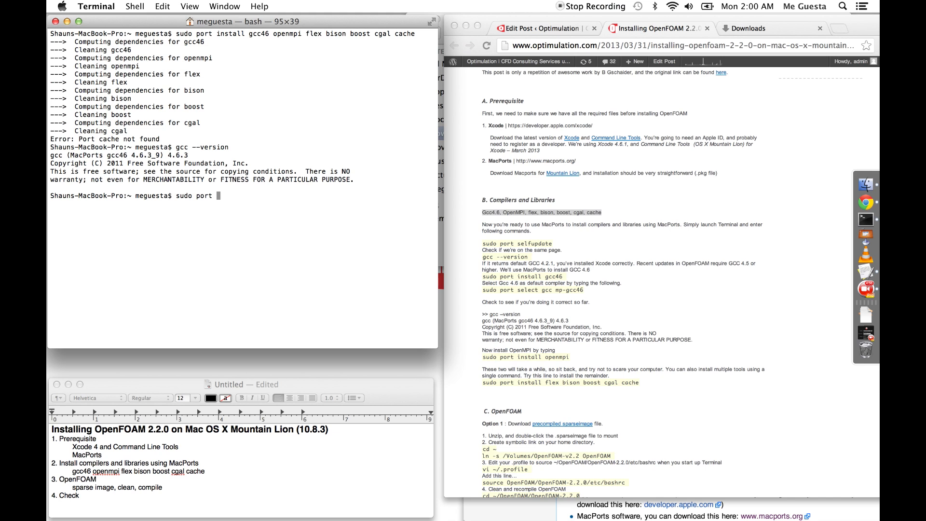
type("select gcc")
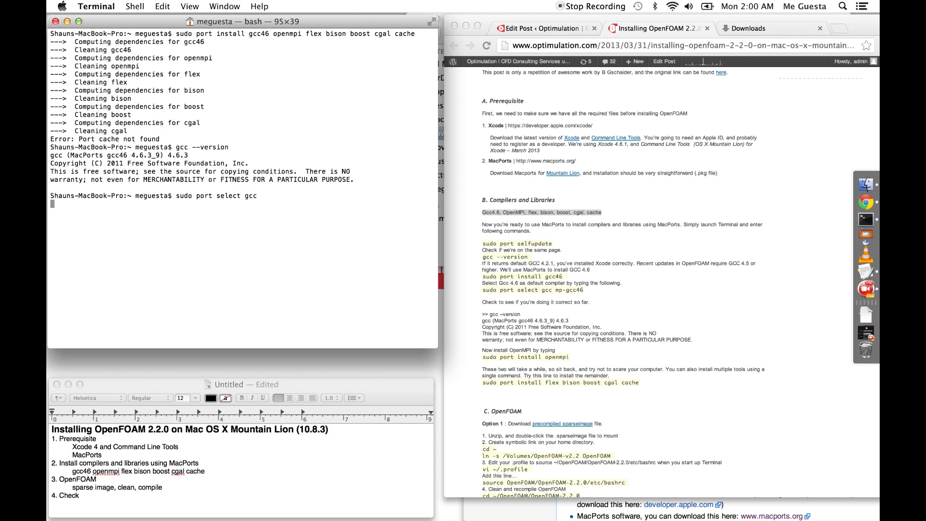
key("Return")
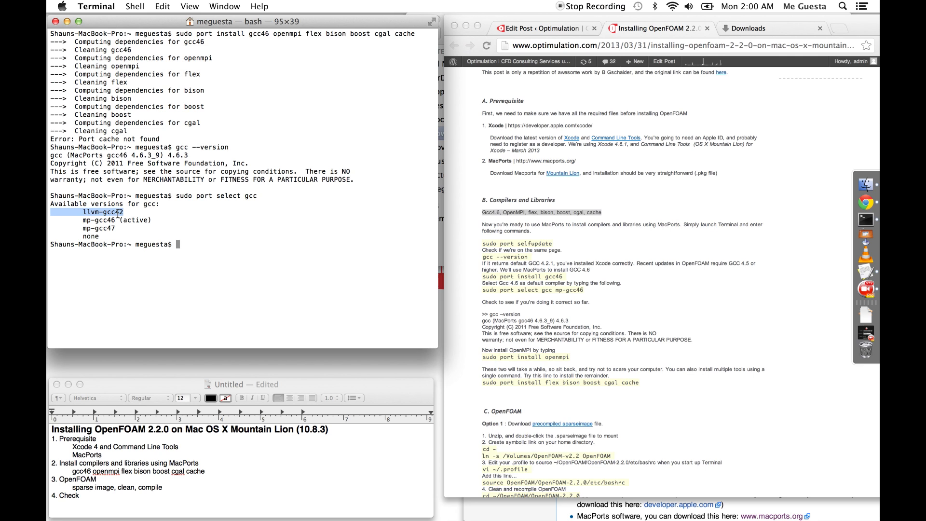
mouse_move(205, 244)
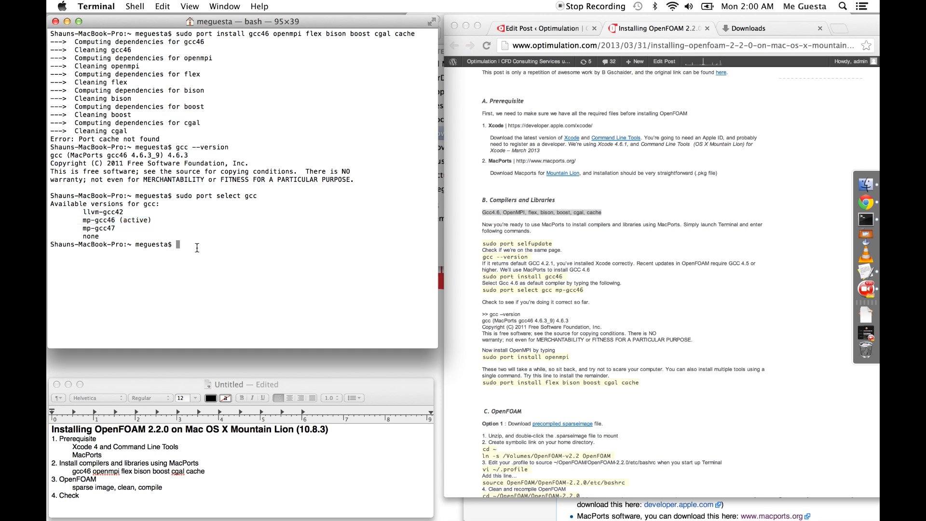
- Run 'sudo port select gcc mp-gcc46' to make mp-gcc46 the active gcc
type("sudo po")
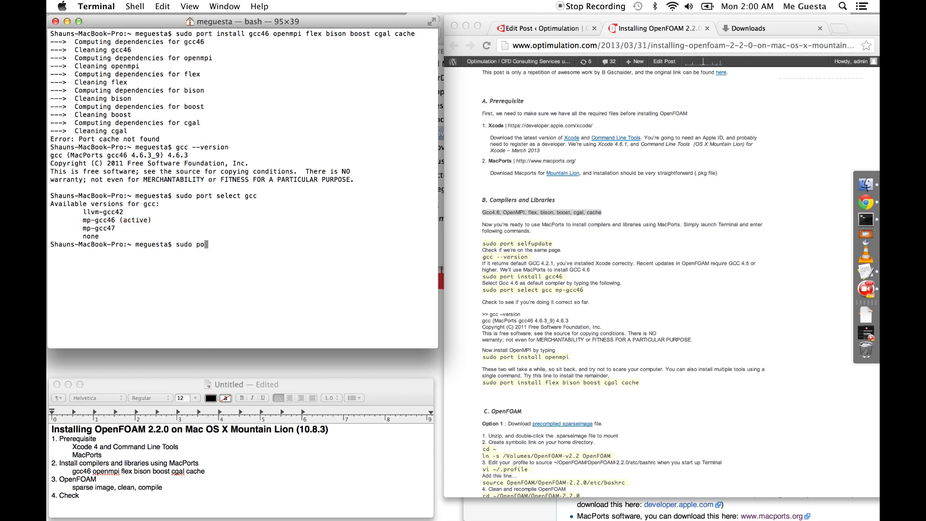
type("rt")
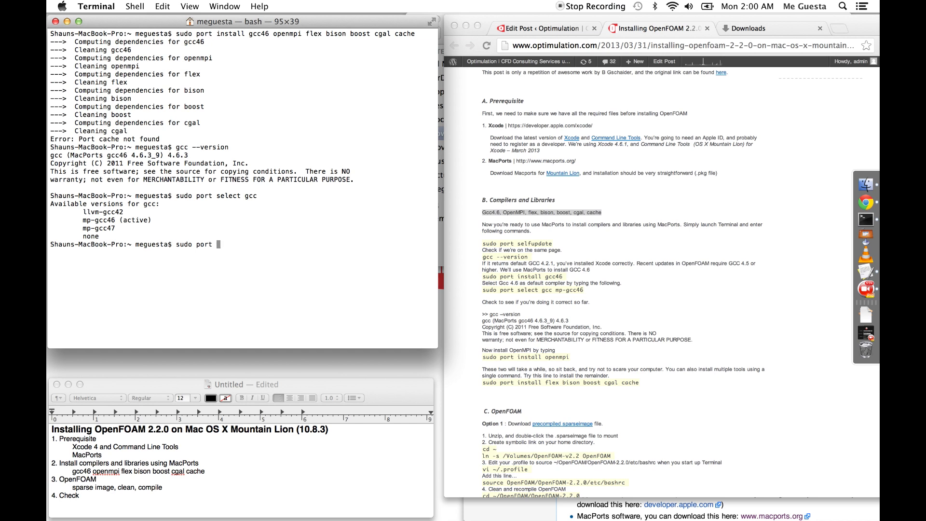
type("select gcc")
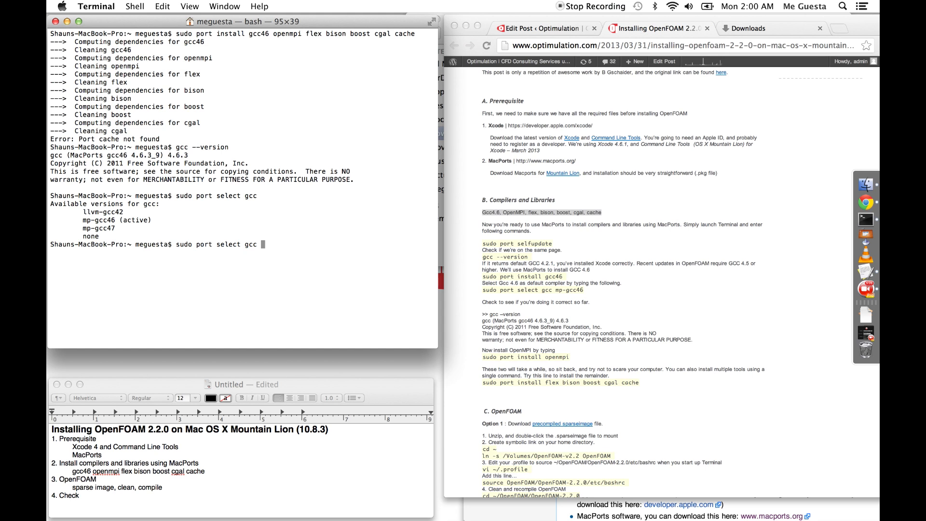
type("mp-gcc")
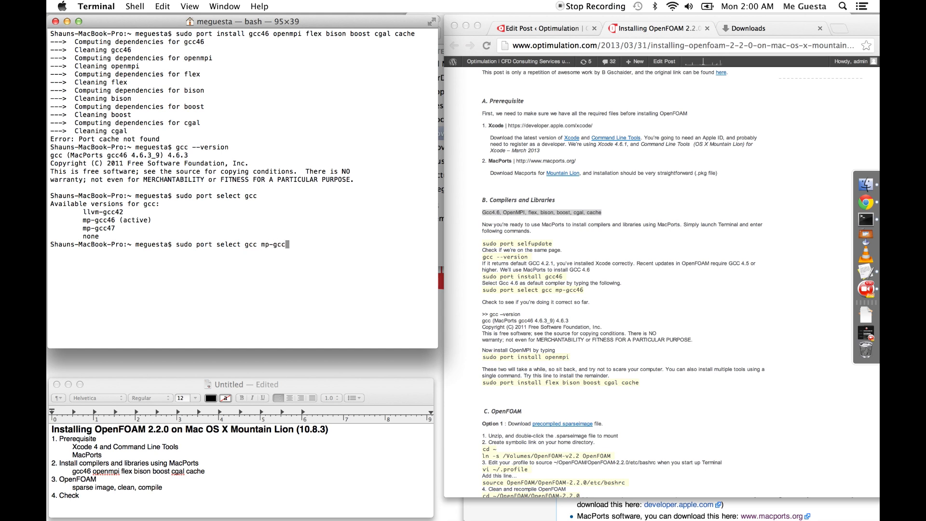
key("Return")
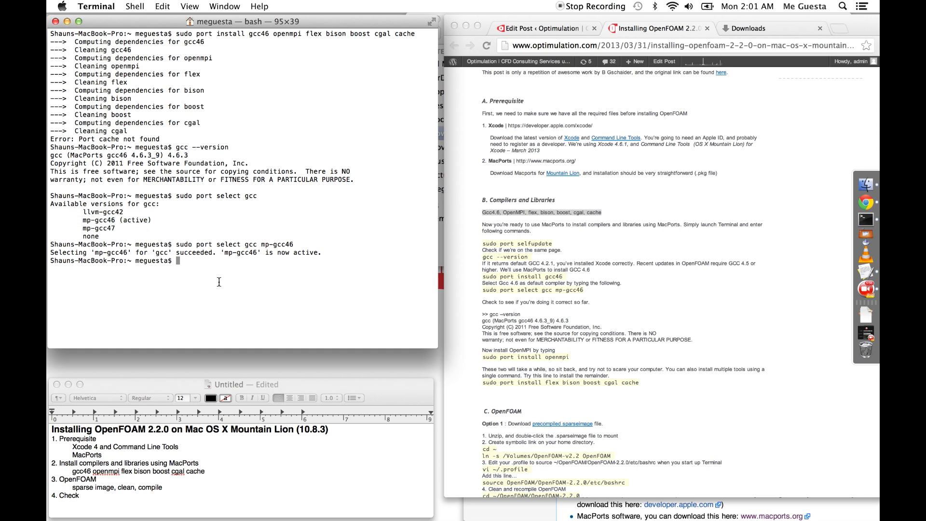
mouse_move(245, 217)
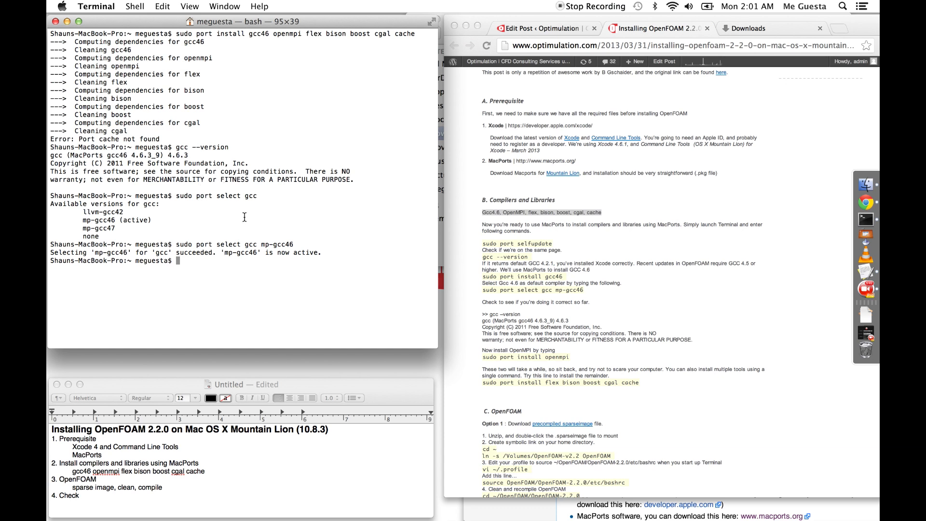
mouse_move(274, 132)
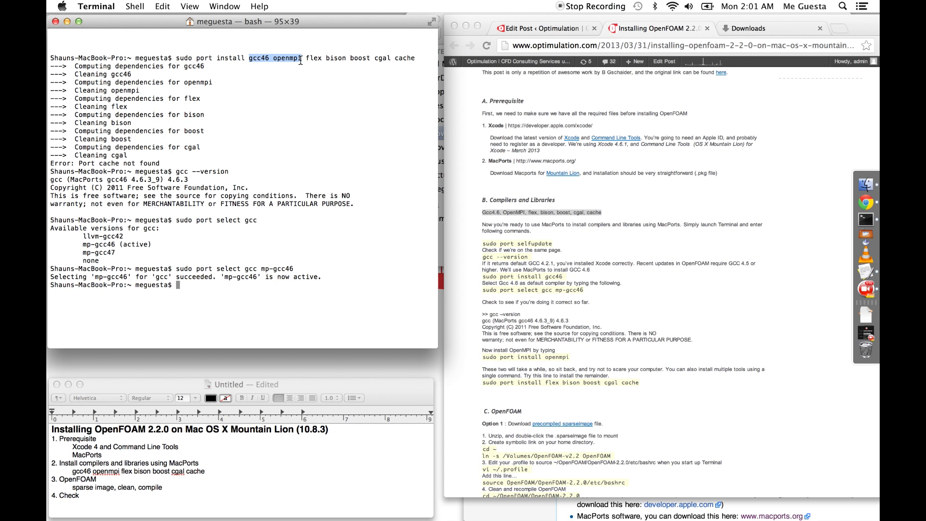
mouse_move(287, 118)
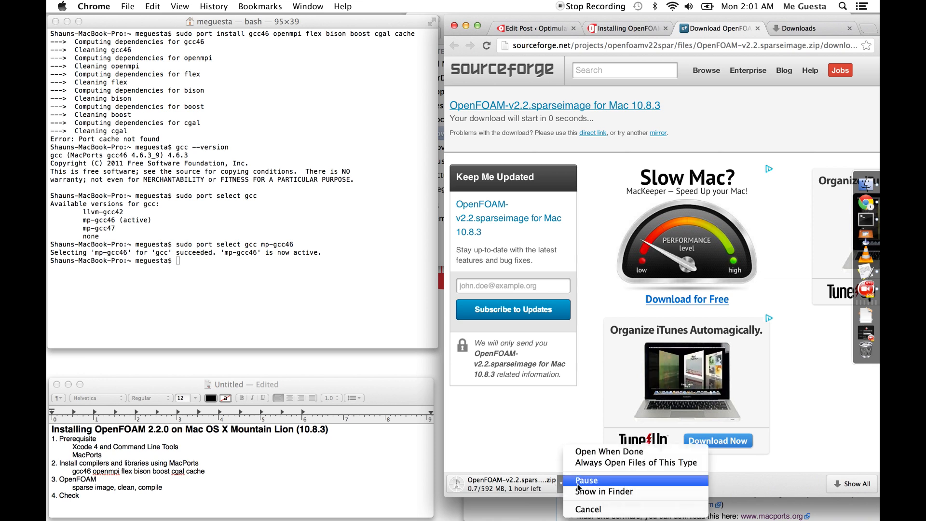
- Cancel the OpenFOAM-v2.2.sparseimage zip download in Chrome's downloads bar
left_click(588, 509)
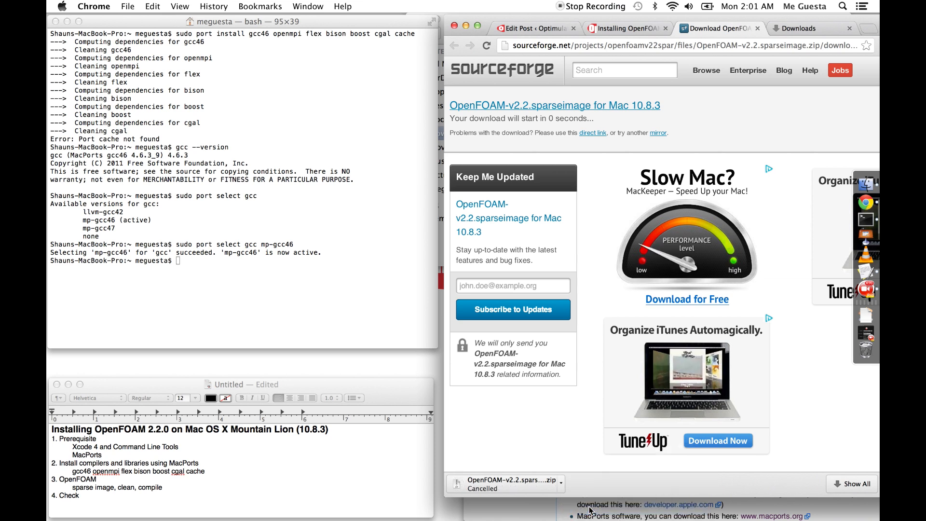
mouse_move(867, 184)
type("ls -l")
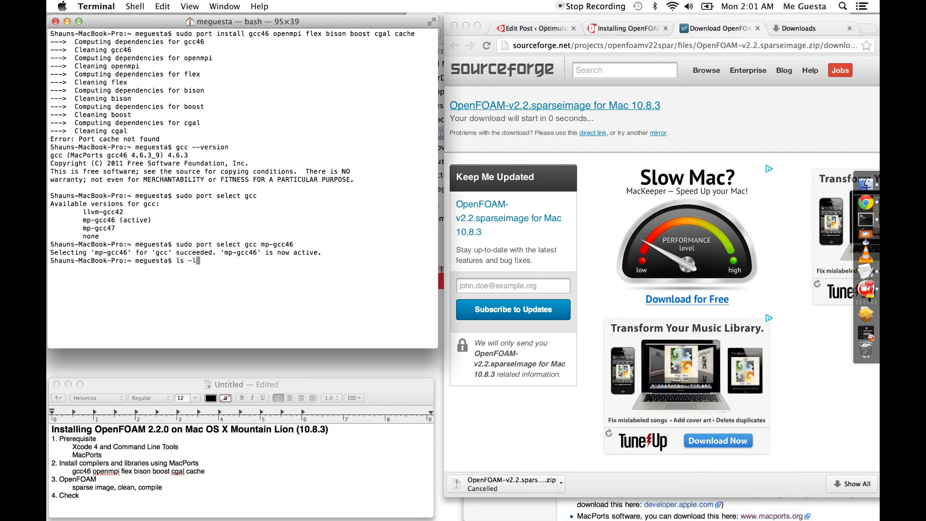
- Move into Downloads and list it, showing OpenFOAM-v2.2.sparseimage, its zip and the MacPorts packages
key("Return")
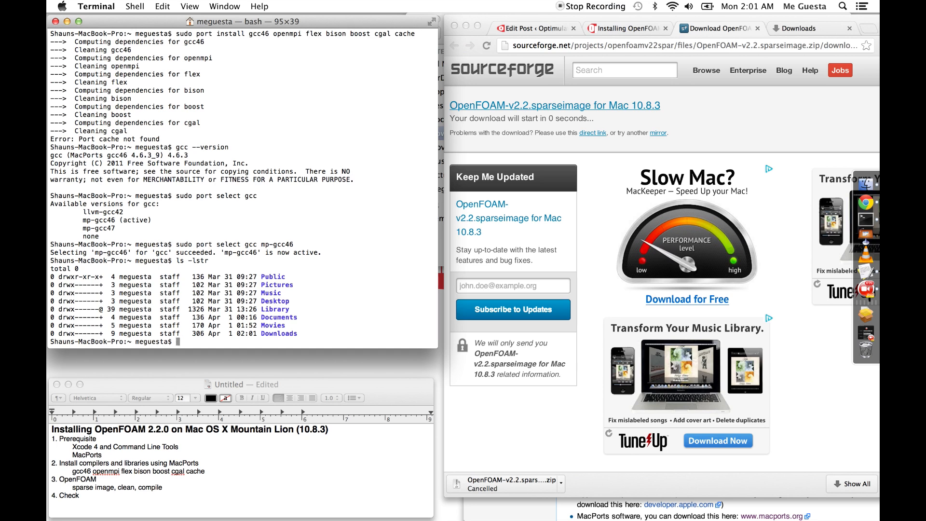
type("cd")
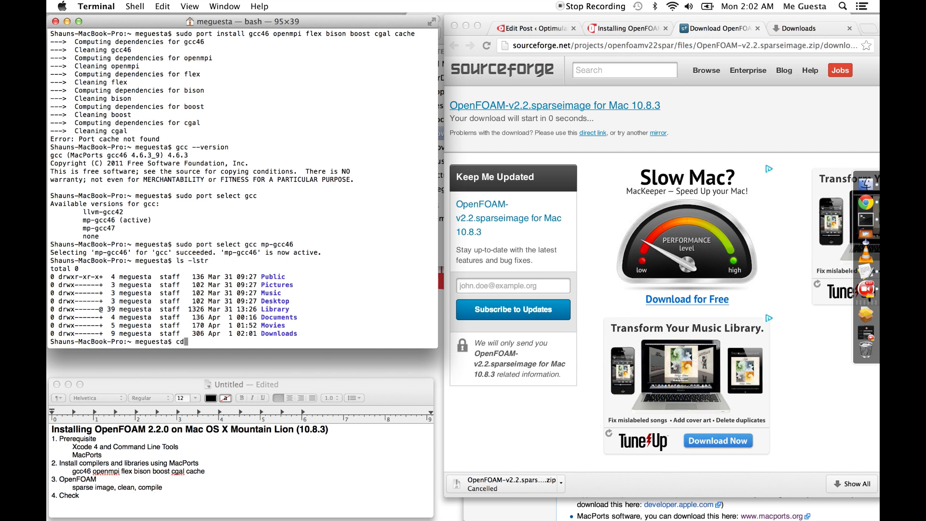
key("Return")
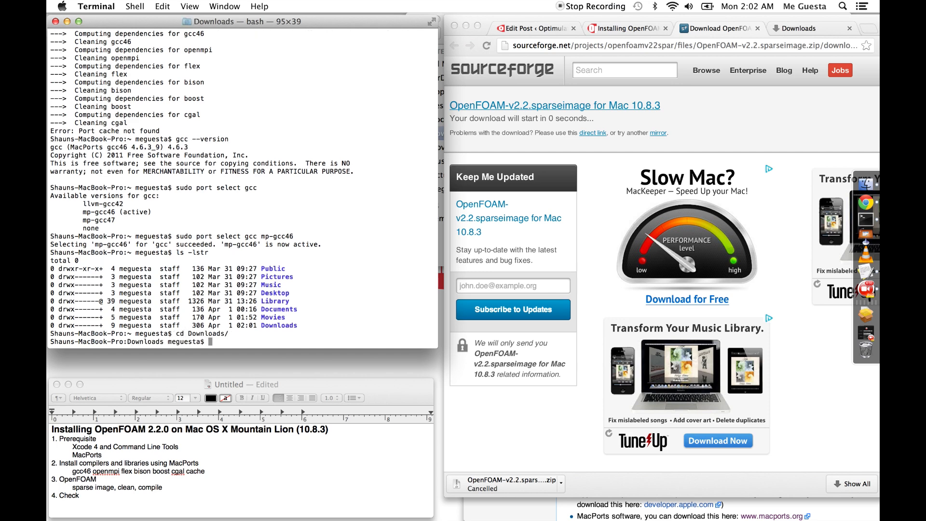
key("Return")
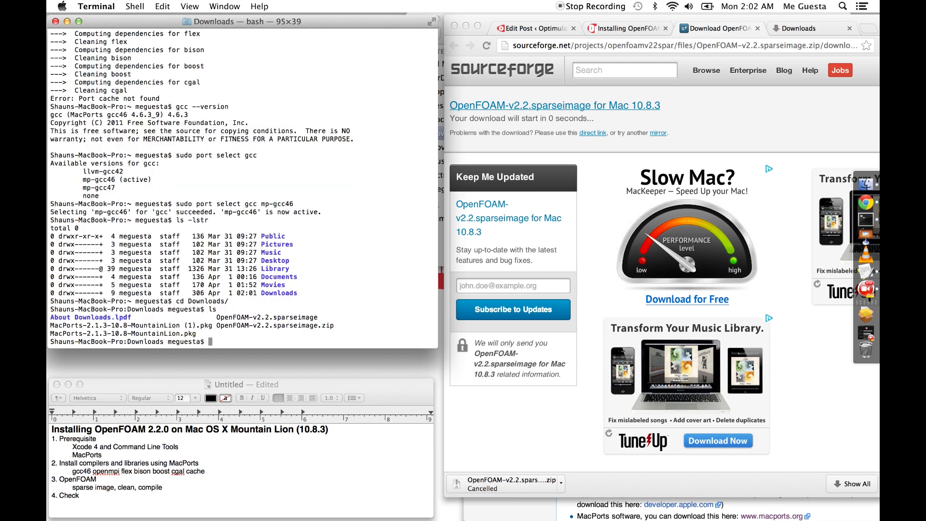
mouse_move(875, 184)
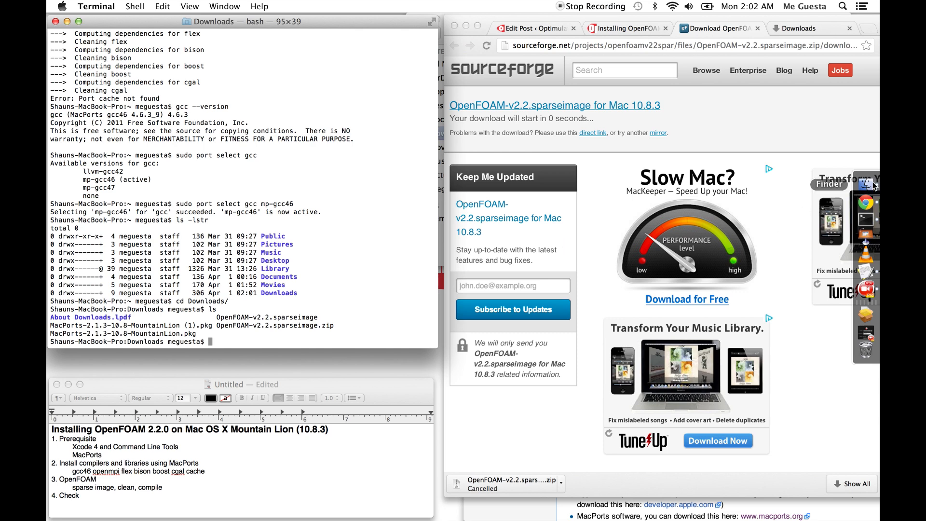
- In Finder's Downloads, unzip OpenFOAM-v2.2.sparseimage.zip and mount the 2.52 GB sparse image as a volume
left_click(866, 185)
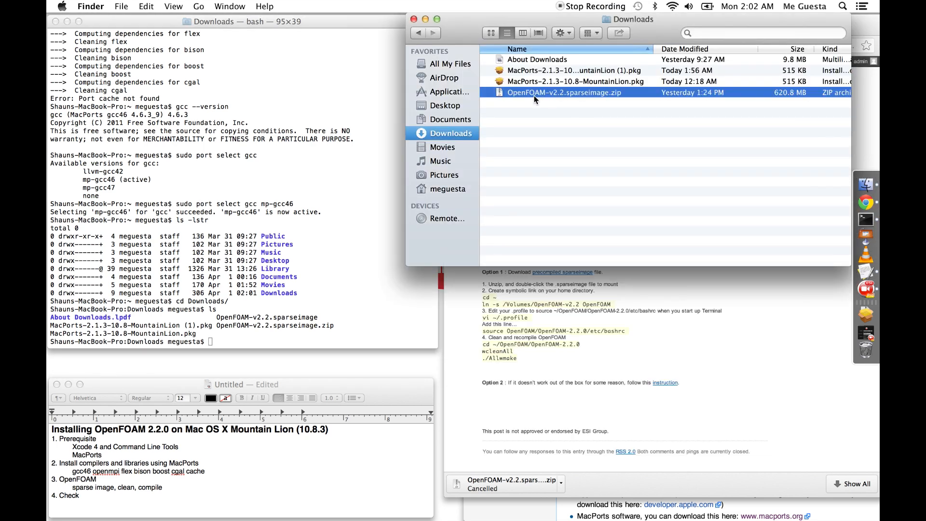
mouse_move(574, 99)
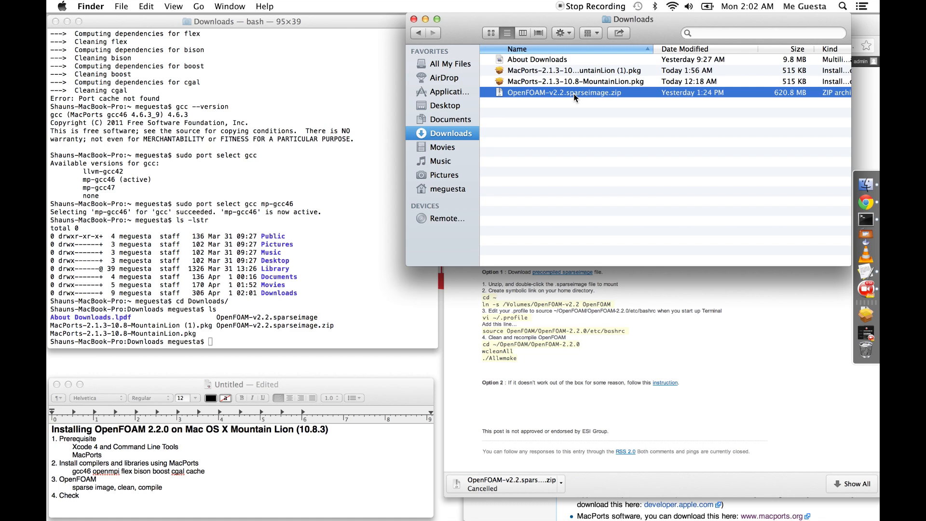
double_click(563, 93)
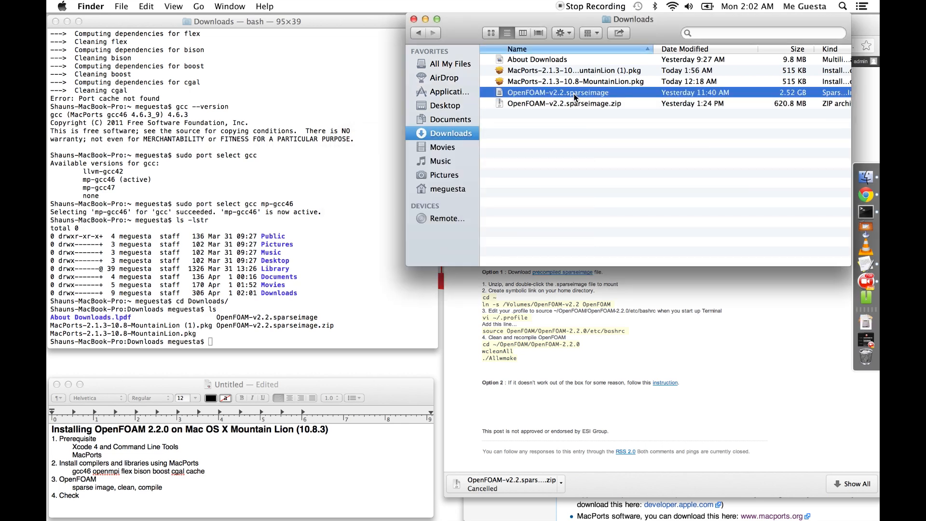
double_click(559, 92)
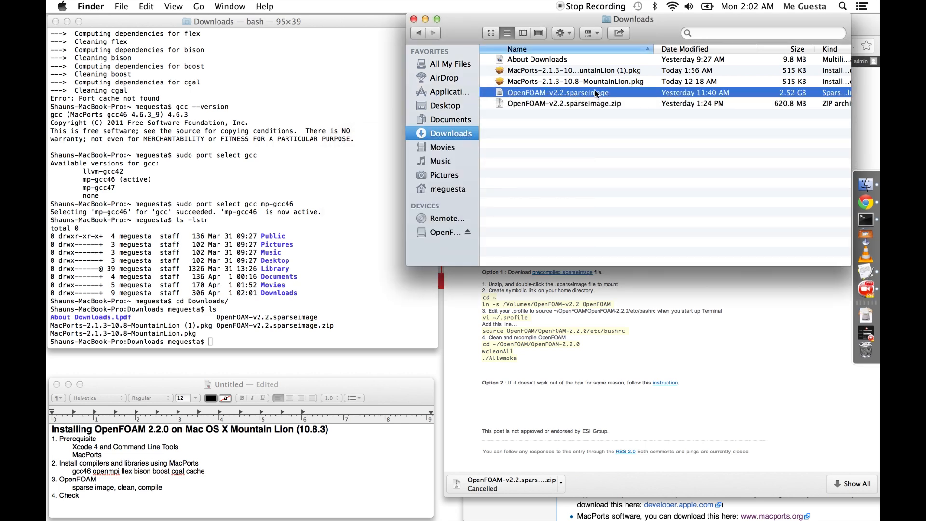
double_click(565, 92)
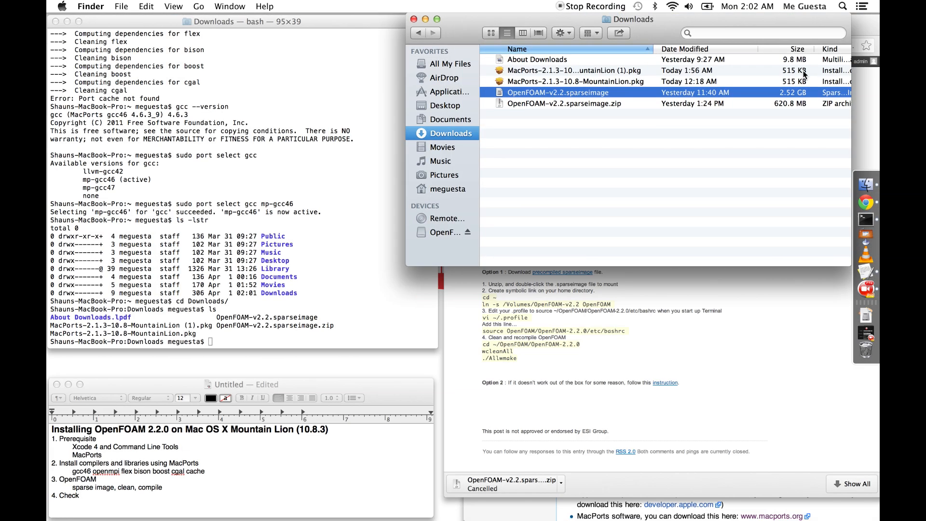
mouse_move(442, 240)
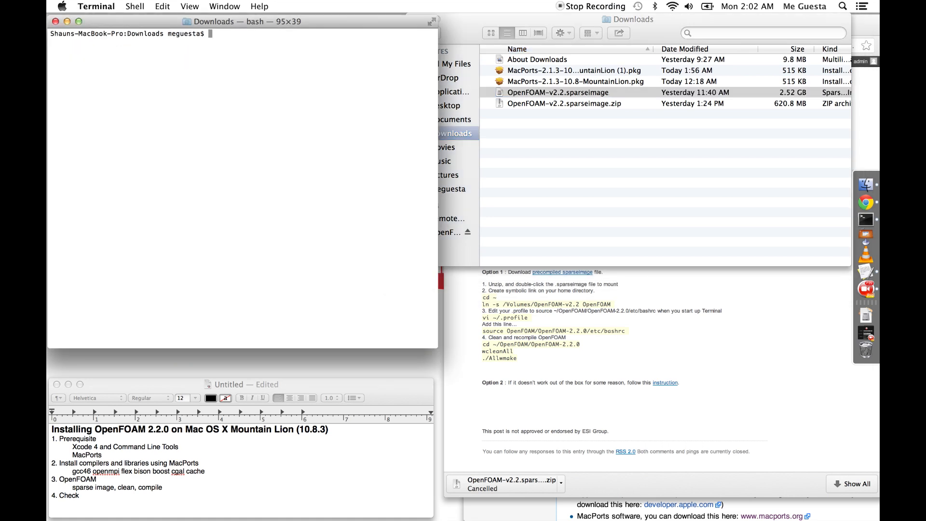
- List /Volumes, return home and create an OpenFOAM link to /Volumes/OpenFOAM-v2.2 with ln -s
type("cd /")
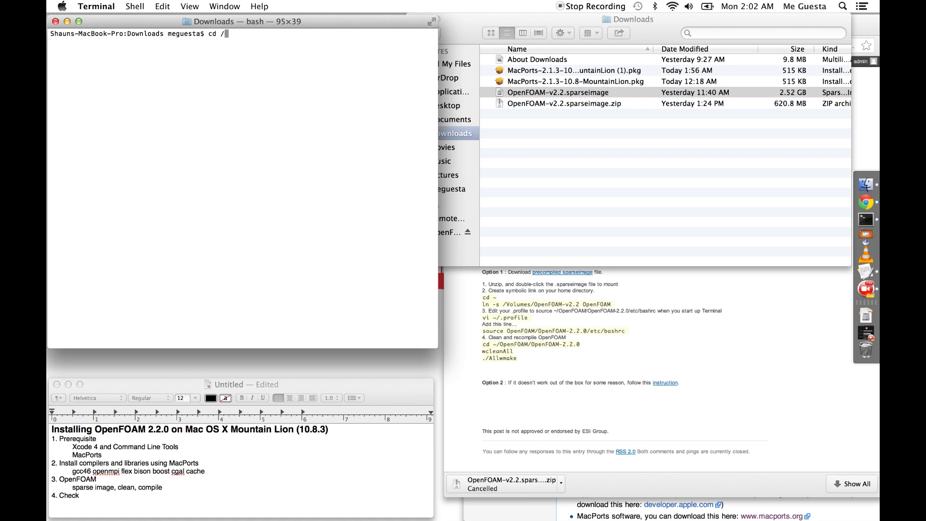
type("Volumes/")
type("ls")
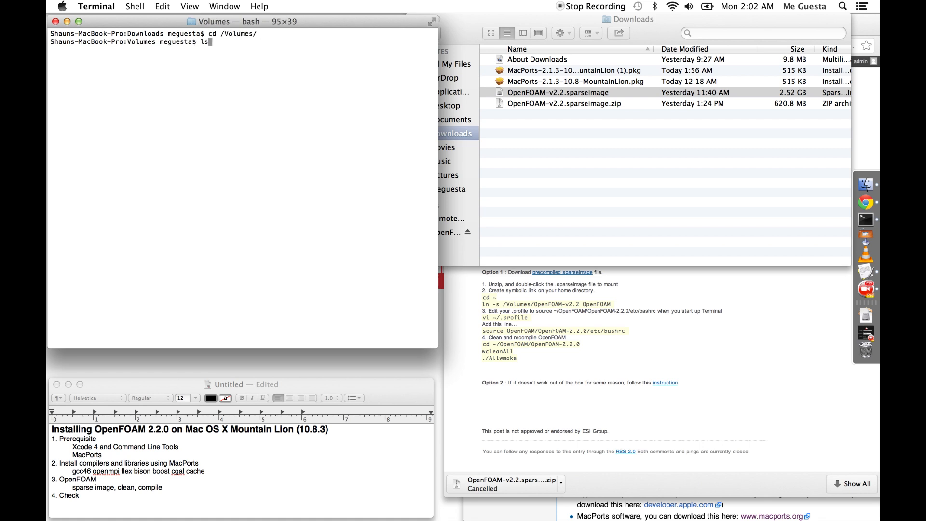
key("Return")
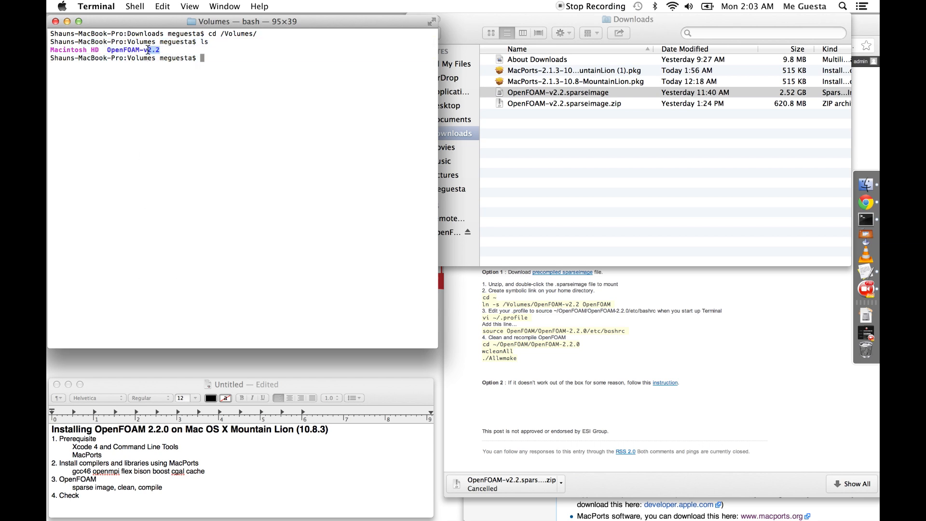
type("ls -lstr")
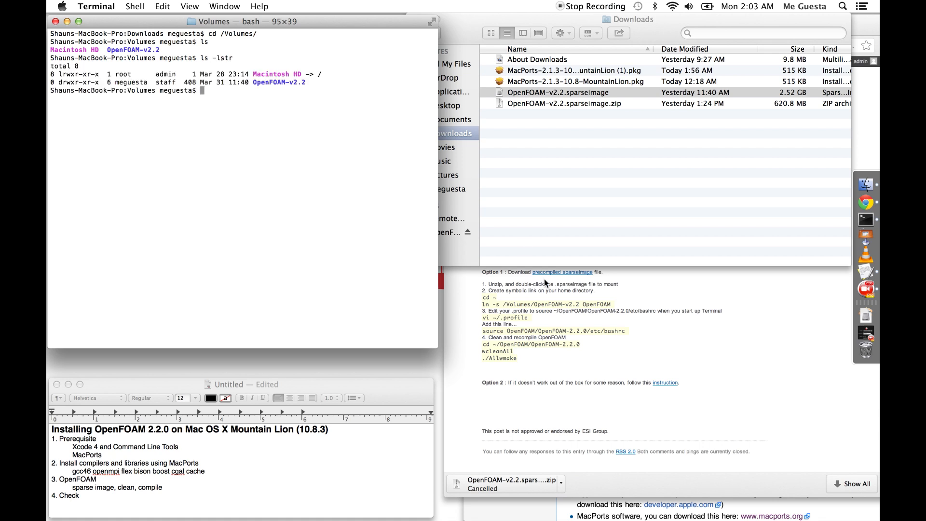
type("cd ~")
type("ln -s /Volumes/OpenFOAM-v2.2/")
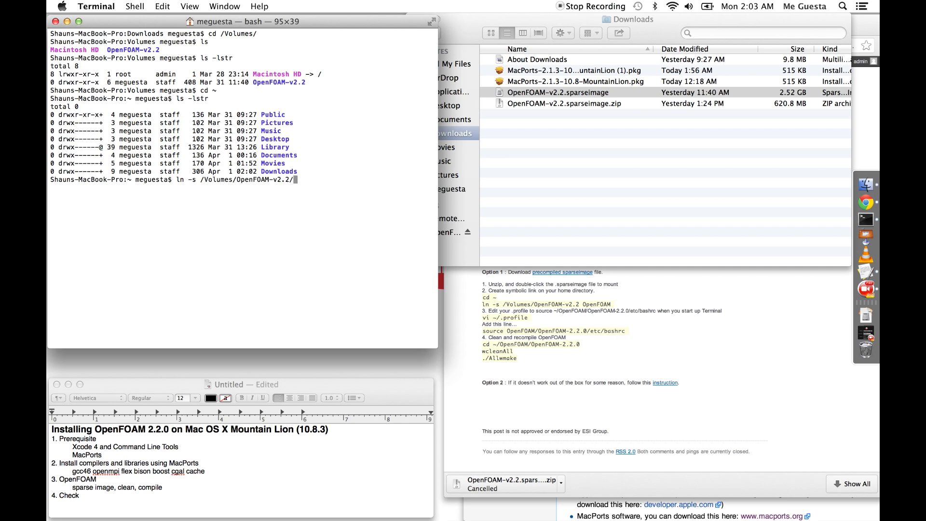
key("Backspace")
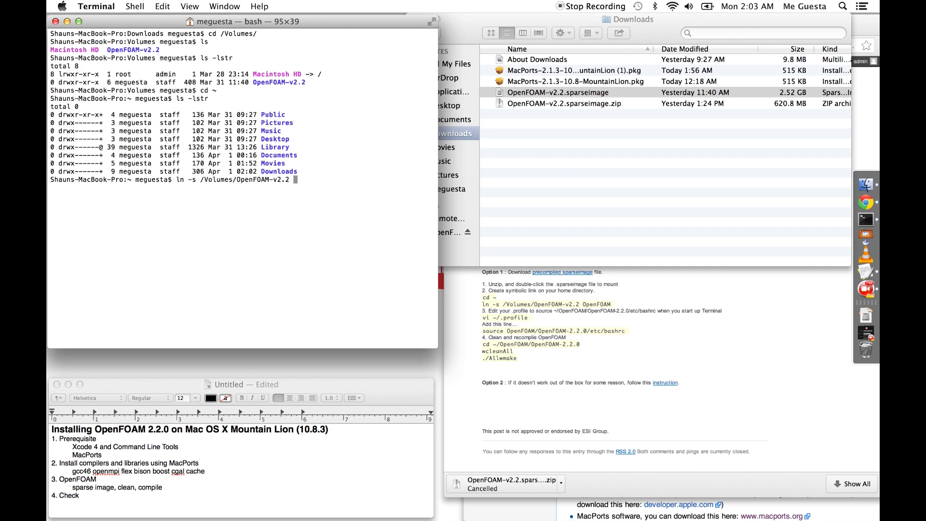
key("Return")
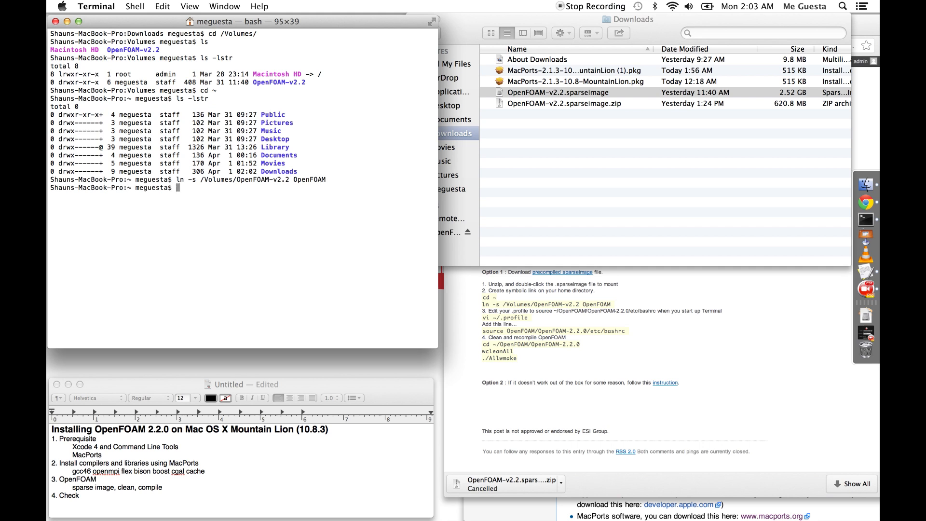
- Confirm the link with ls -lstr, then enter OpenFOAM, revealing OpenFOAM-2.2.0 and ThirdParty-2.2.0
type("ls -lst")
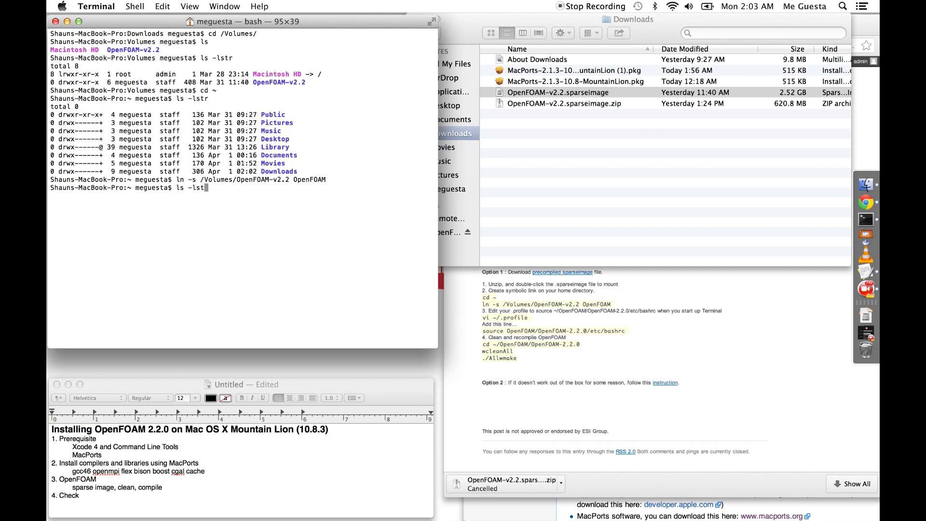
key("Return")
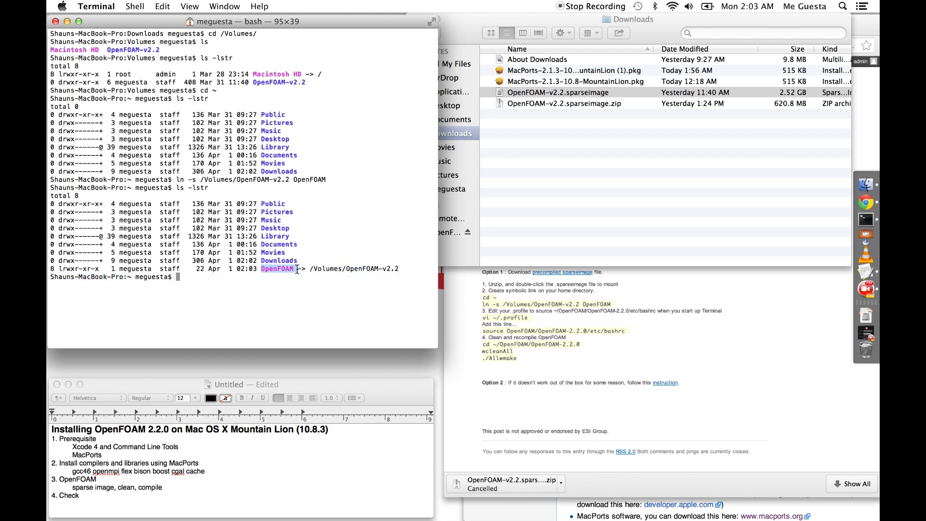
type("cd")
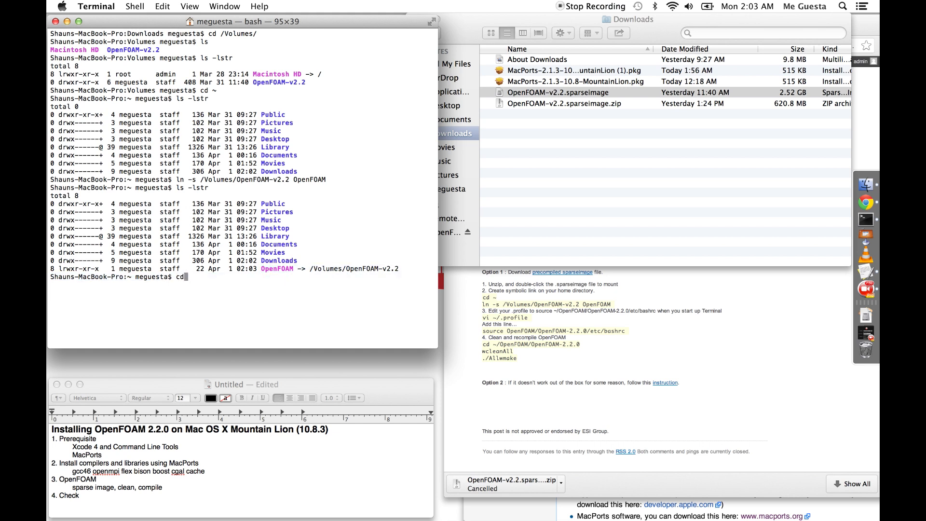
type("OpenFOAM")
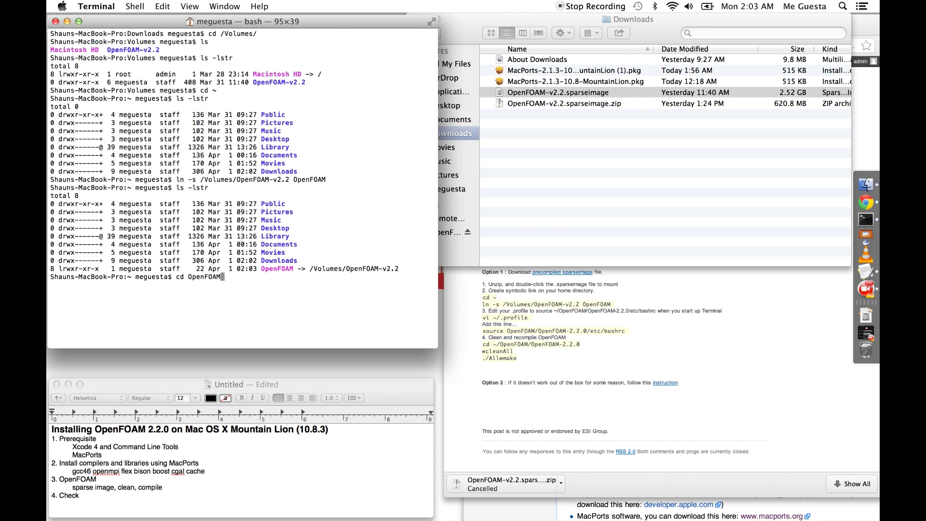
key("Return")
type("ls")
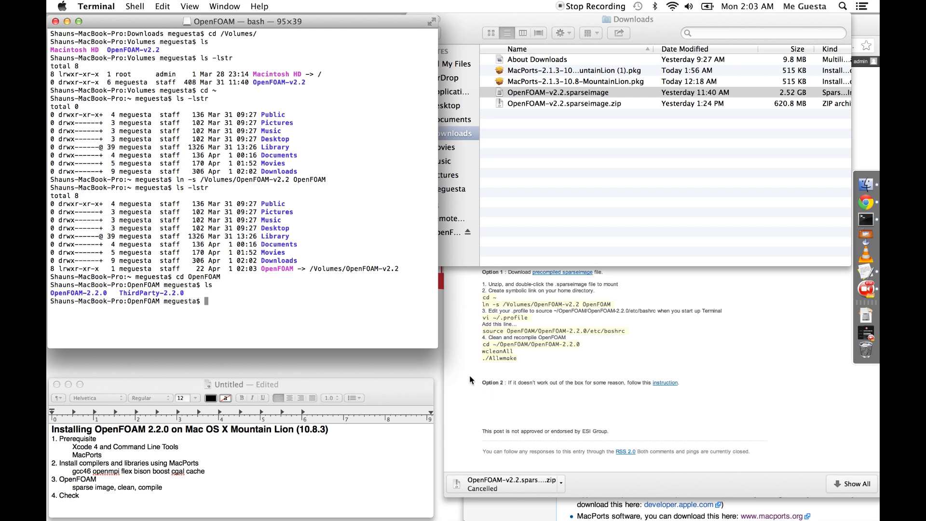
- Browse the installation guide's OpenFOAM section, the CFD Online Mac patches thread and the openfoamwiki Mac how-to
left_click(657, 28)
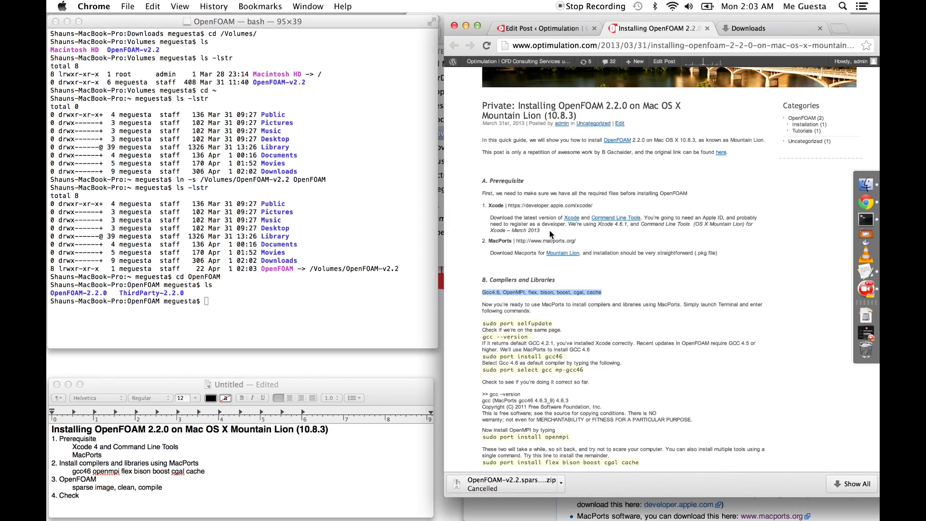
scroll("up", 3)
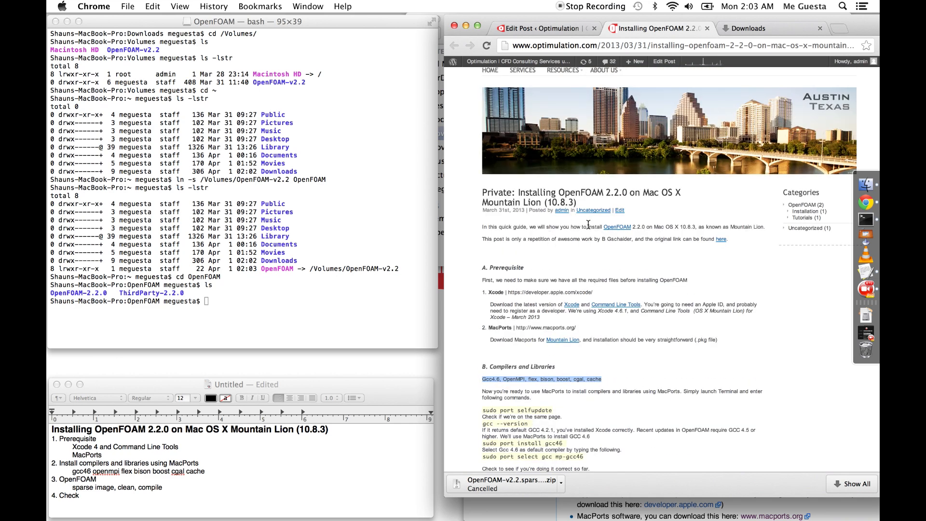
mouse_move(637, 226)
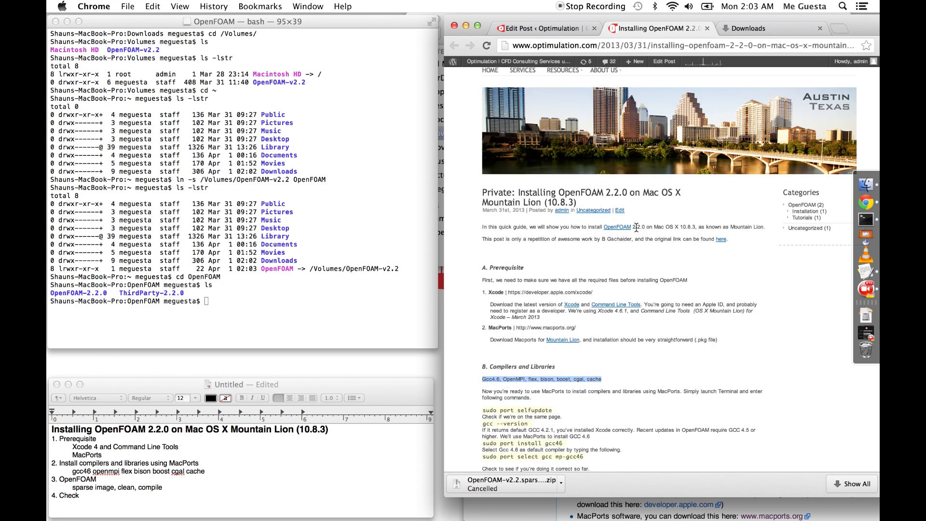
mouse_move(721, 238)
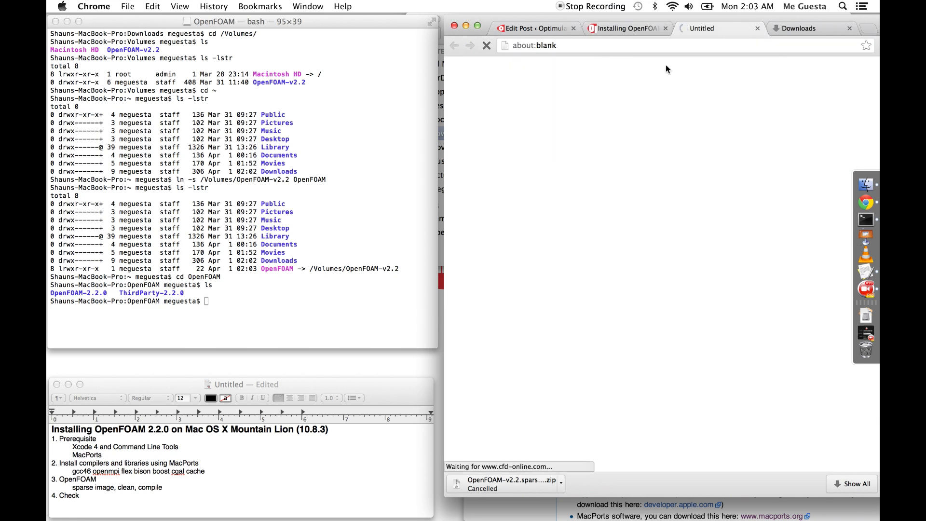
left_click(715, 28)
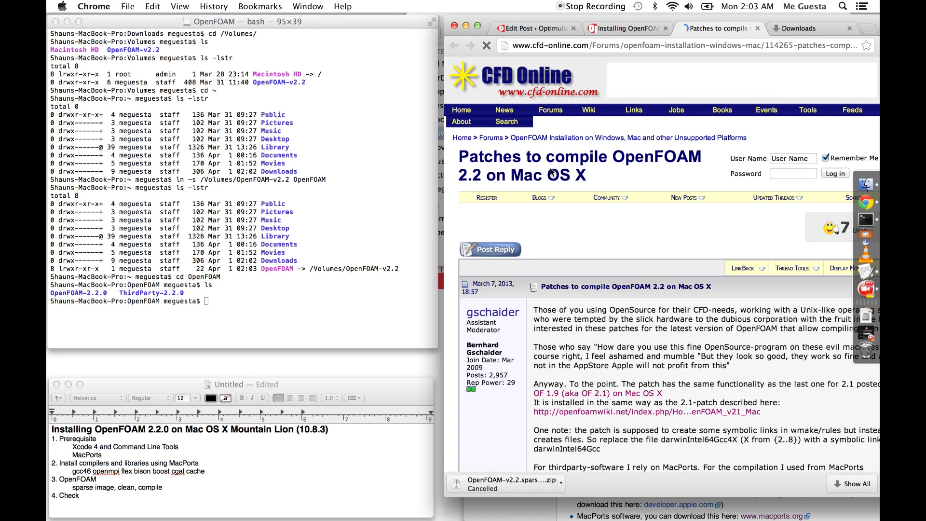
scroll("down", 3)
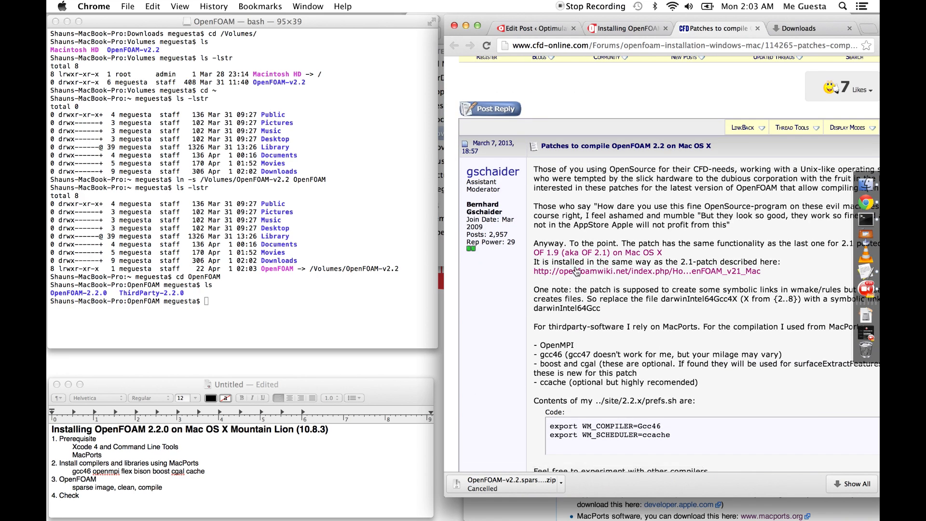
mouse_move(629, 271)
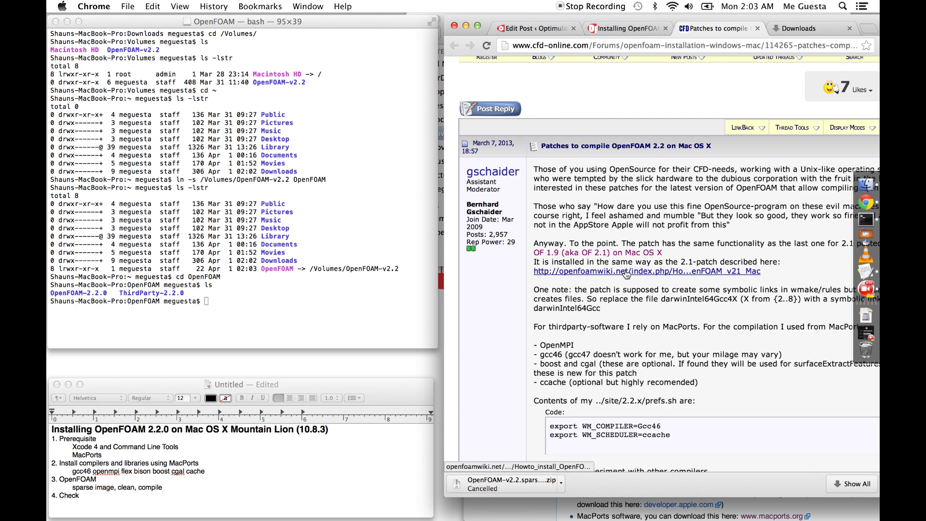
mouse_move(625, 271)
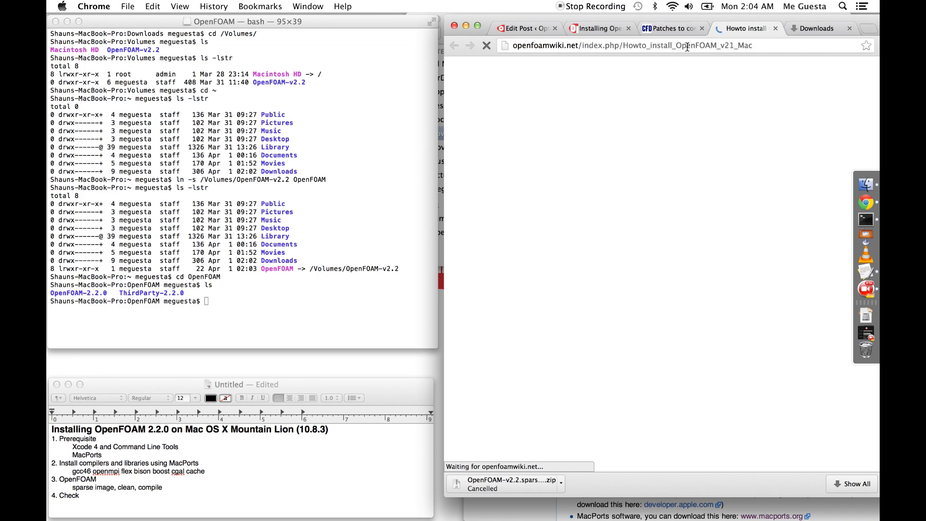
left_click(671, 28)
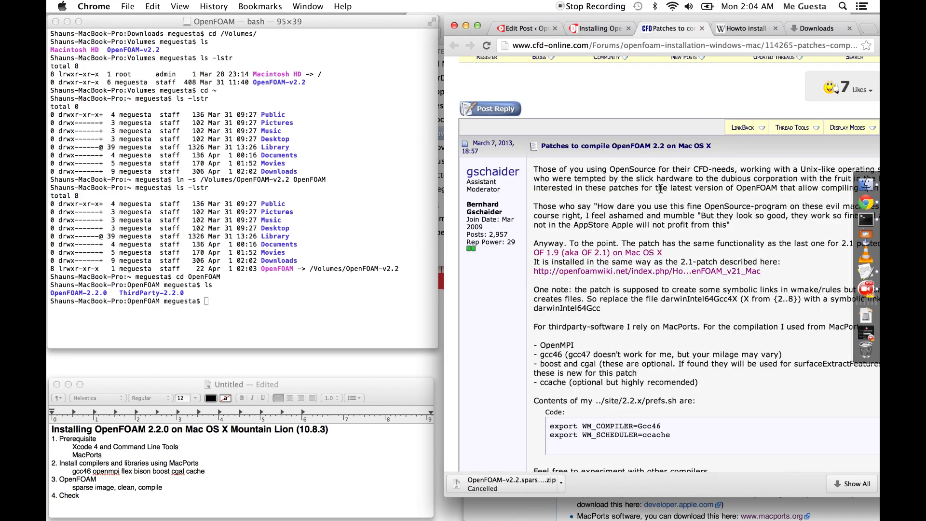
scroll("up", 3)
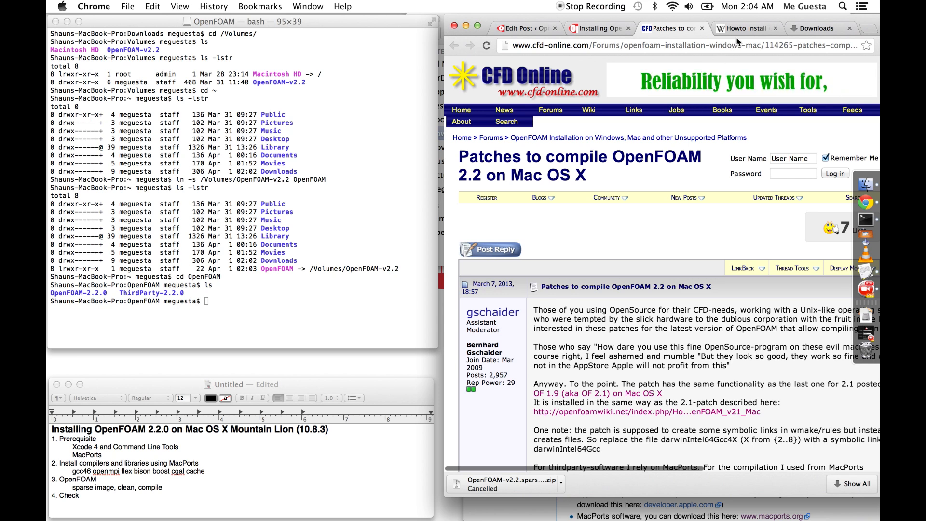
left_click(746, 28)
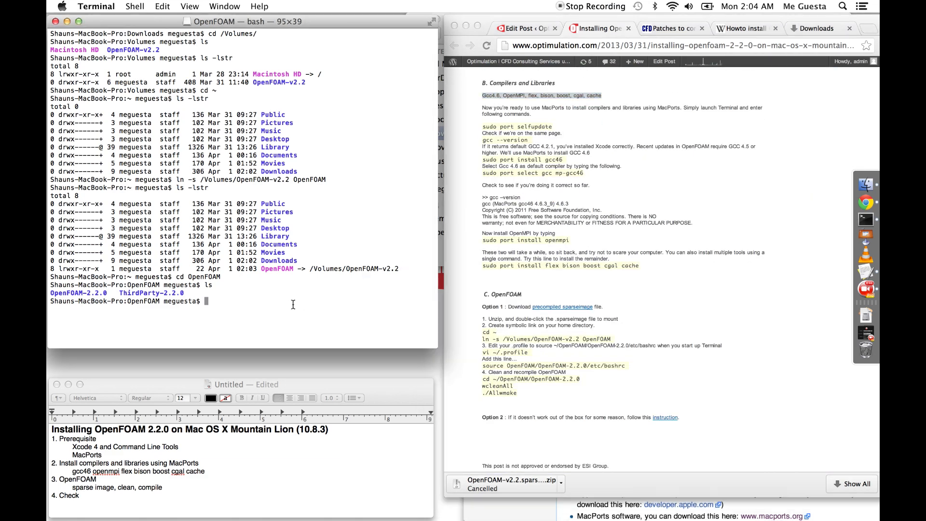
- Enter OpenFOAM-2.2.0, list it, then move into its etc folder and list that
key("Return")
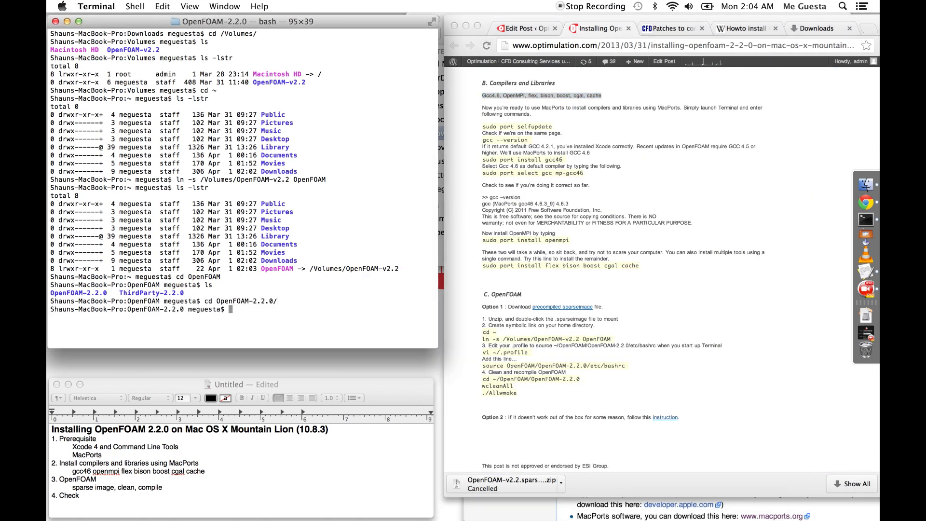
type("ls -lstr")
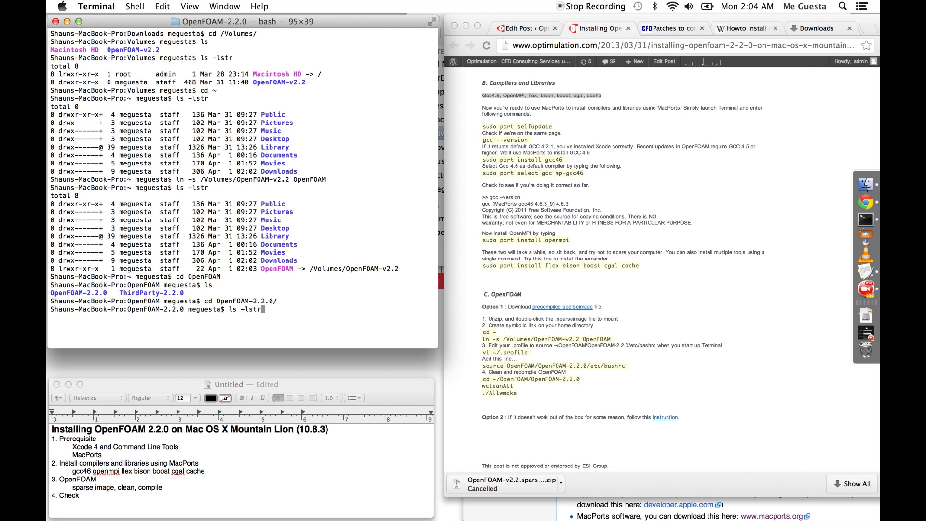
key("Return")
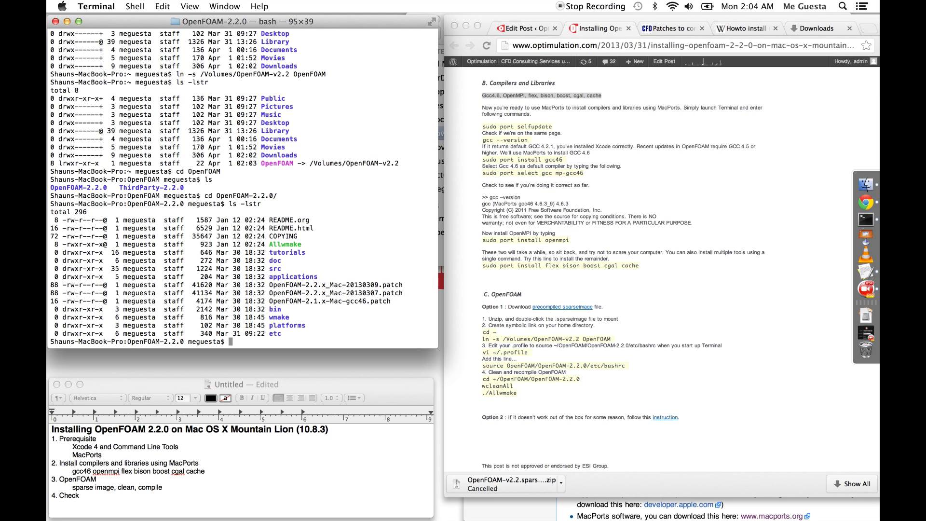
type("cd e")
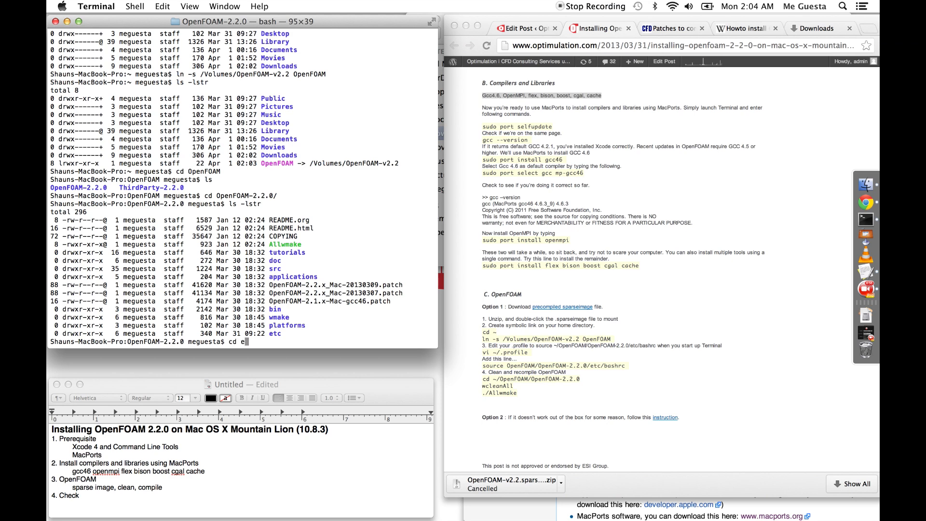
key("Return")
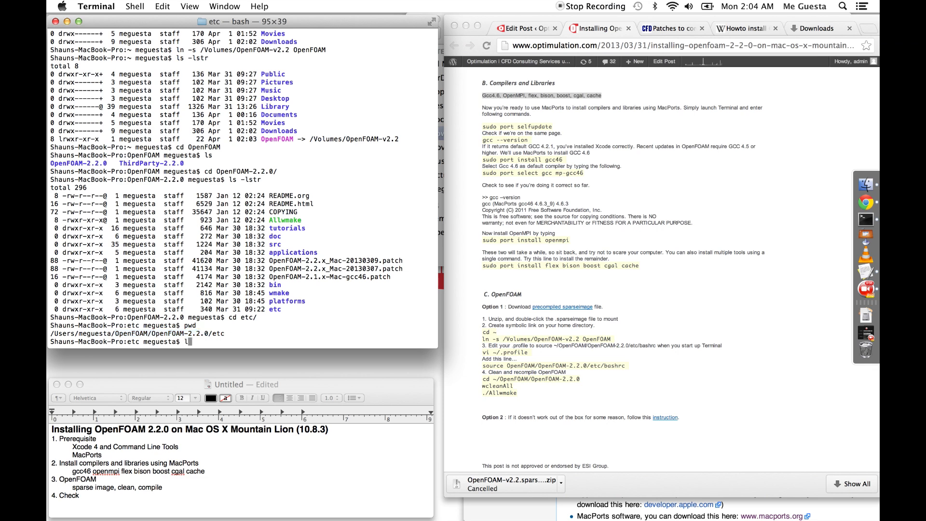
type("ls -lstr")
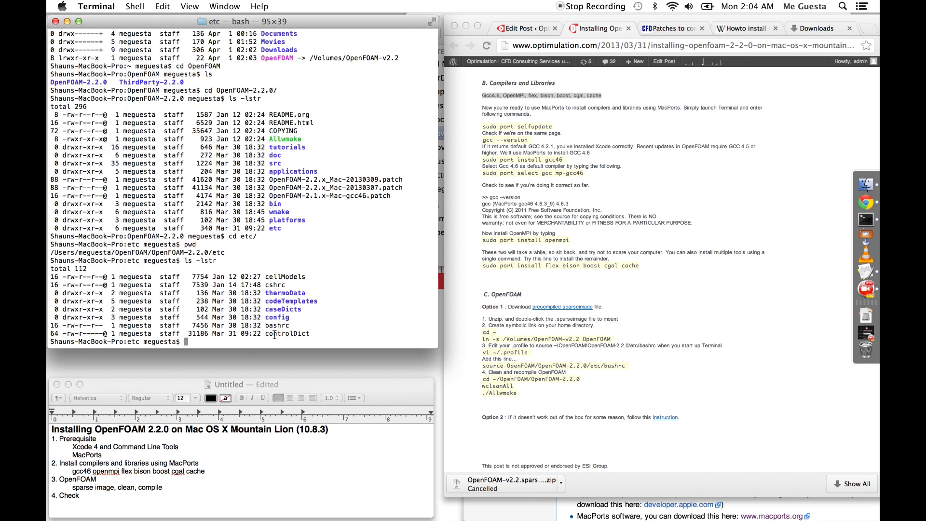
- Run 'source bashrc' to load the OpenFOAM environment, which reports using ParaView from Applications
double_click(277, 325)
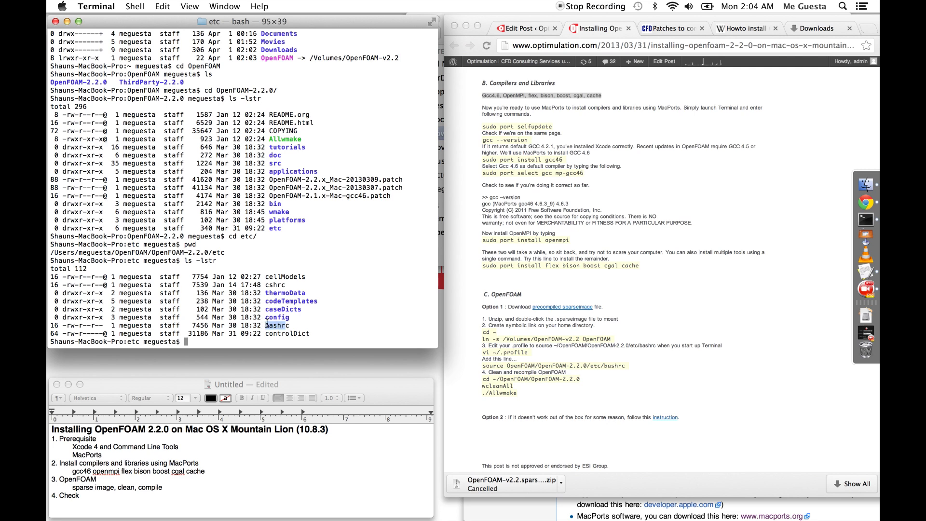
mouse_move(298, 333)
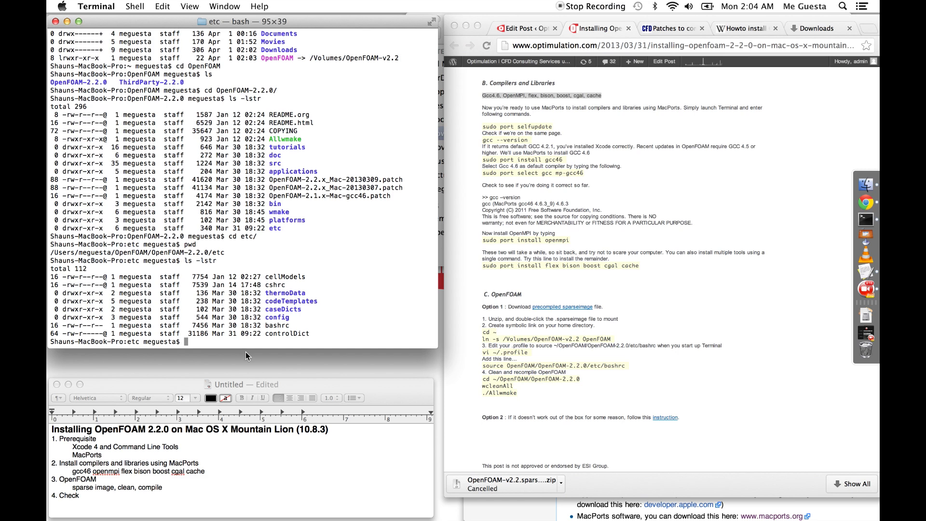
type("source")
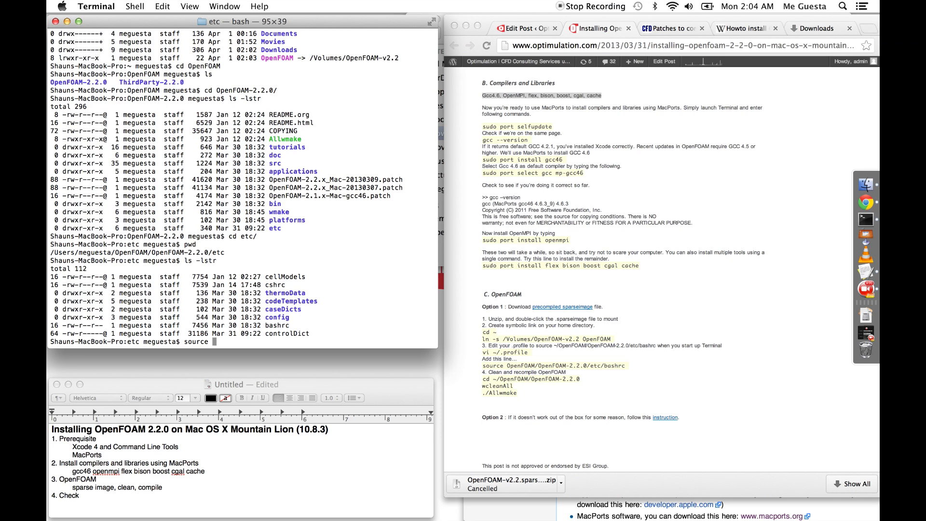
type("bashrc")
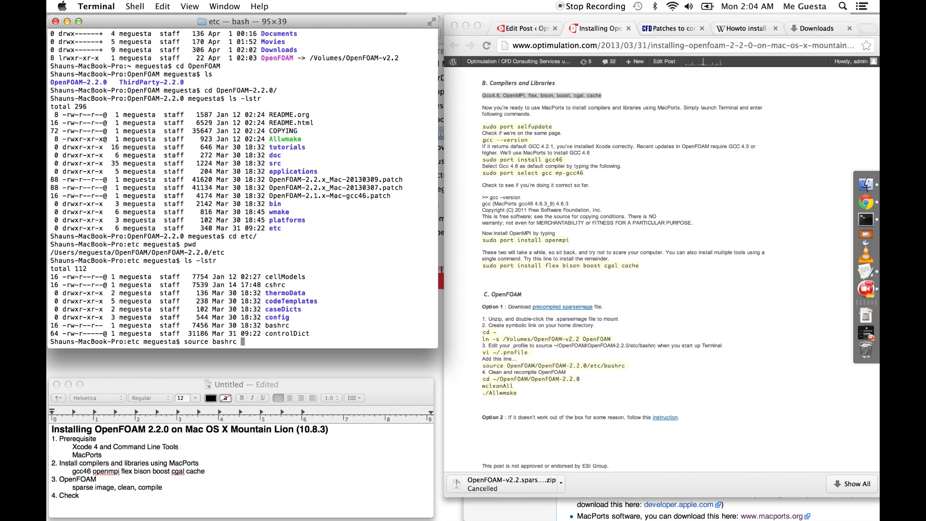
key("Return")
type("cd ~")
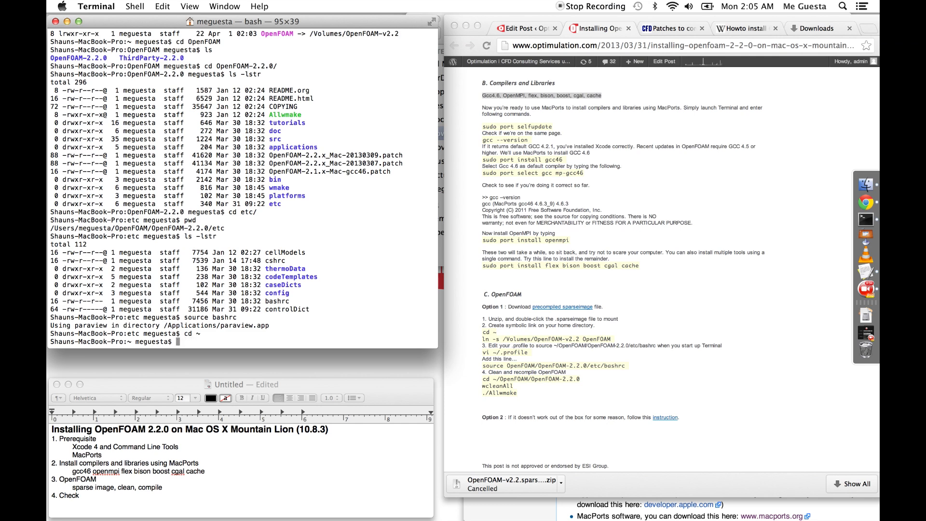
- List the home folder and edit .profile in vi, starting a new line at the end
key("Return")
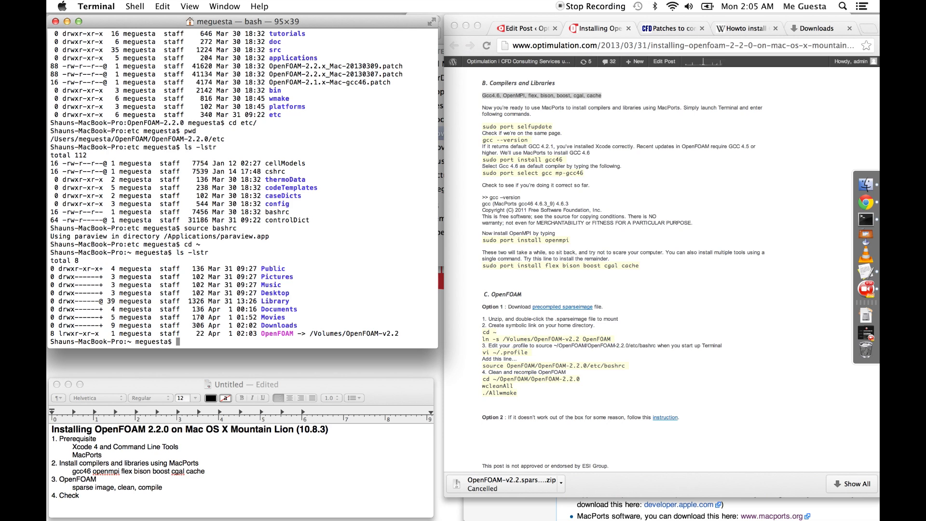
type("vi .profile")
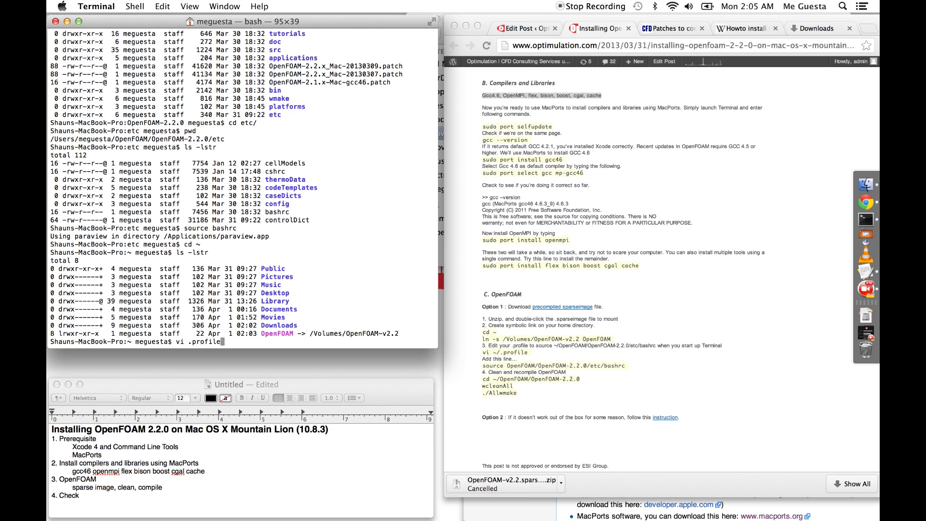
key("Return")
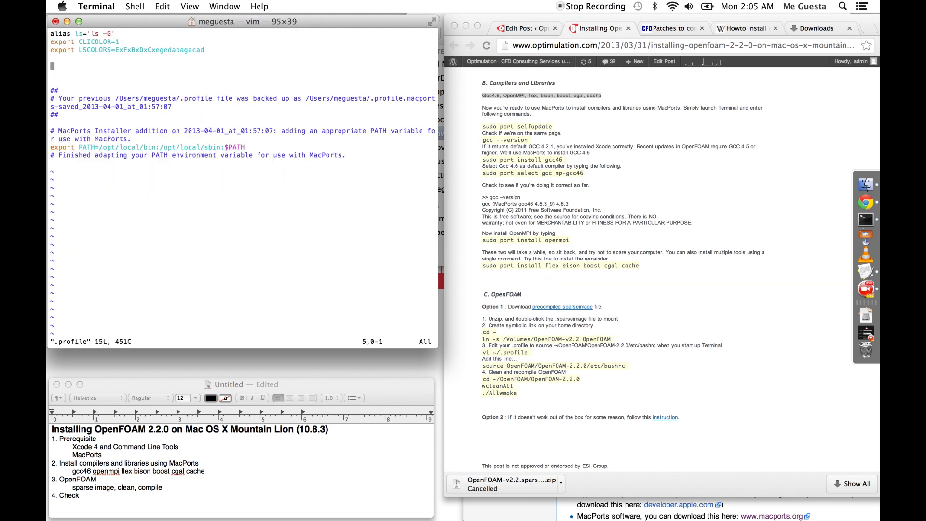
key("G")
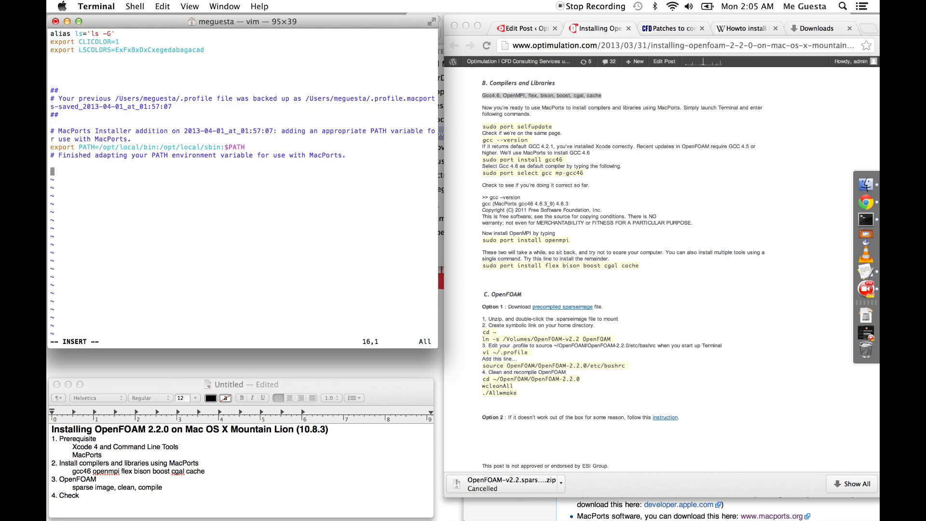
- Add the line 'source ~/OpenFOAM/OpenFOAM-2.2.0/etc/bashrc' to .profile
type("sour")
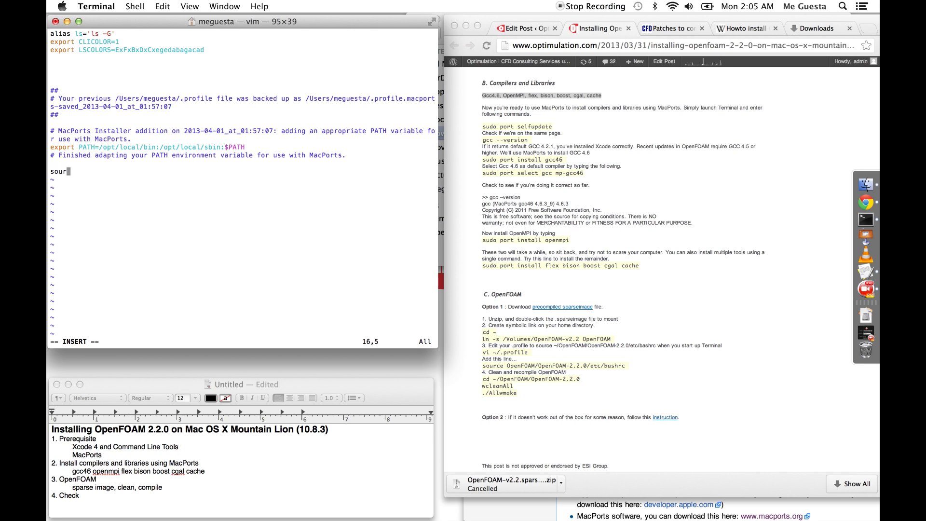
type("ce")
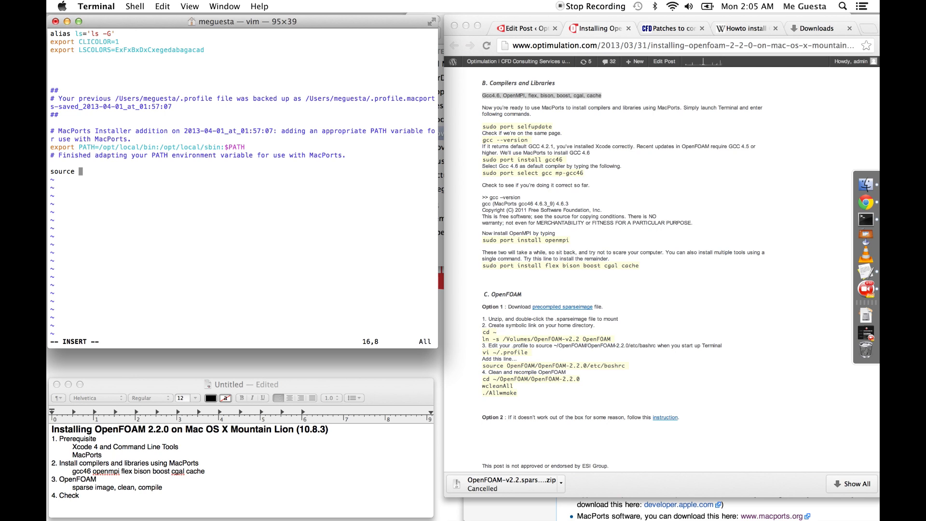
type("~/Op")
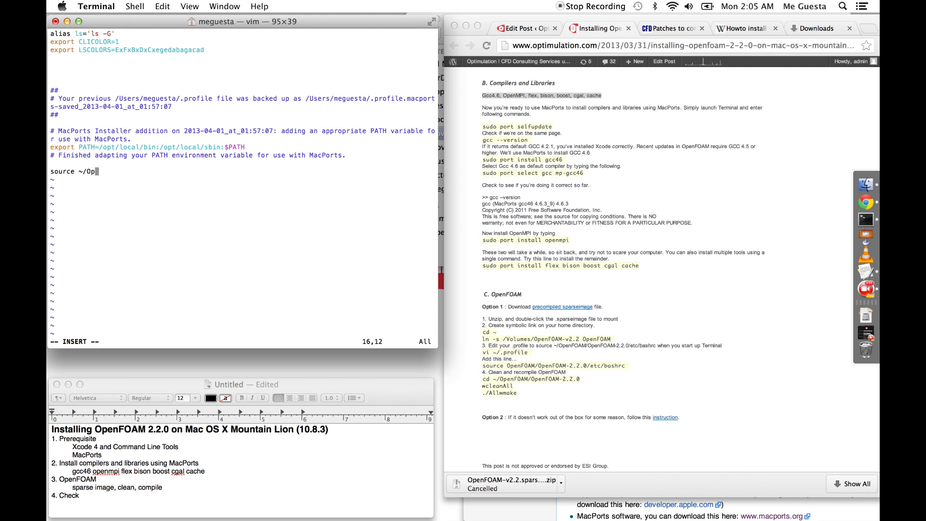
type("enFOAM")
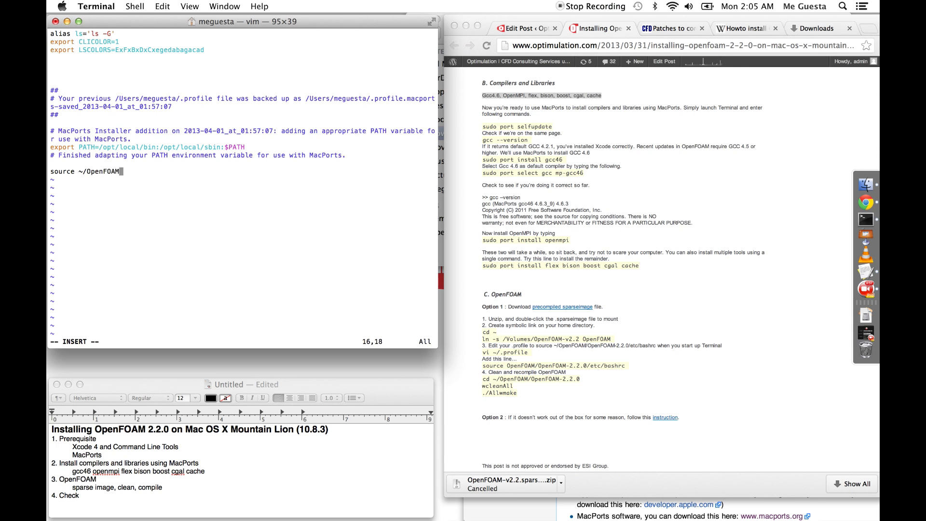
type("/OpenFOA")
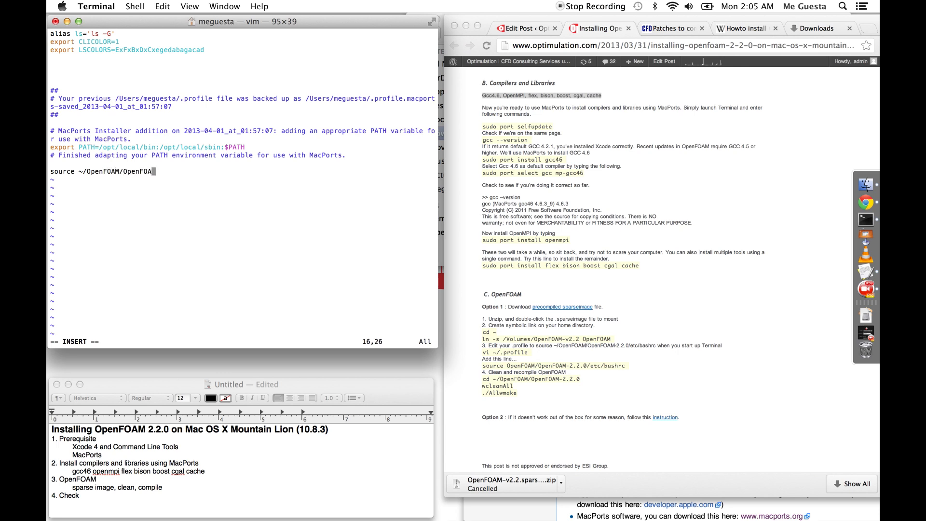
type("-2.2.0/etc")
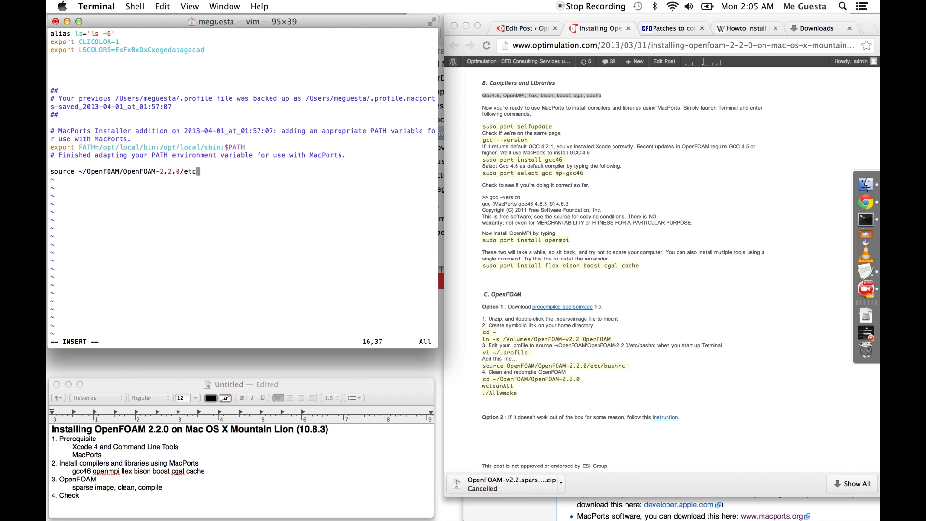
type("bashr")
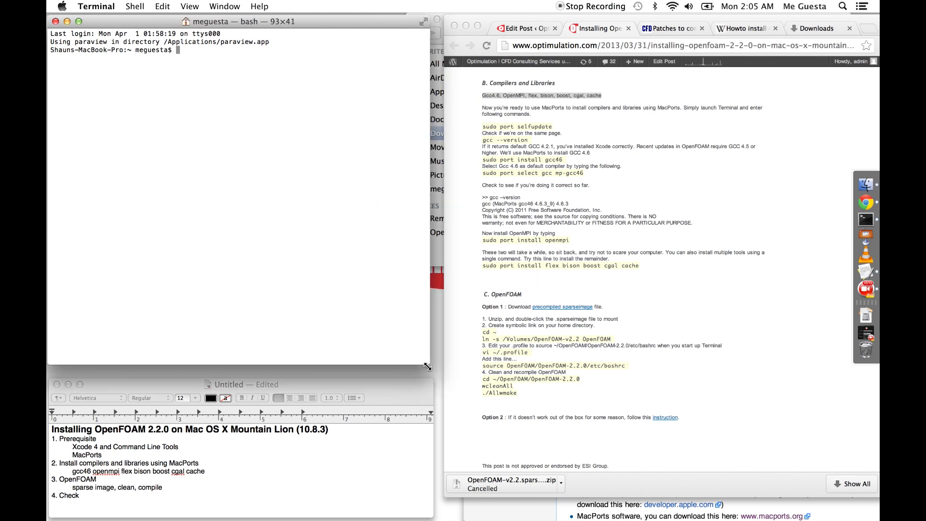
- In a fresh shell, enter OpenFOAM/OpenFOAM-2.2.0 and run wcleanAll to clean the previous build and tutorial cases
type("ls -lst")
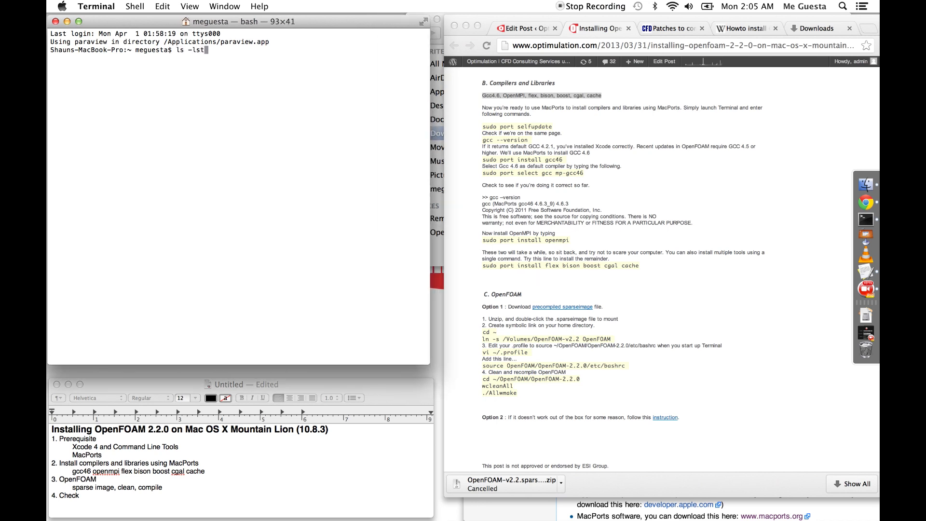
key("Return")
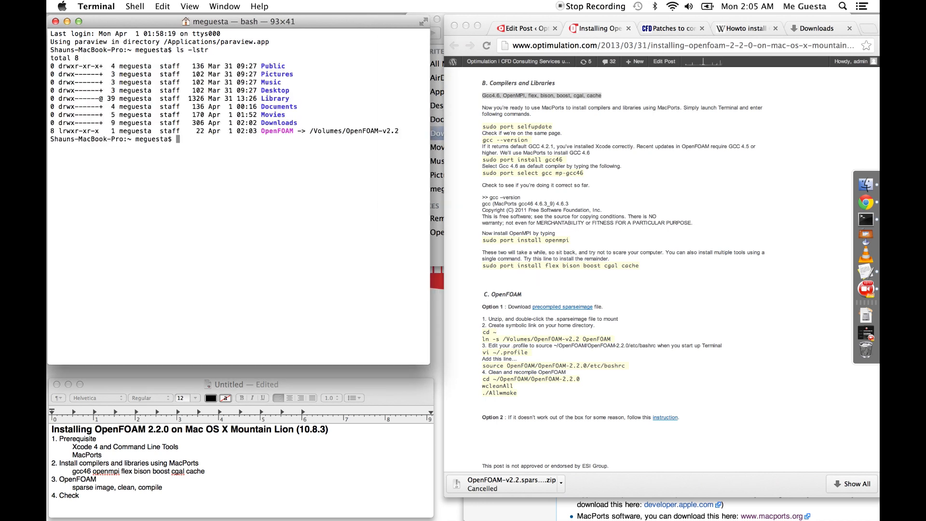
type("cd OpenFOAM/OpenFOAM-2.2.0/")
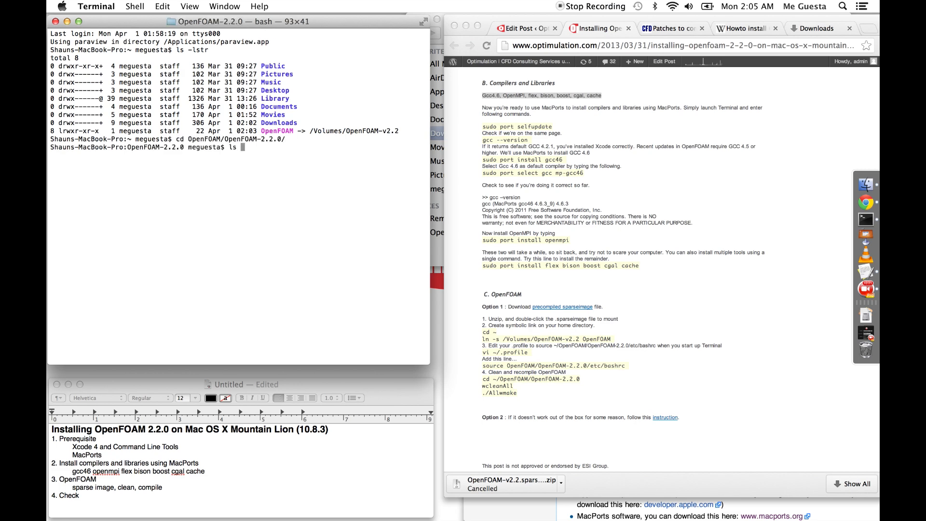
type(" -lstr")
key("Return")
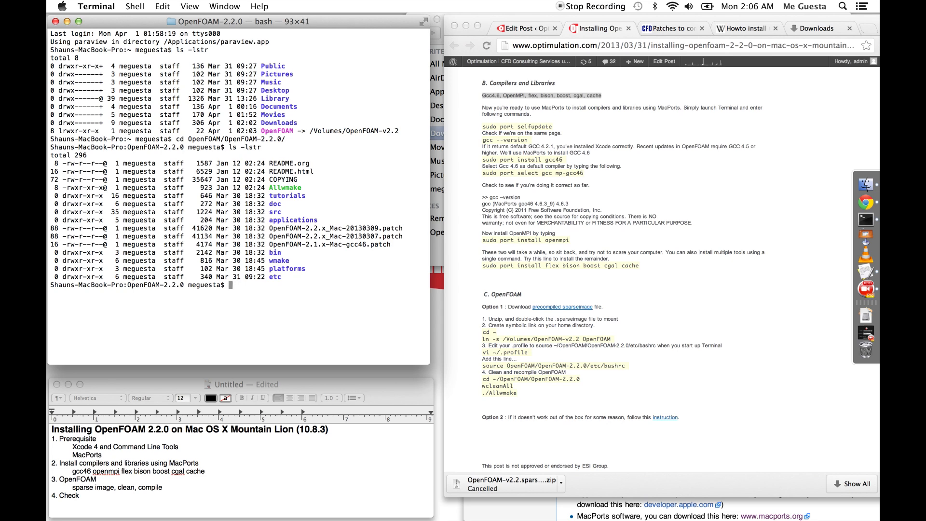
key("Return")
type("ls -lstr")
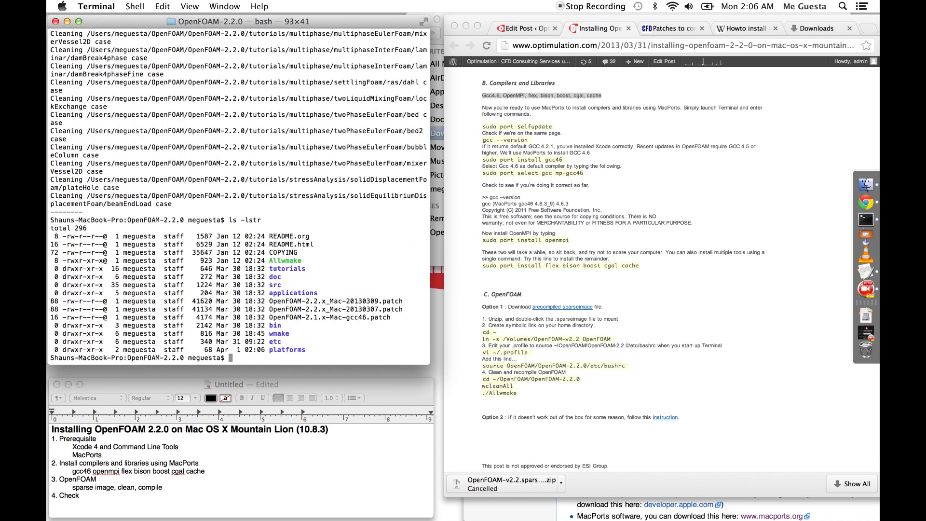
- Run ./Allwmake and let the OpenFOAM-2.2.0 rebuild finish through ThirdParty and the solvers
type("./A")
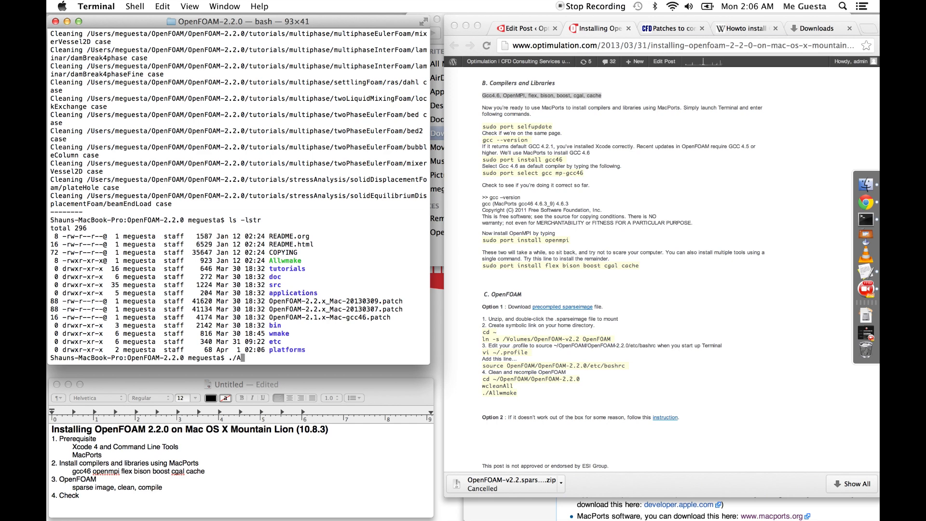
type("llwmake")
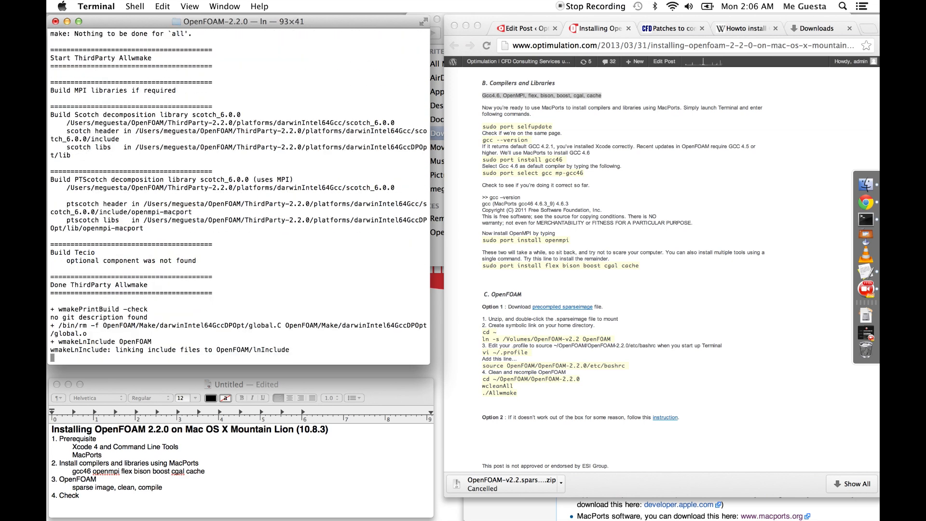
mouse_move(209, 304)
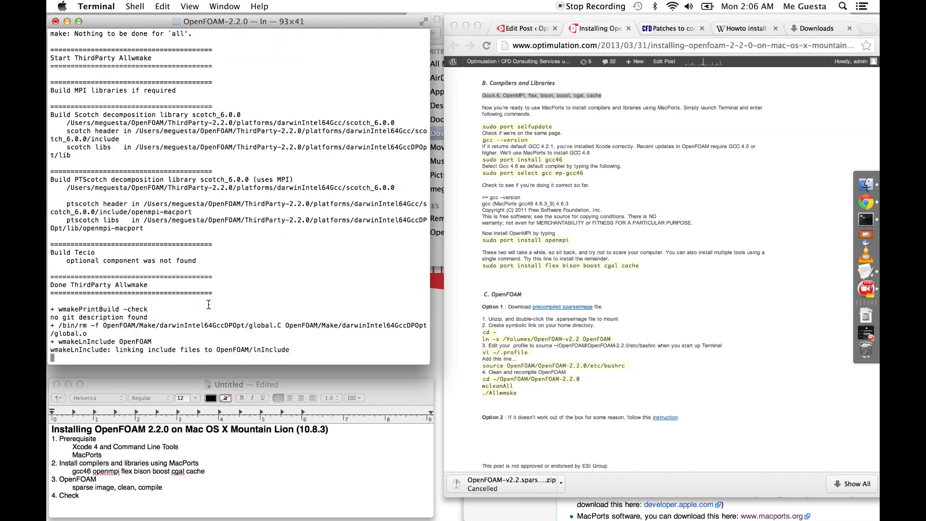
scroll("down", 3)
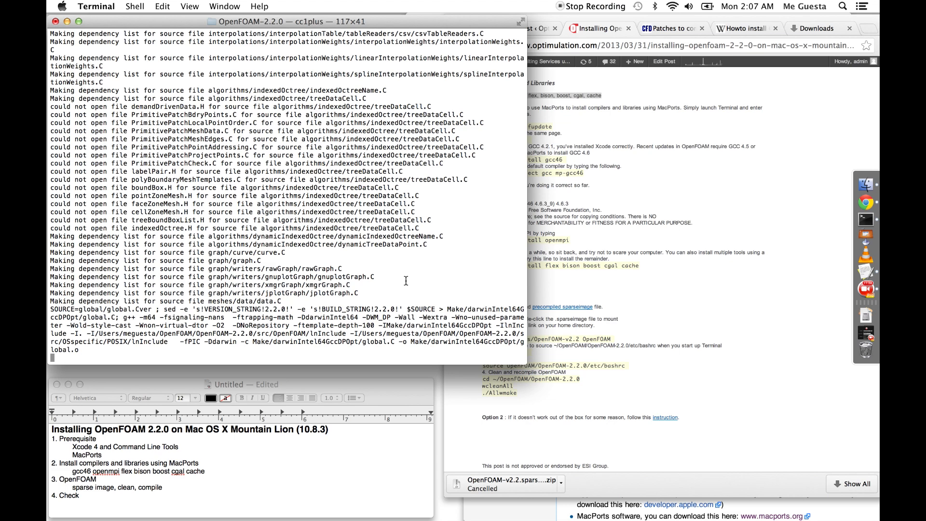
scroll("down", 3)
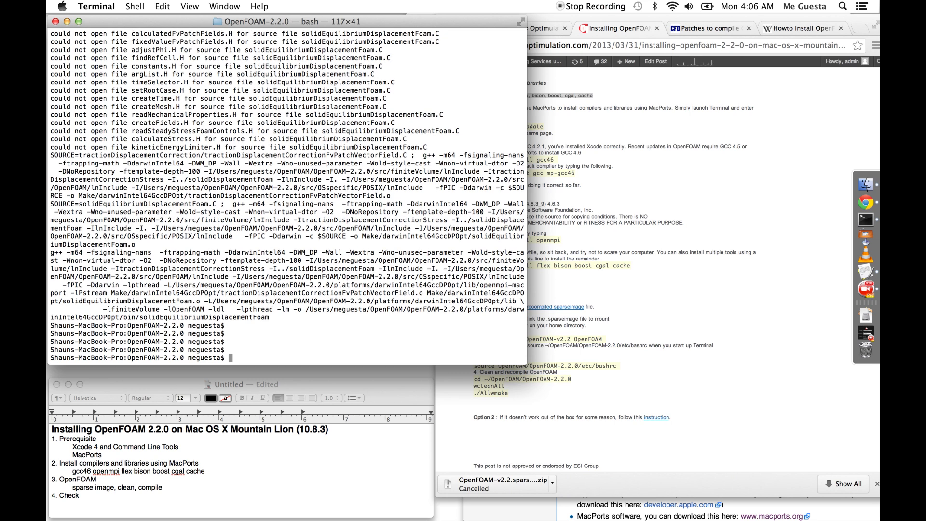
- List the OpenFOAM-2.2.0 folder with ls -lstr and tab-complete ico to confirm icoFoam solvers exist
type("ls -lst")
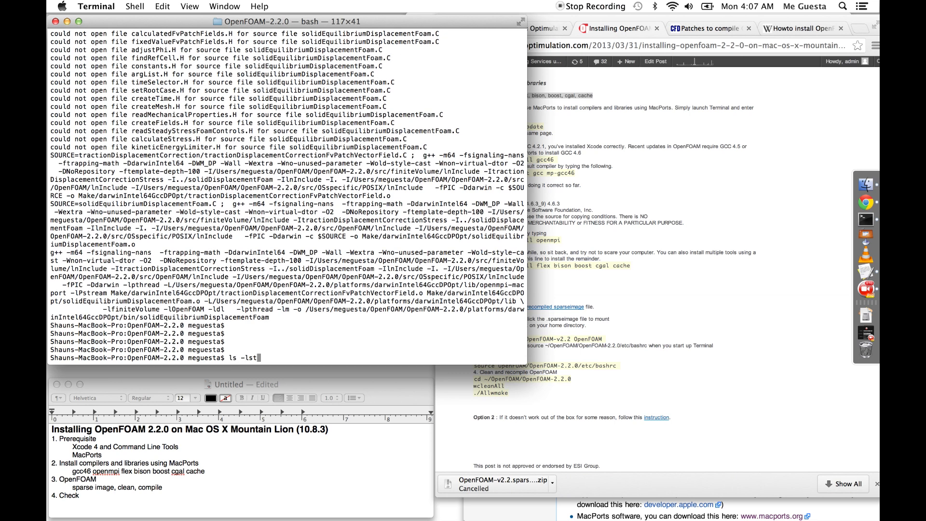
key("Return")
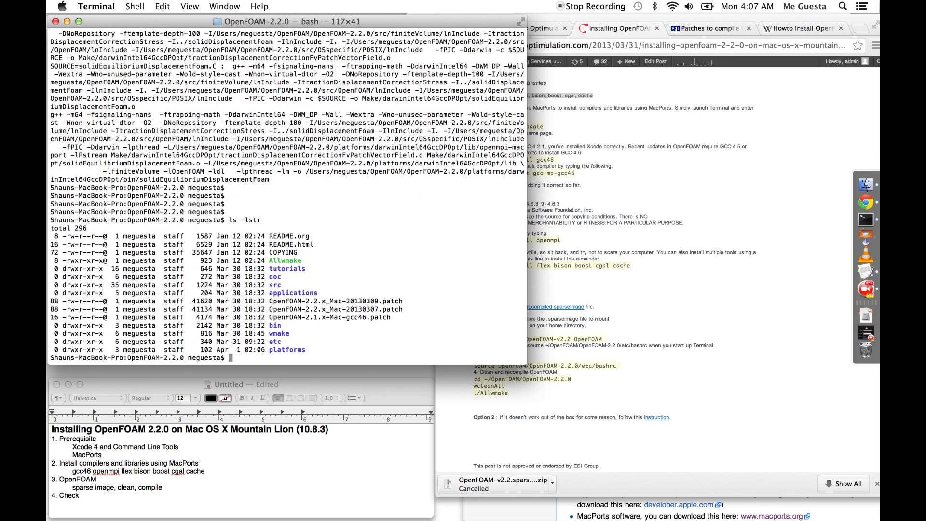
type("ico")
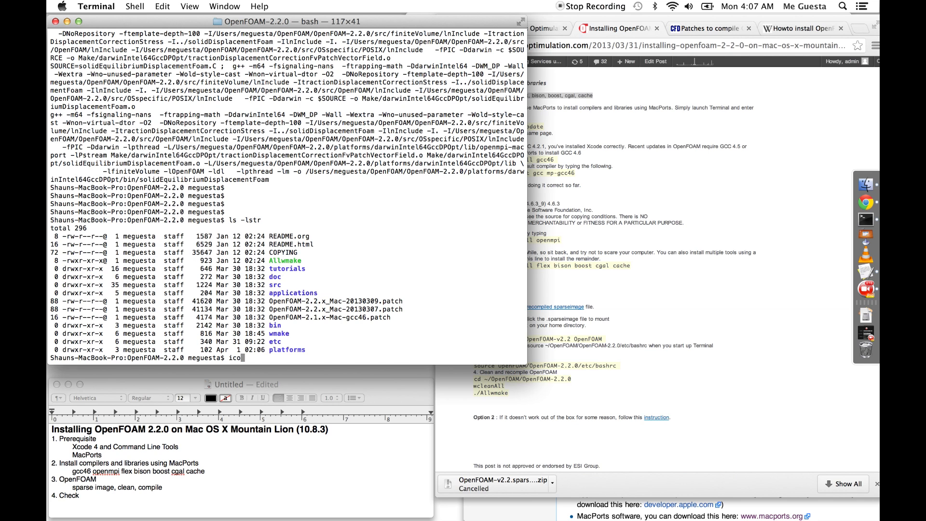
key("Tab")
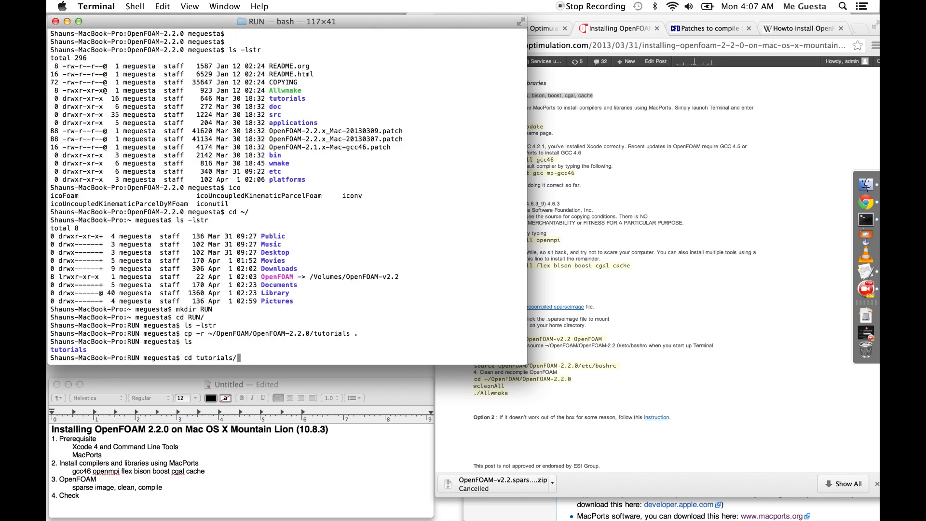
- Enter tutorials/incompressible/icoFoam/cavity and list the case folders
key("Return")
type("ls -lstr")
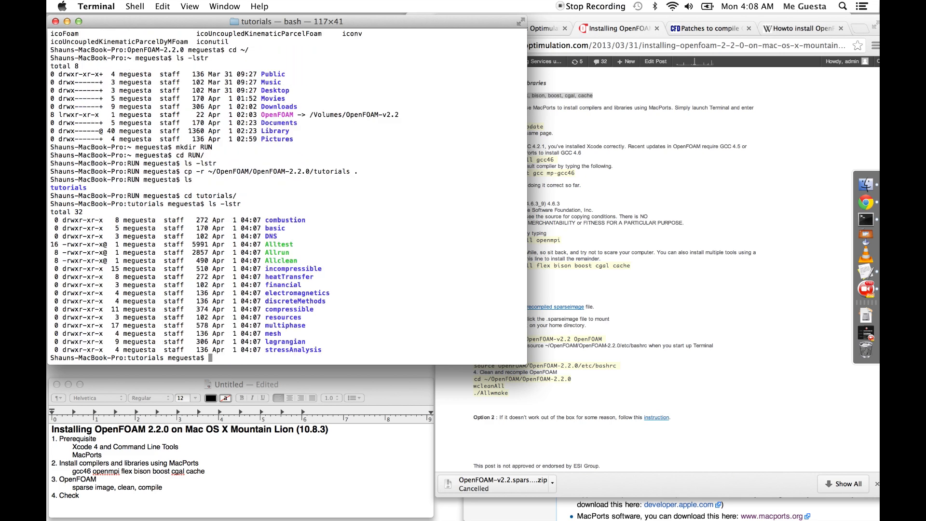
type("inco")
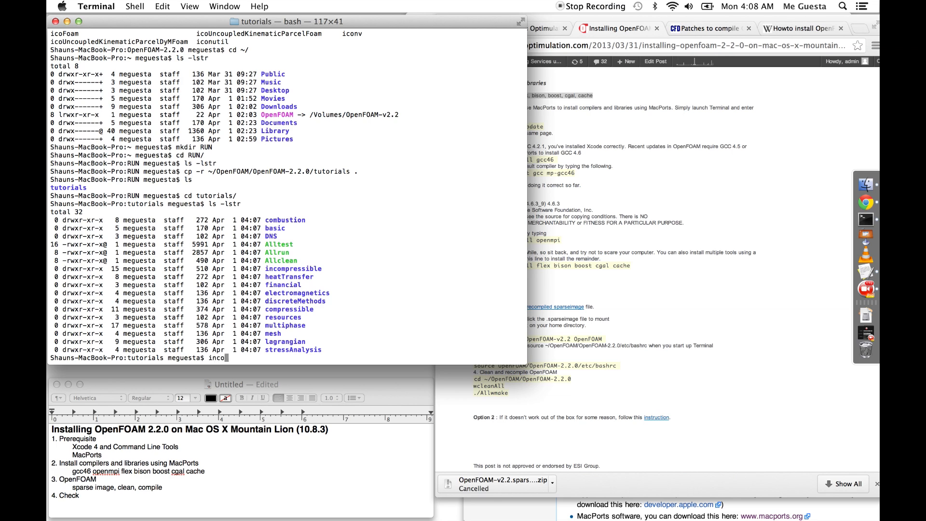
type("mpressible/icoFoam/")
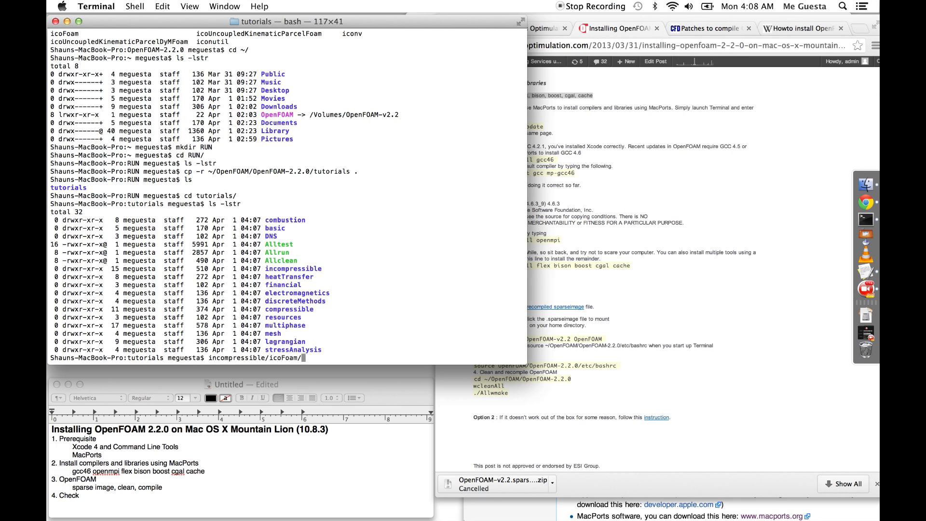
key("Return")
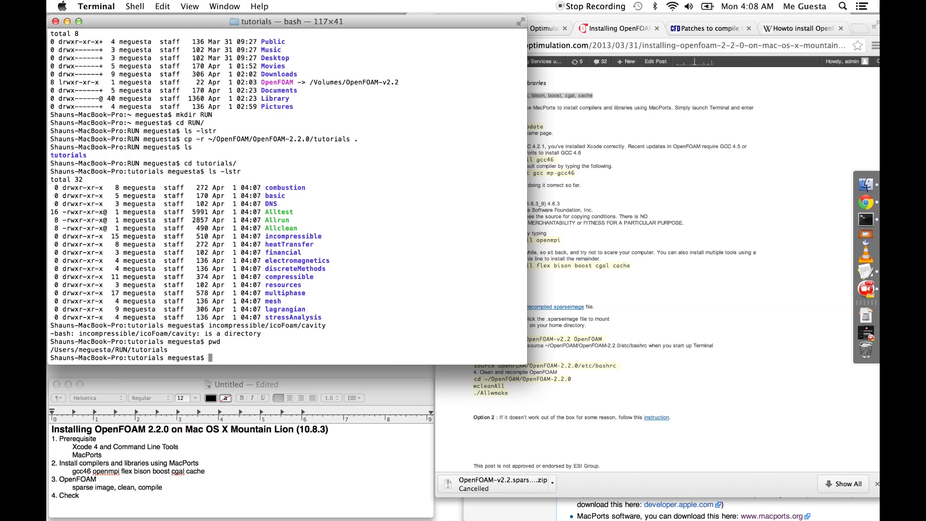
scroll("down", 3)
type("ls")
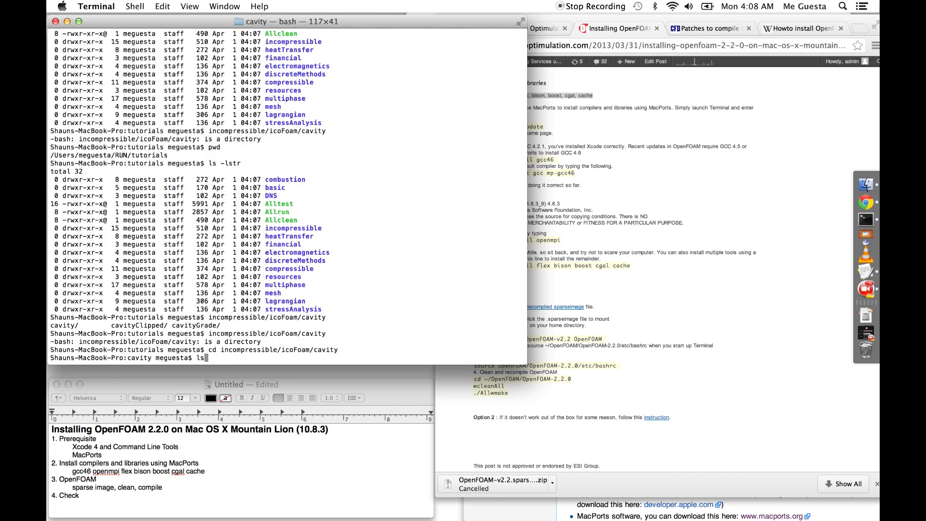
key("Return")
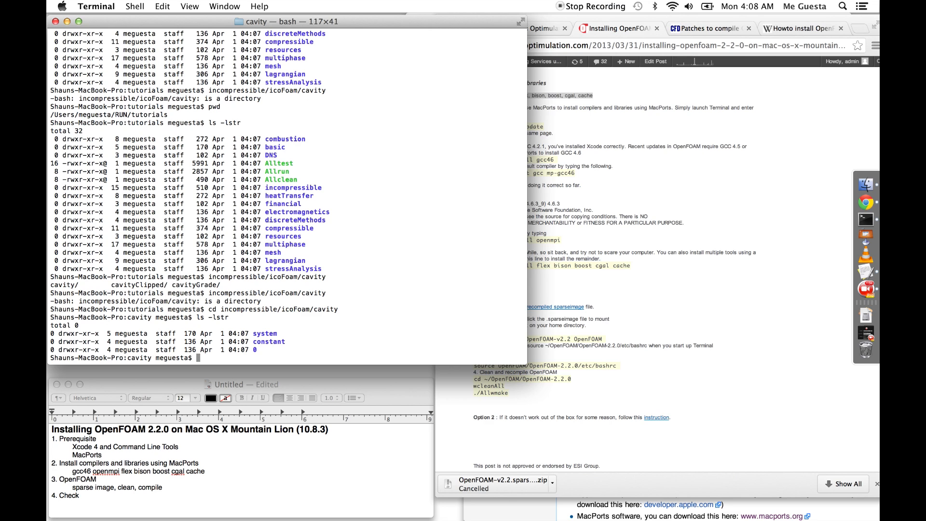
- Mesh the cavity case with blockMesh and solve it with icoFoam through time 0.5
type("blockMesh")
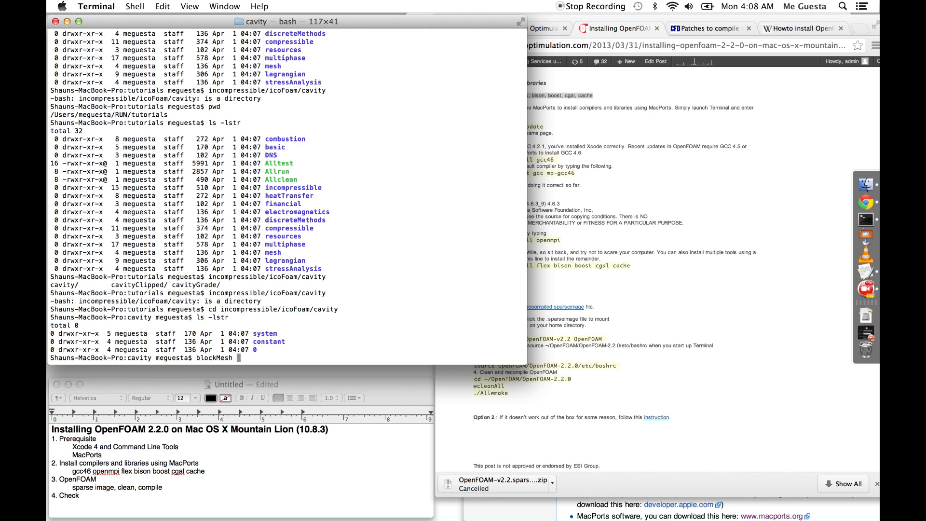
key("Return")
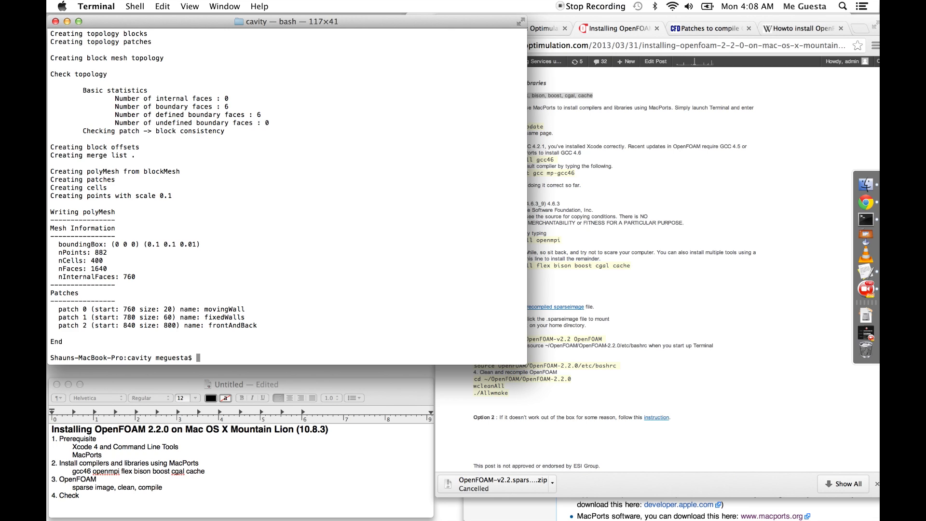
type("icoFo")
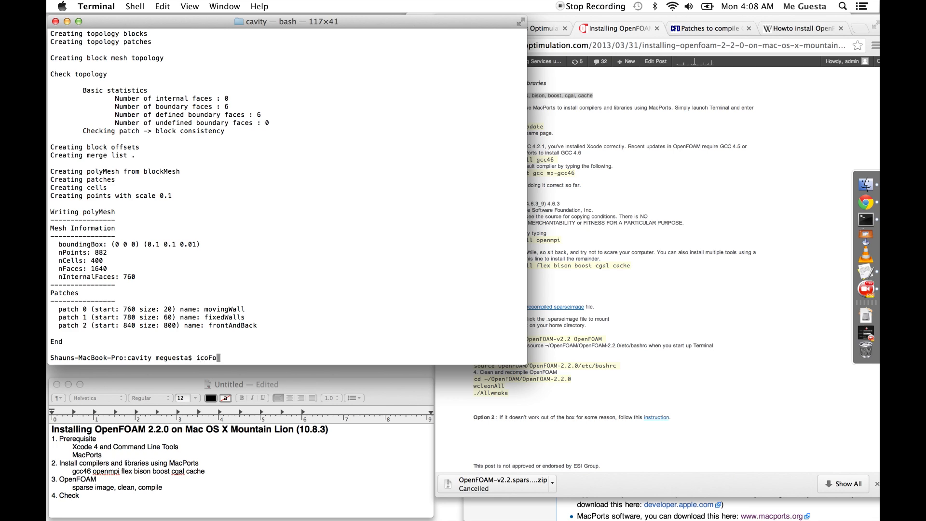
key("Return")
type("touch cavity.foam")
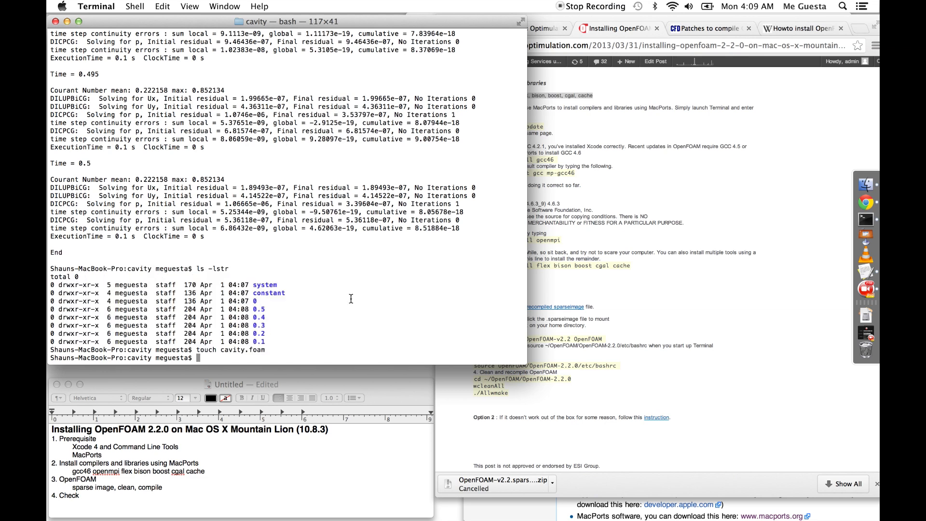
- Move to tutorials/combustion/fireFoam/les/smallPoolFire3D and list its contents before running Allrun
type("cd ../..")
type("ls")
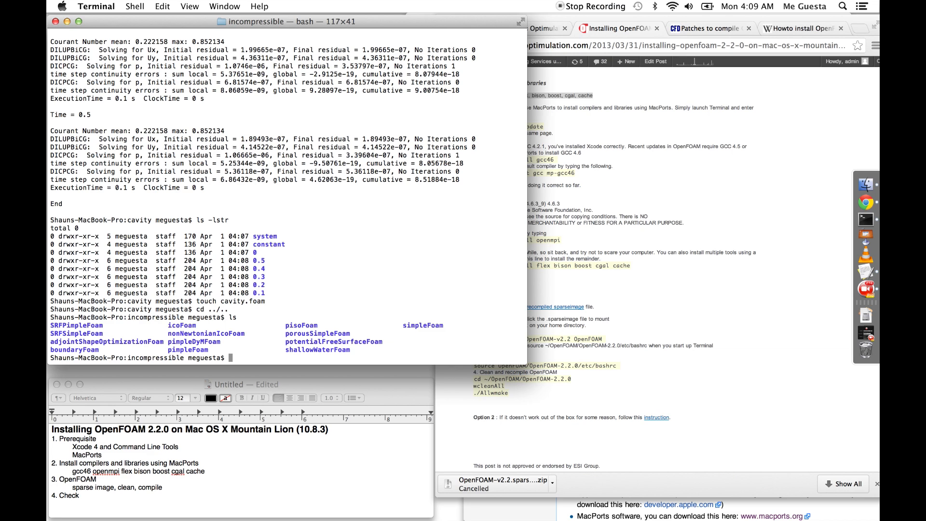
type("cd")
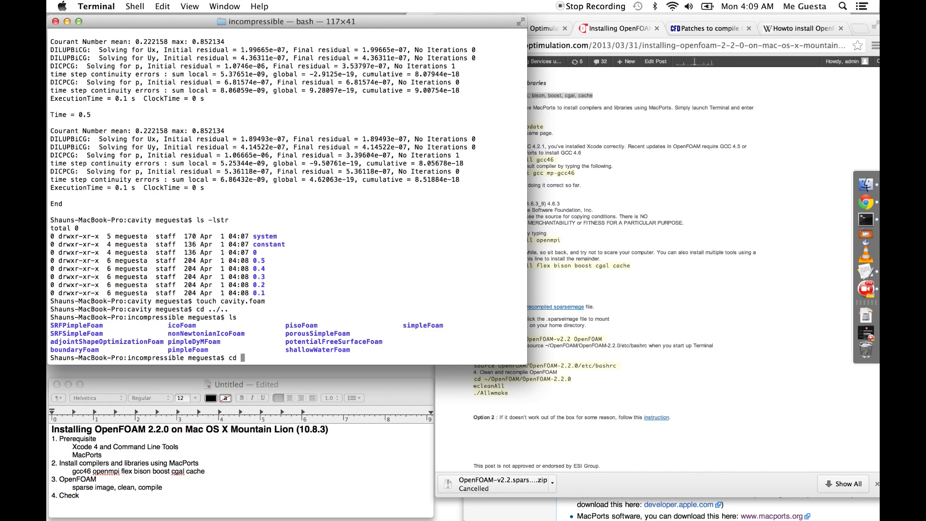
type("co")
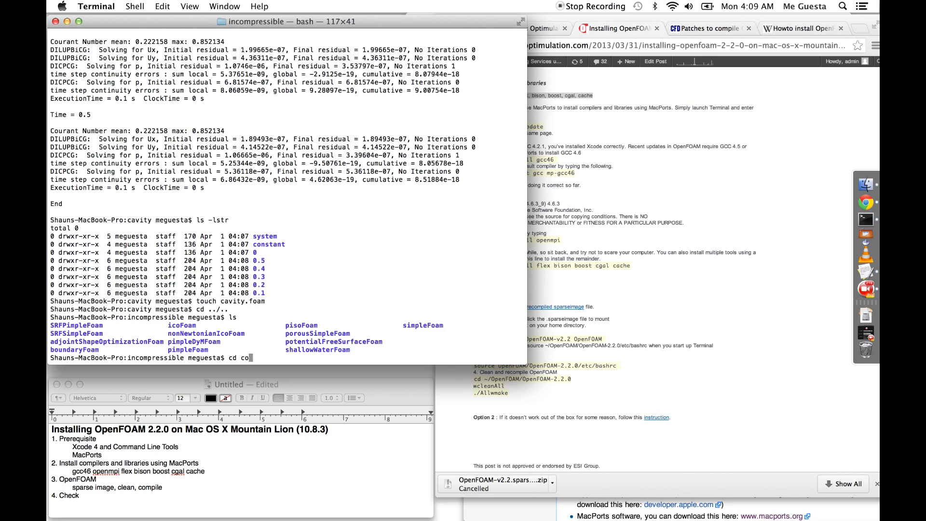
type("..")
key("Return")
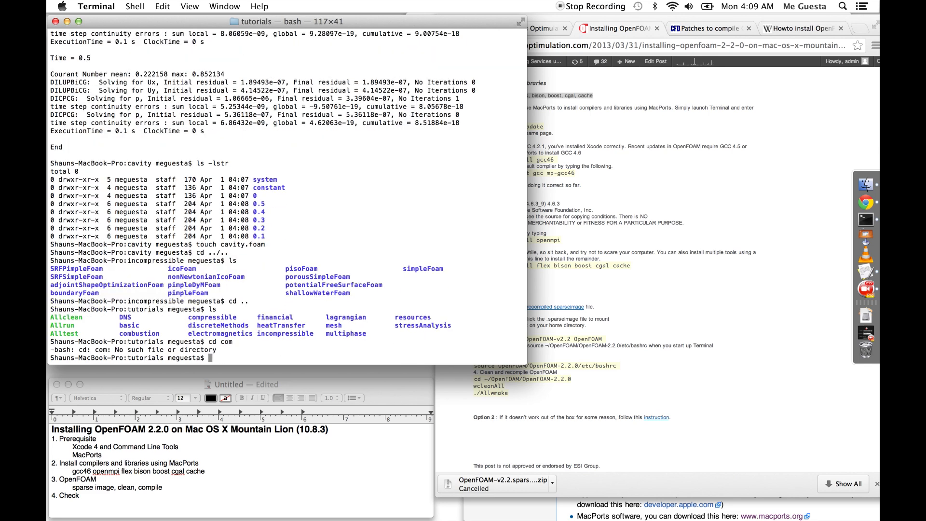
type("cd combustion/")
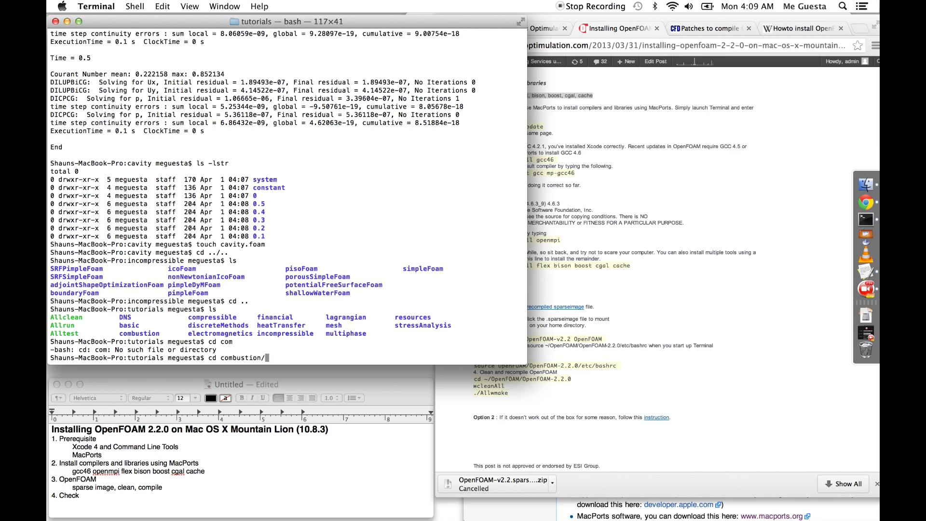
type("fireFoam/les/smallPoolFire")
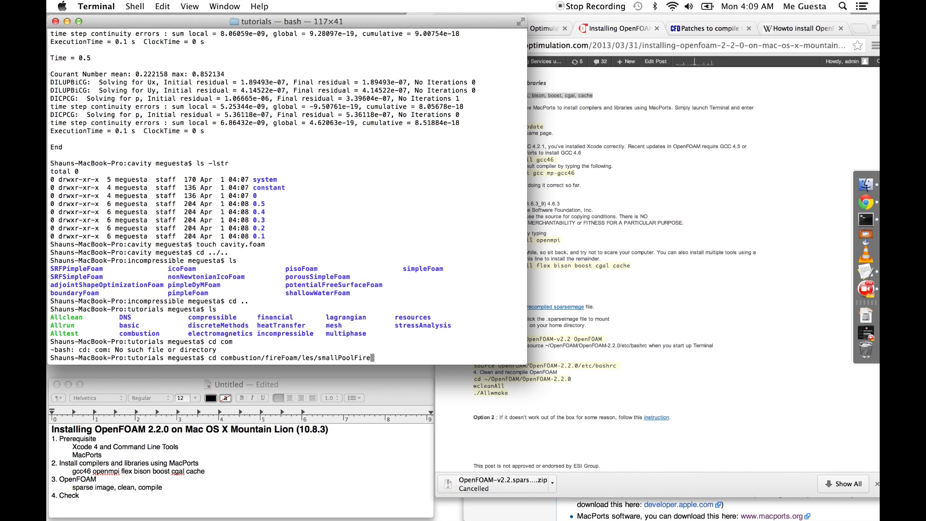
key("Return")
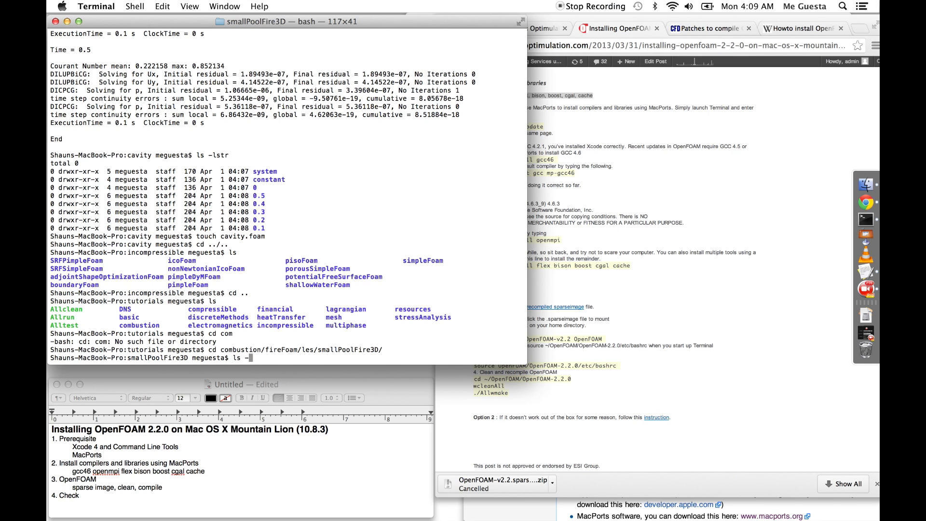
type("lstr")
key("Return")
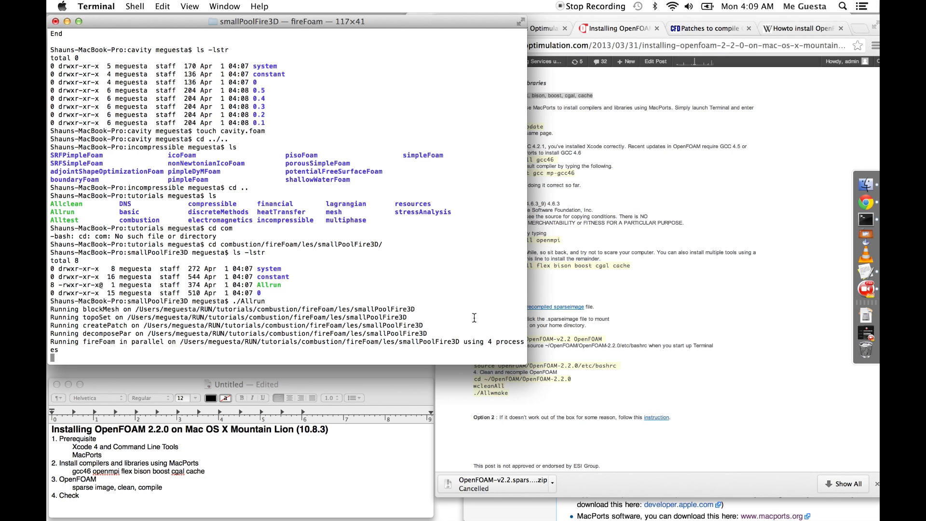
mouse_move(464, 344)
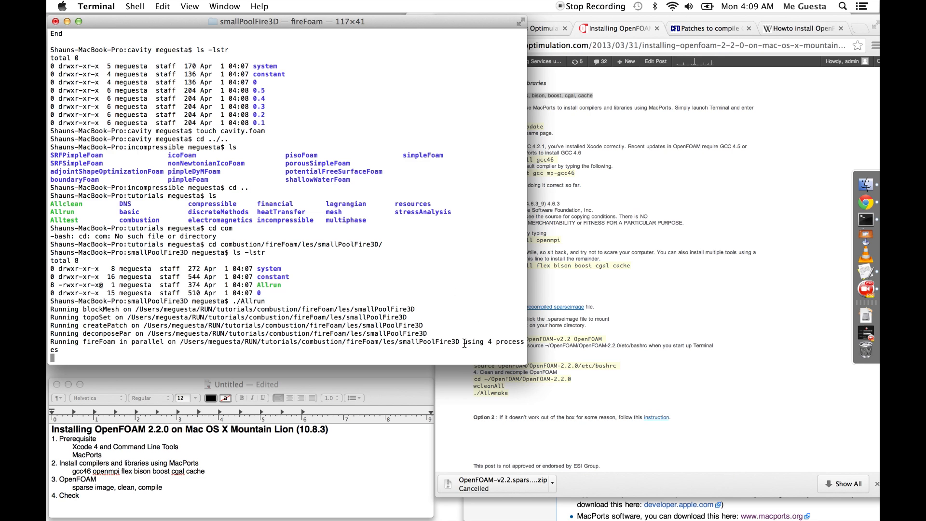
mouse_move(469, 304)
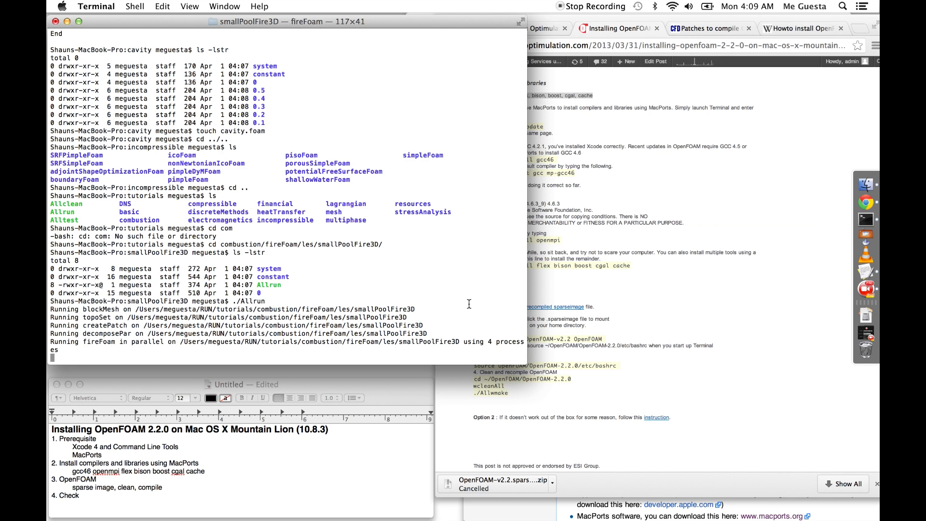
- Sort Activity Monitor by % CPU to confirm fireFoam processes are using heavy CPU
left_click(842, 7)
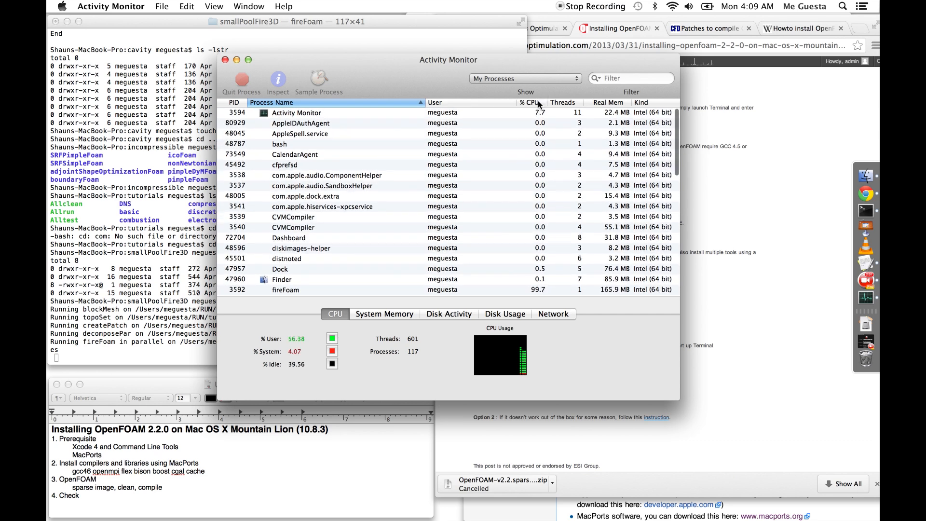
left_click(530, 102)
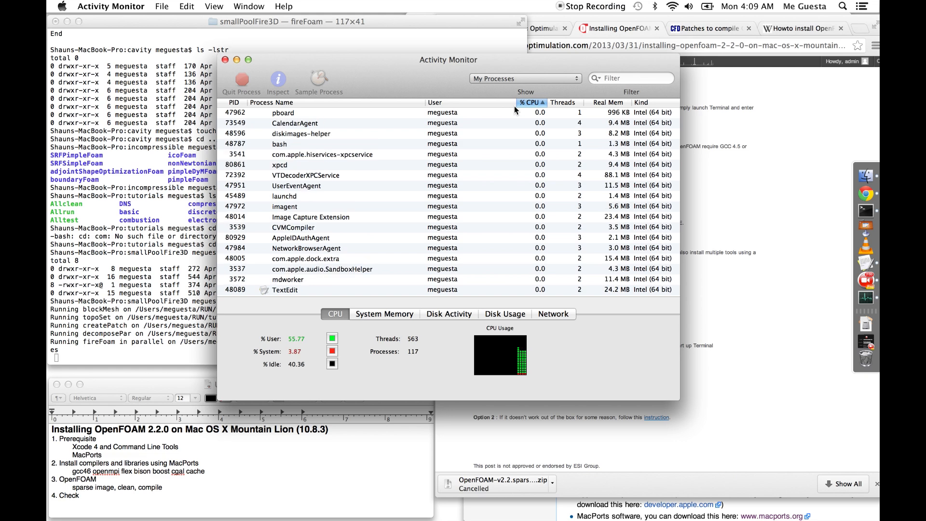
left_click(530, 102)
type("ls -lstr")
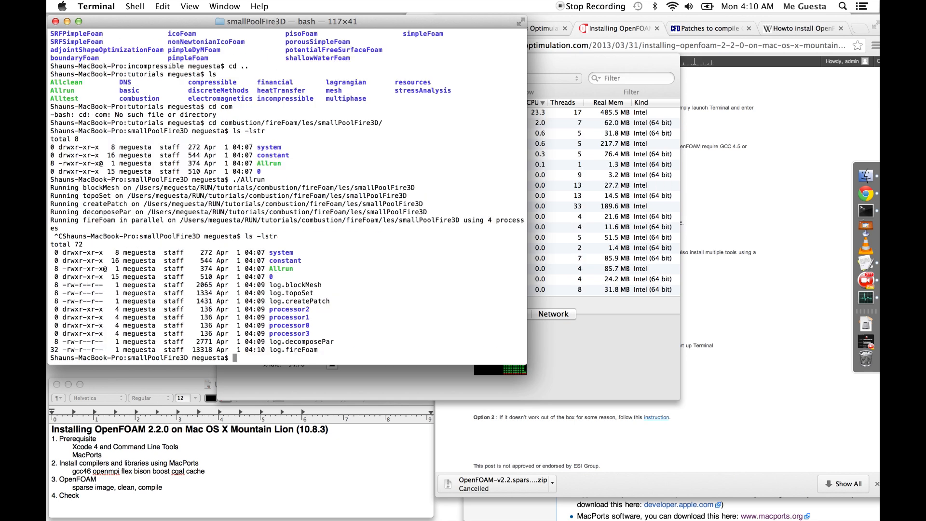
- View log.fireFoam in vi to read the parallel fireFoam run output on 4 processors
type("vi log.fi")
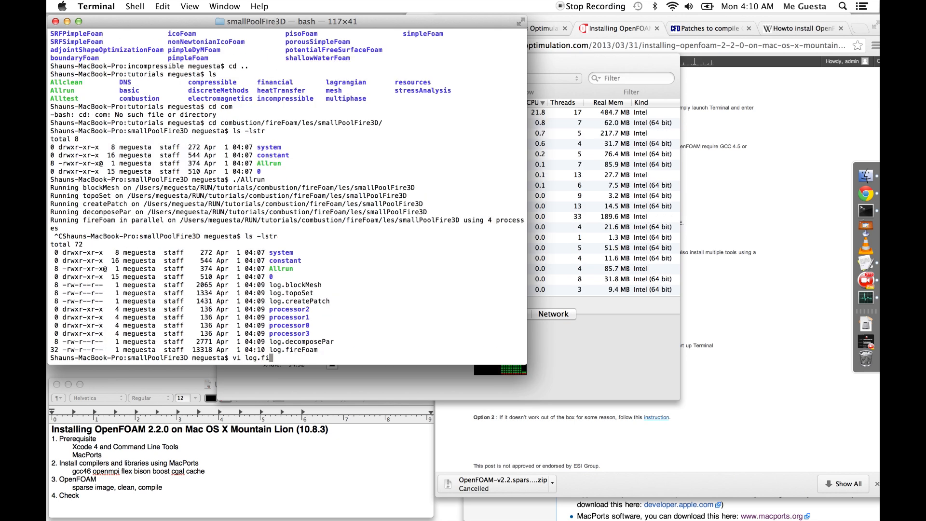
key("Return")
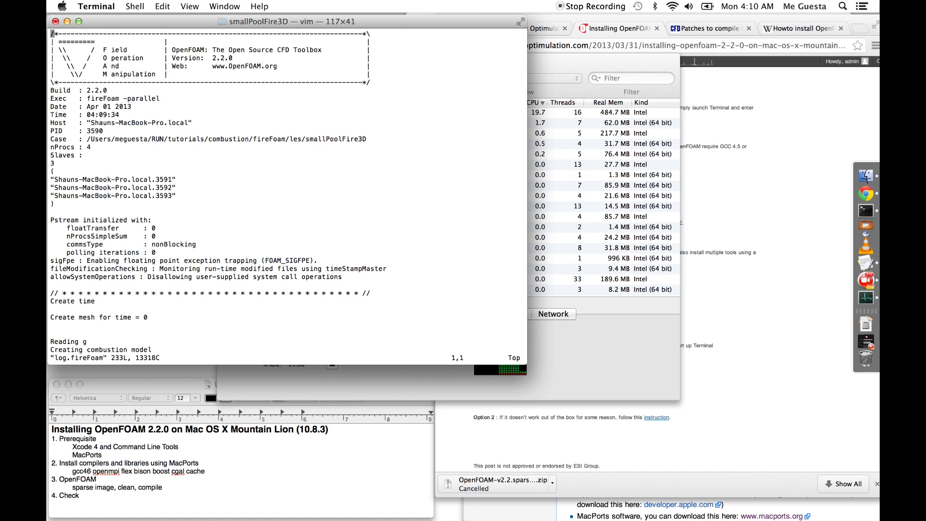